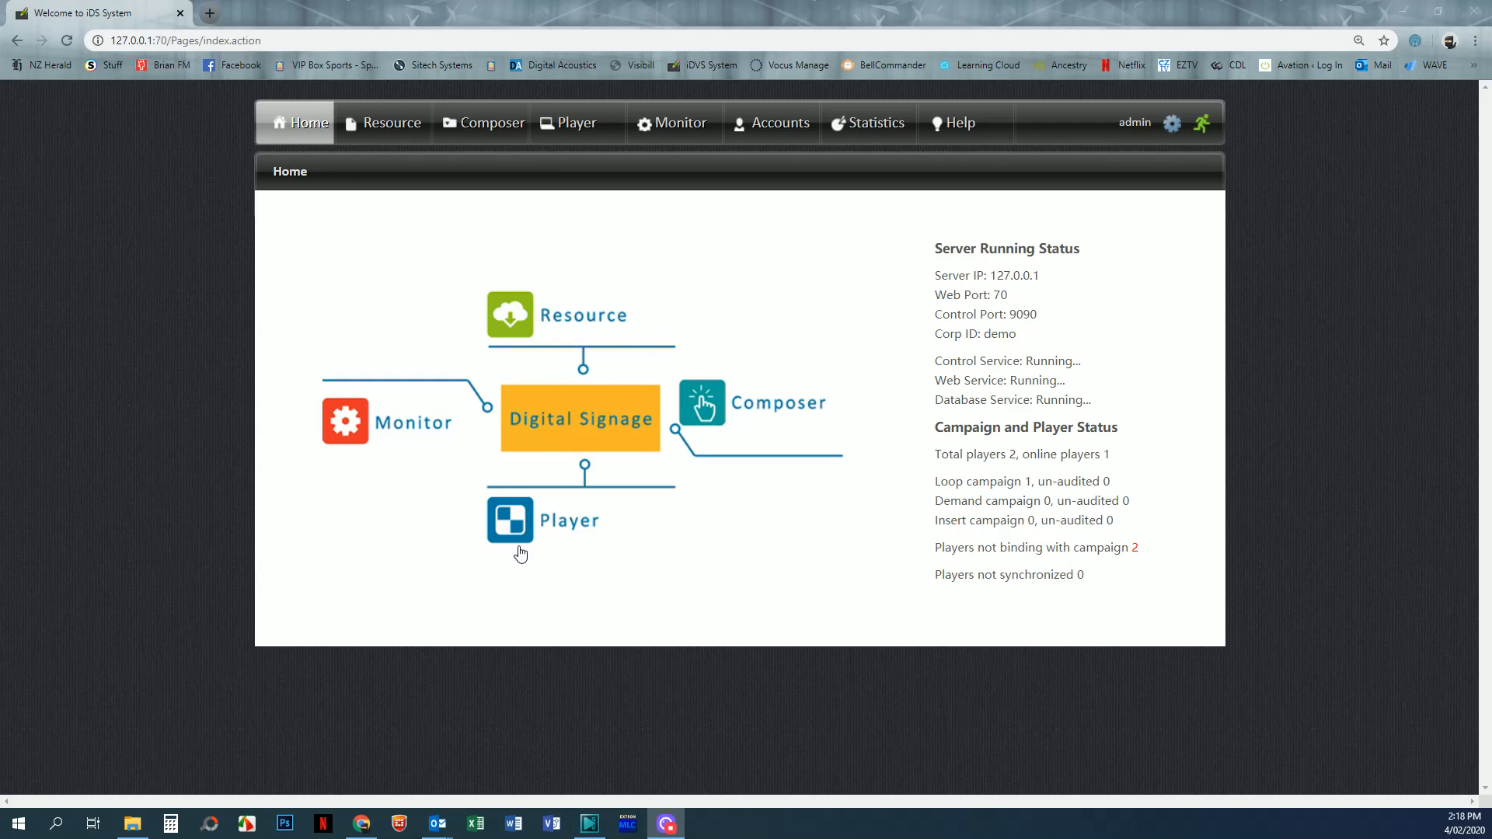
mouse_move(659, 552)
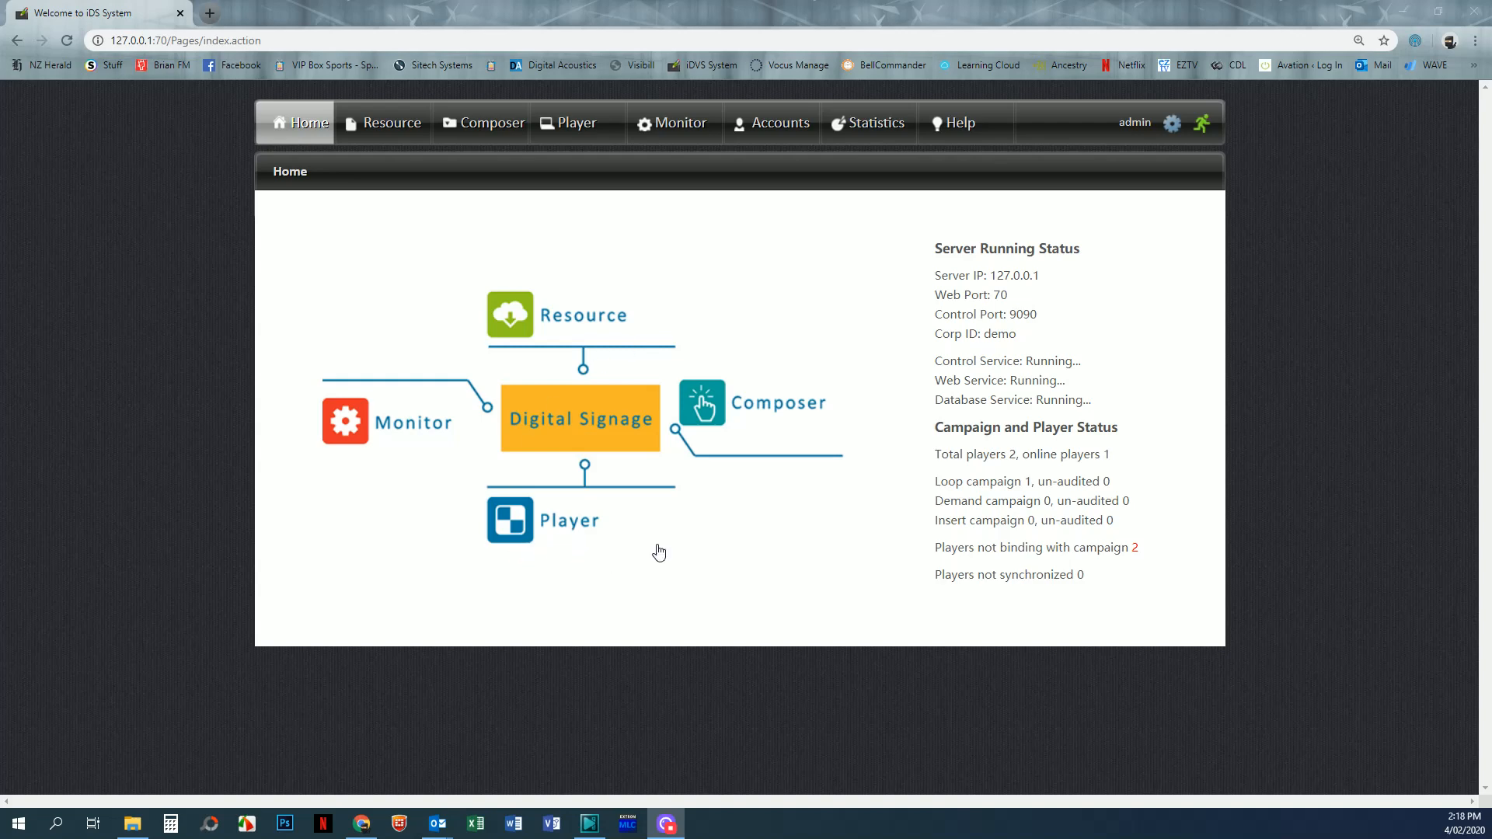
mouse_move(563, 530)
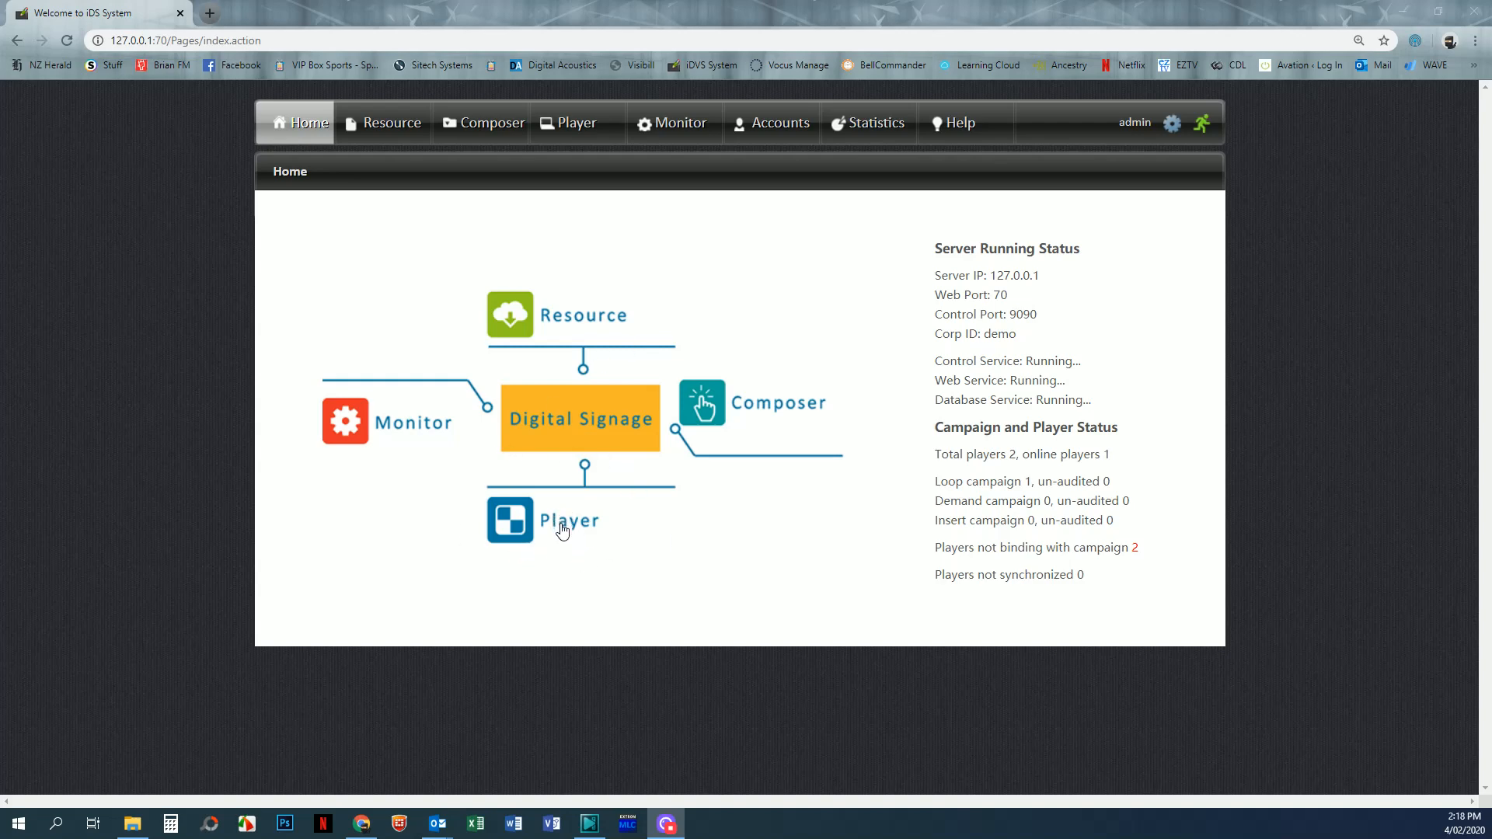
mouse_move(579, 121)
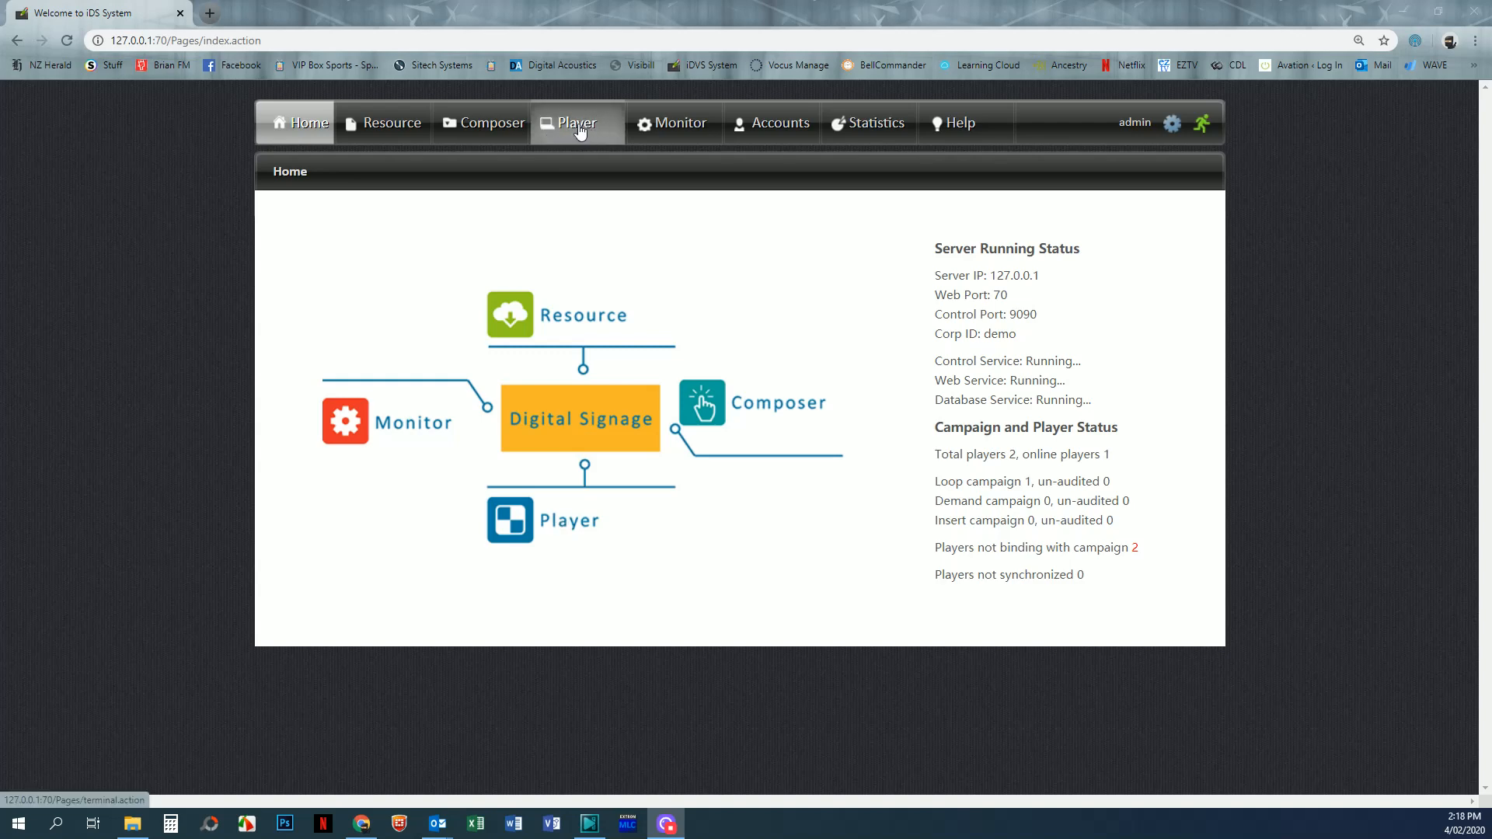
Show the Player list with the two registered Hamilton players.
click(575, 121)
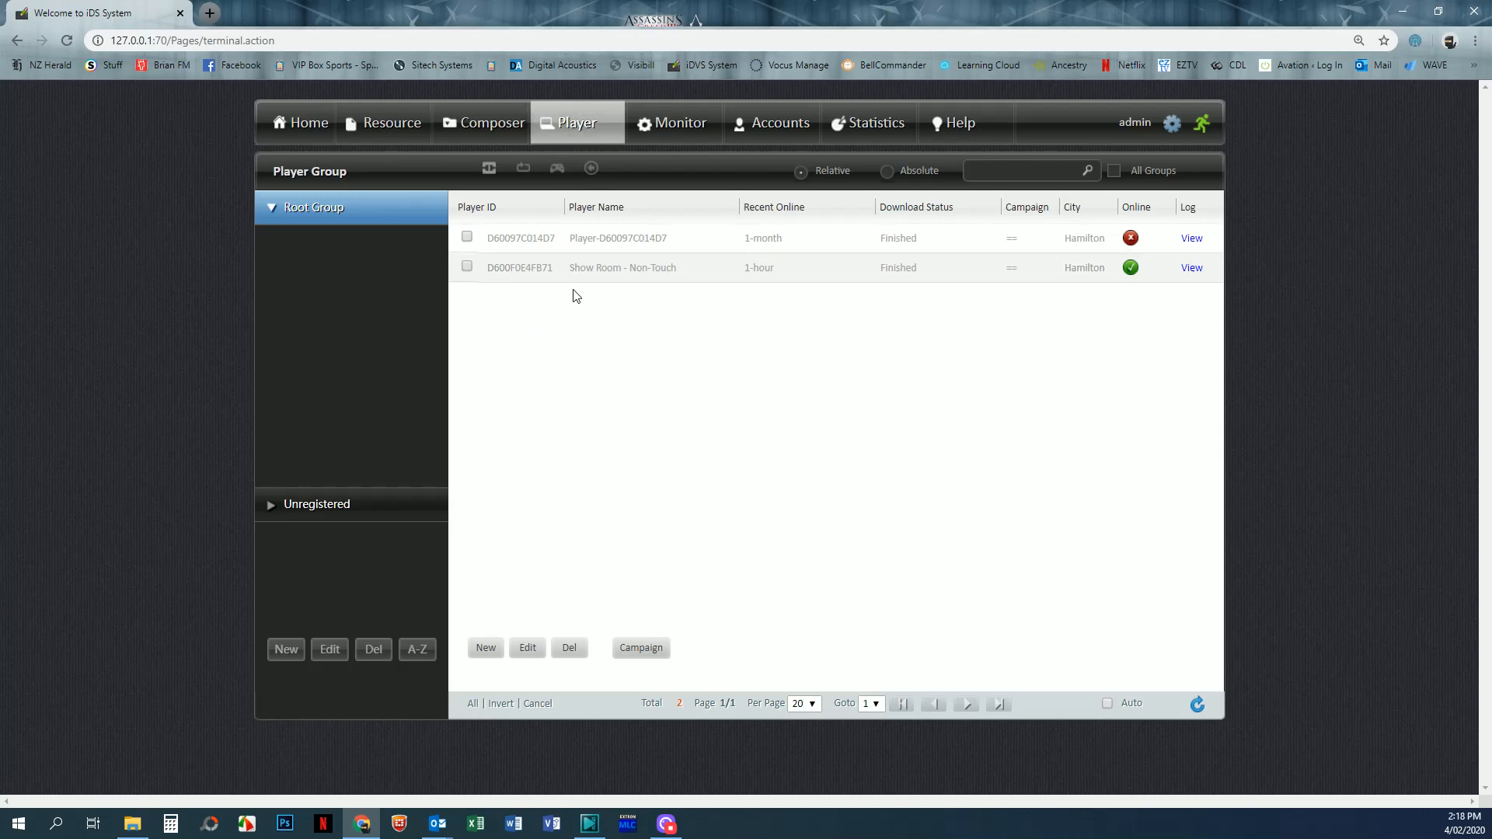
mouse_move(596, 319)
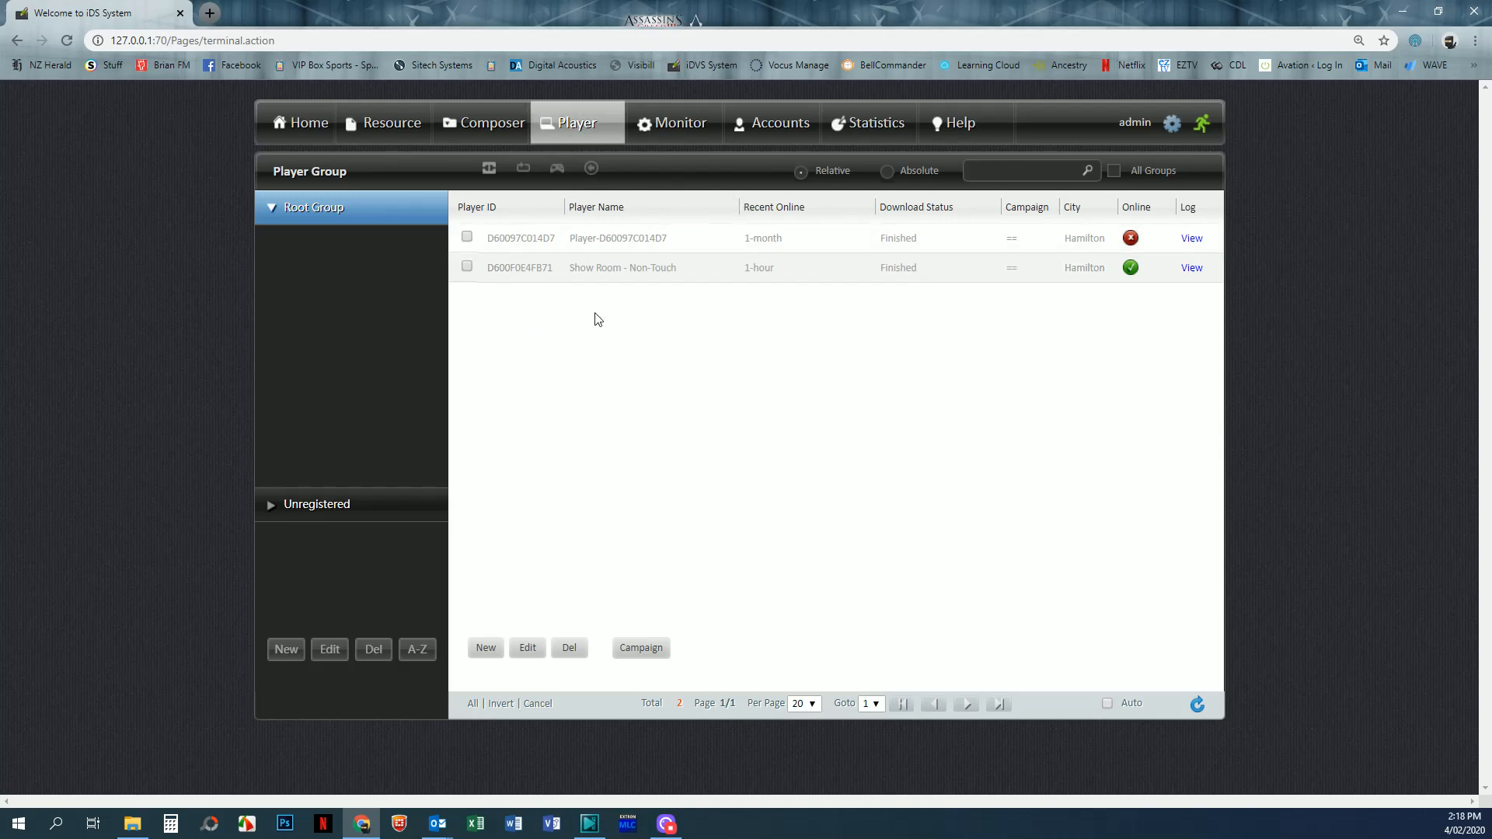
mouse_move(771, 331)
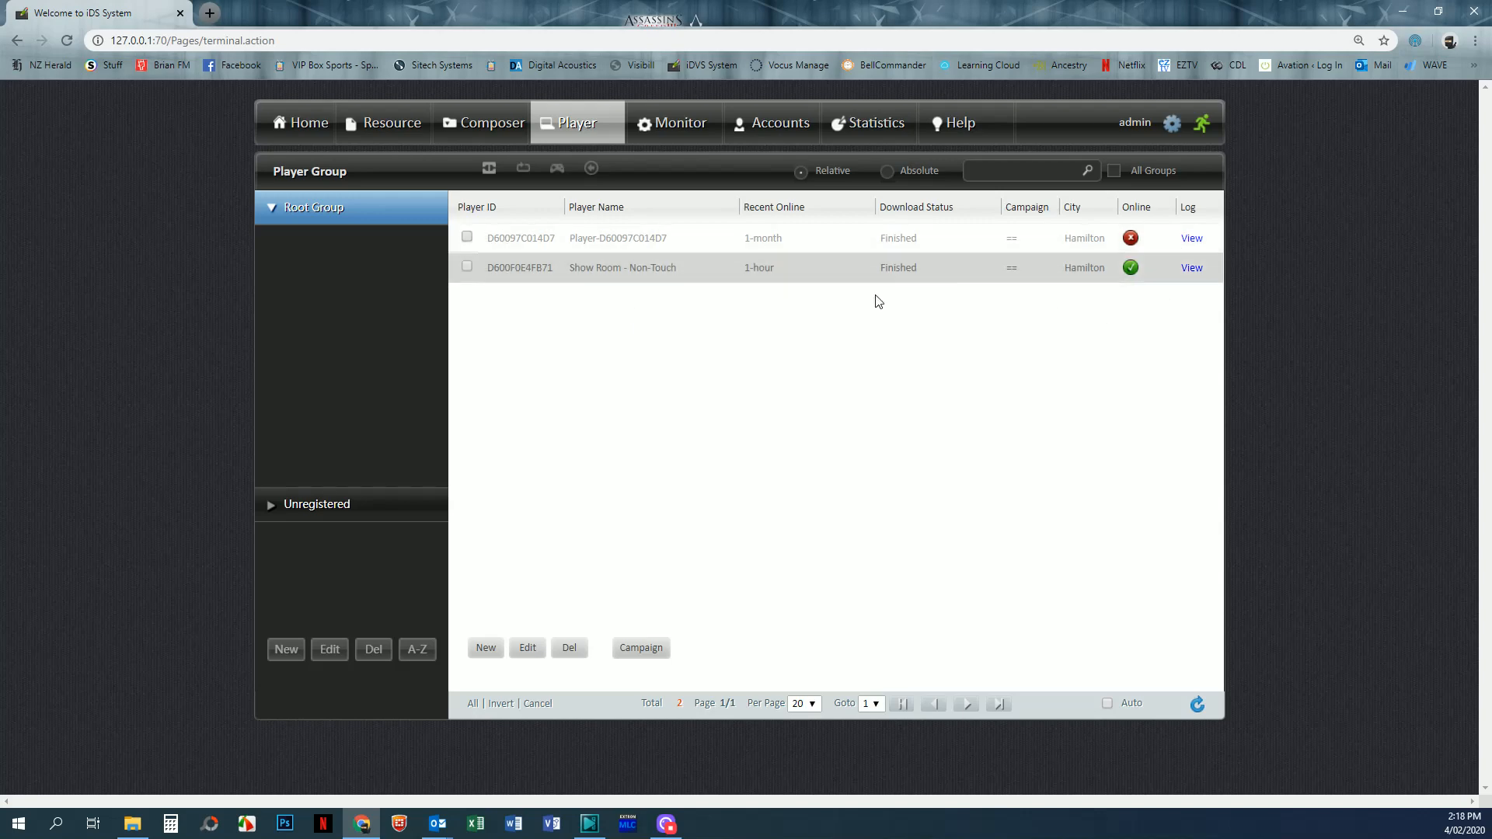
mouse_move(583, 449)
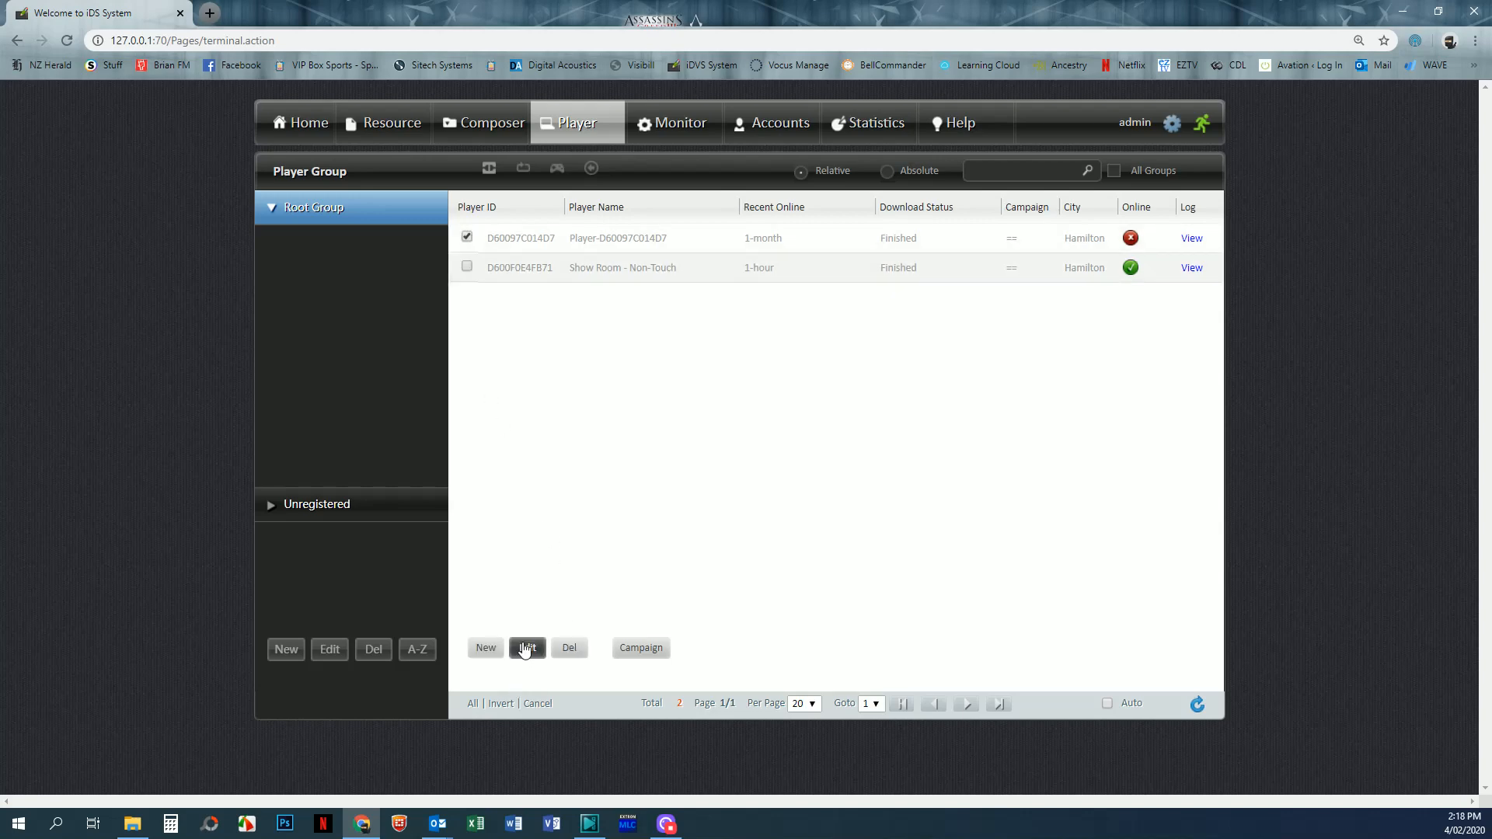
Edit Player-D60097C014D7 and check its Group and City dropdowns still read Oceania, Hamilton.
click(527, 649)
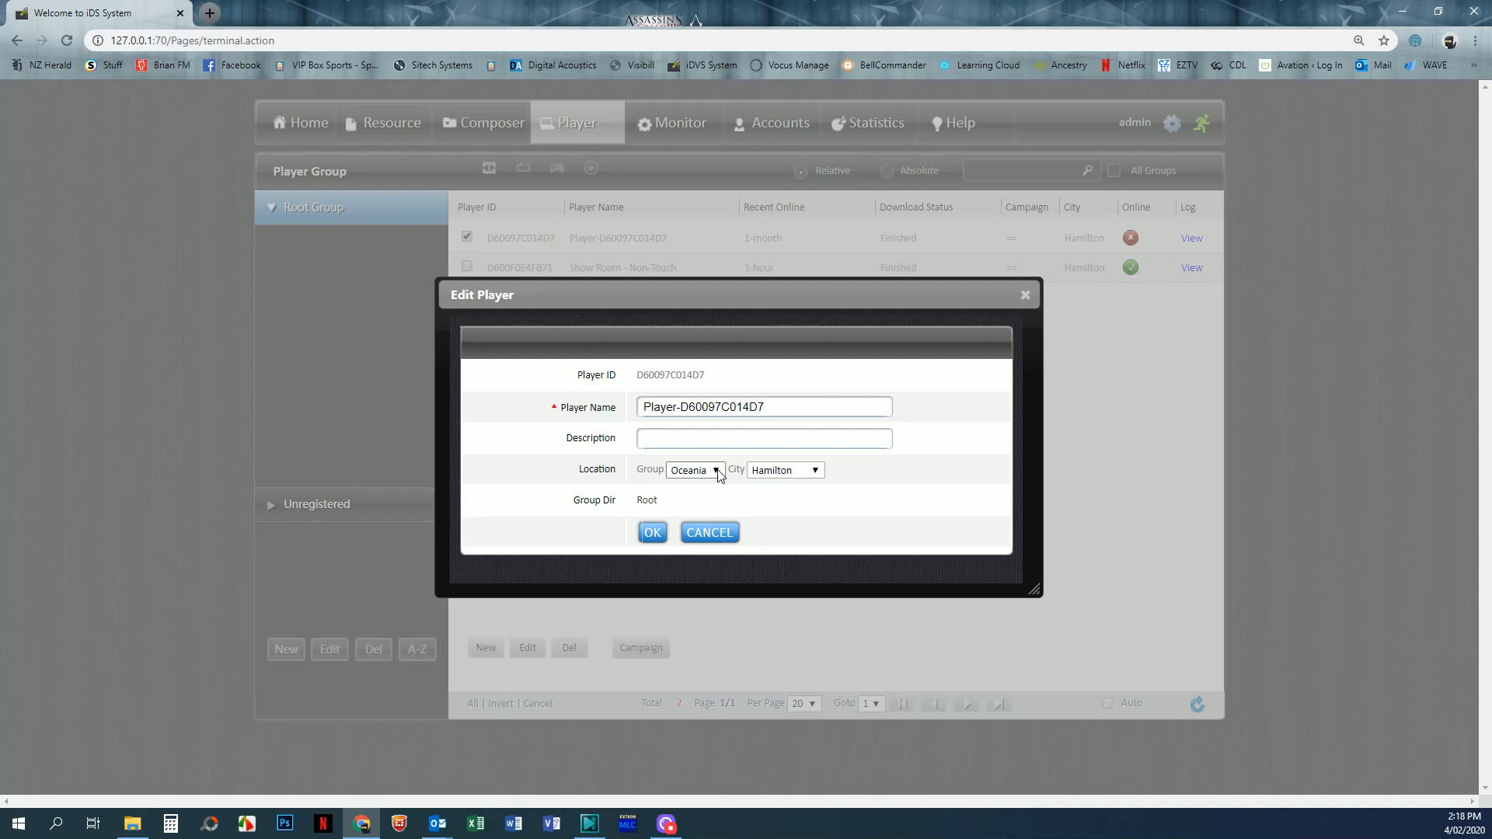
mouse_move(720, 476)
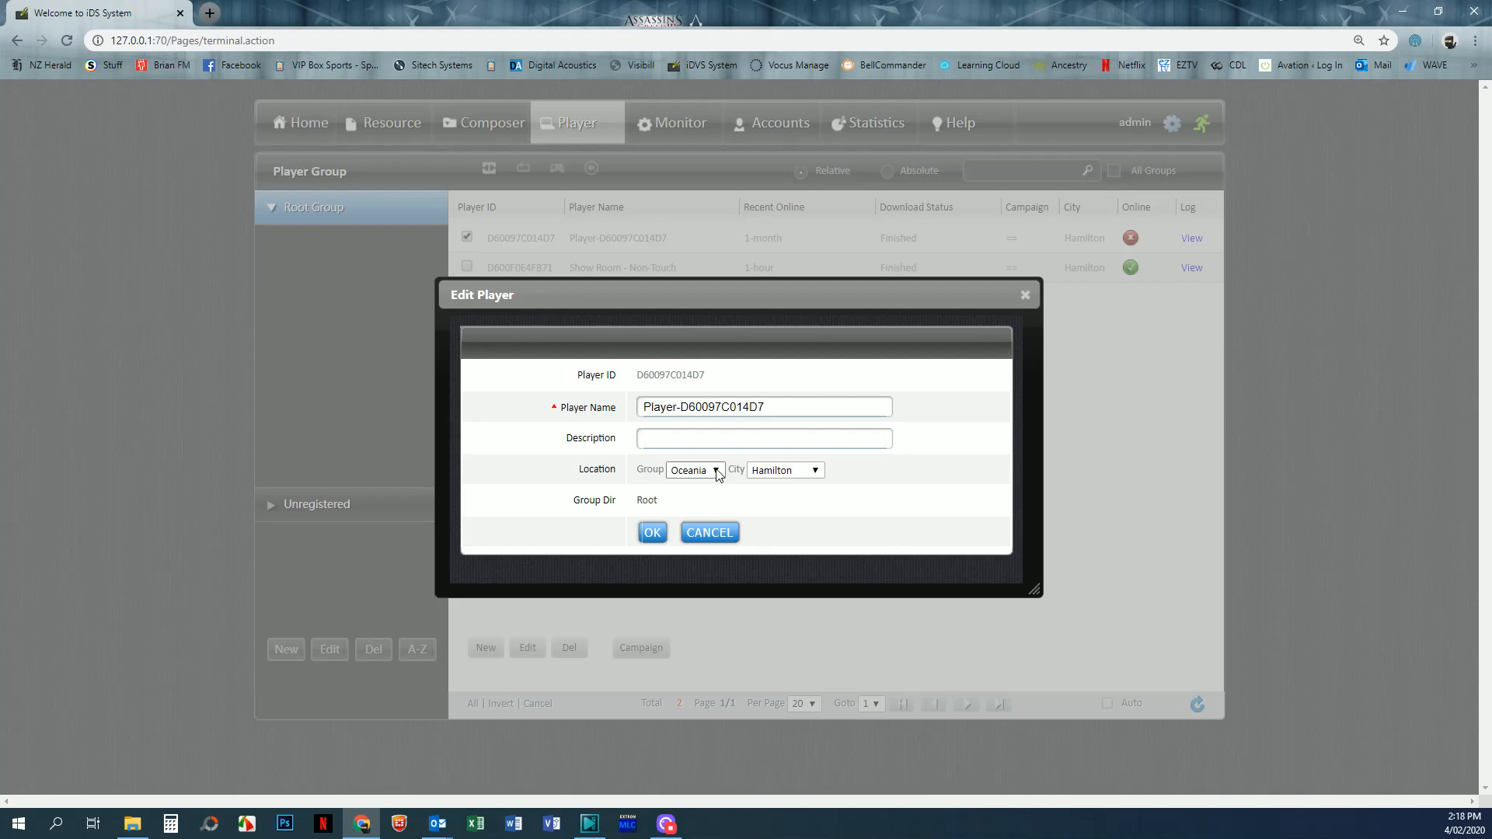
click(695, 469)
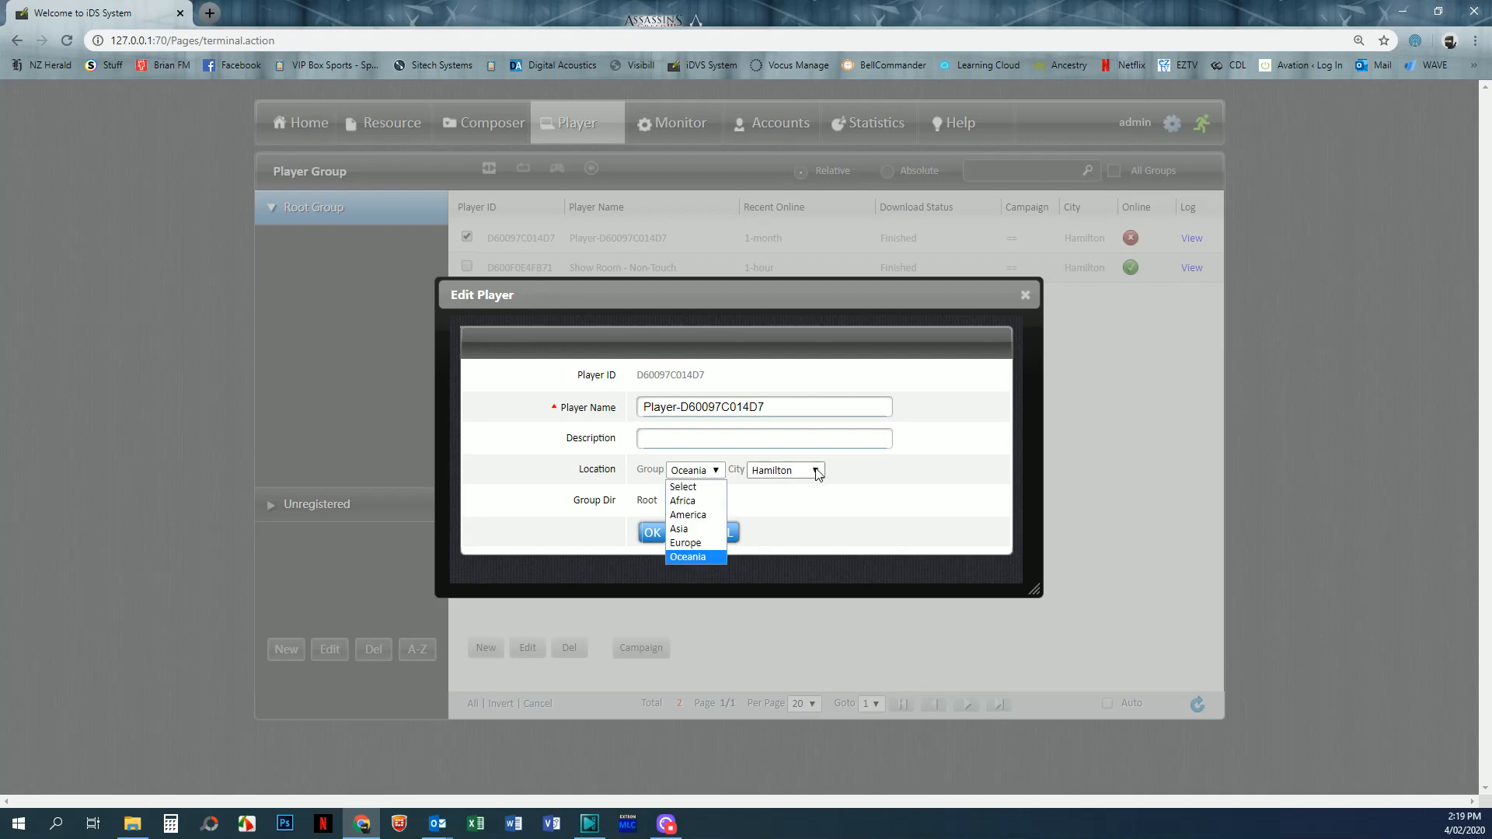
click(819, 470)
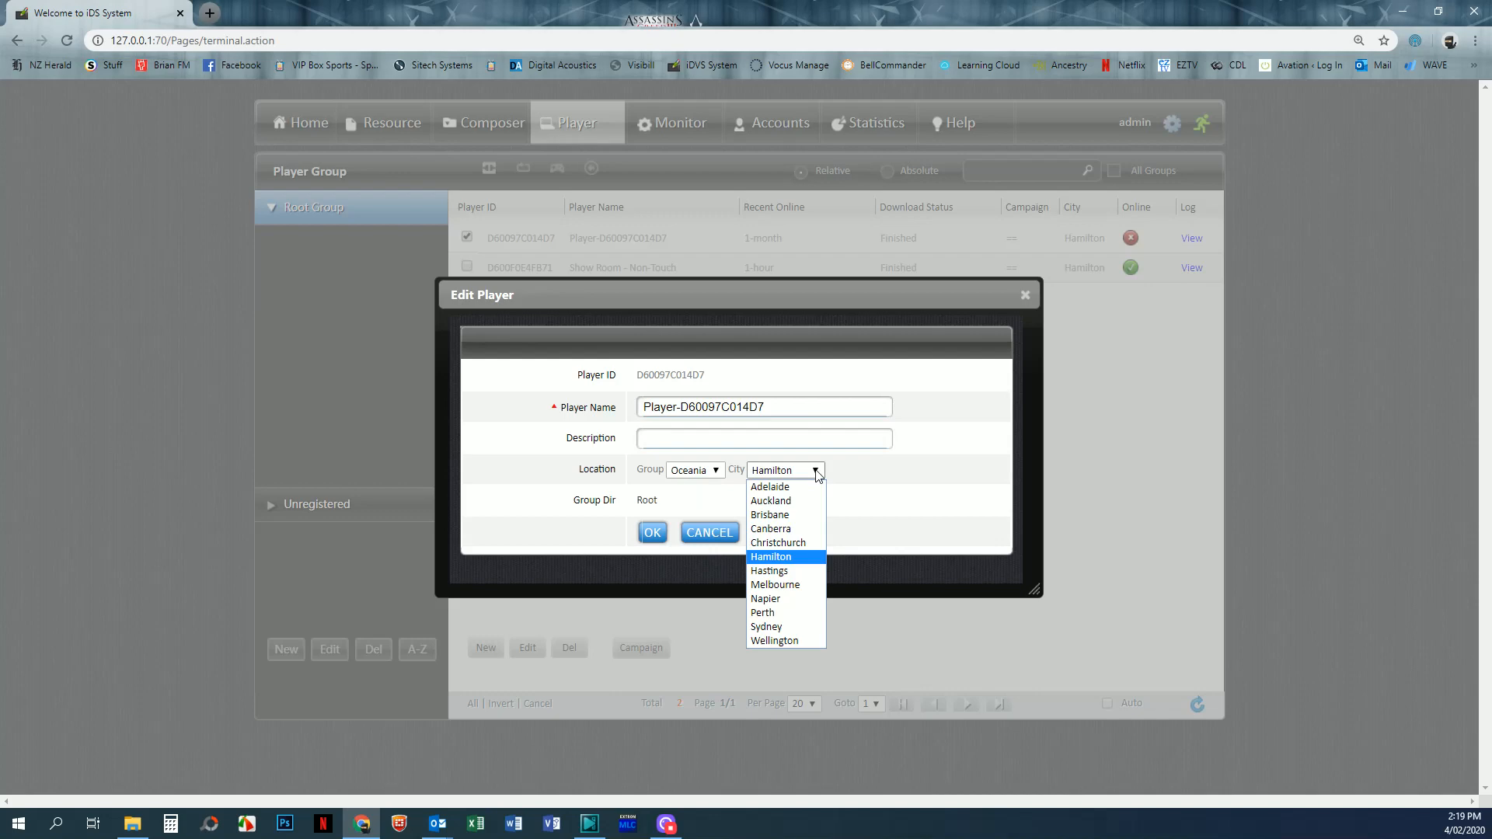
mouse_move(771, 486)
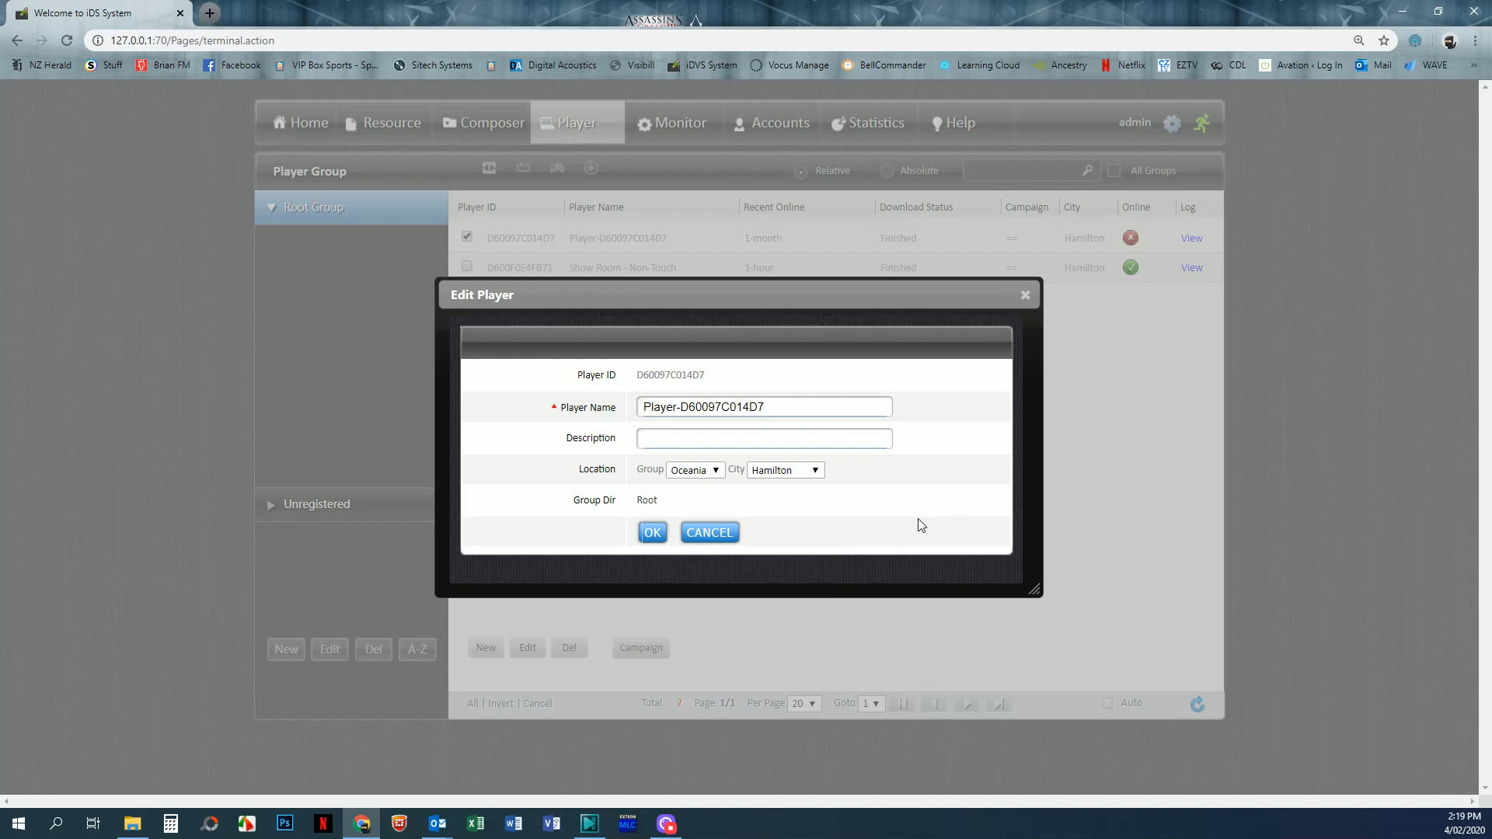
mouse_move(809, 531)
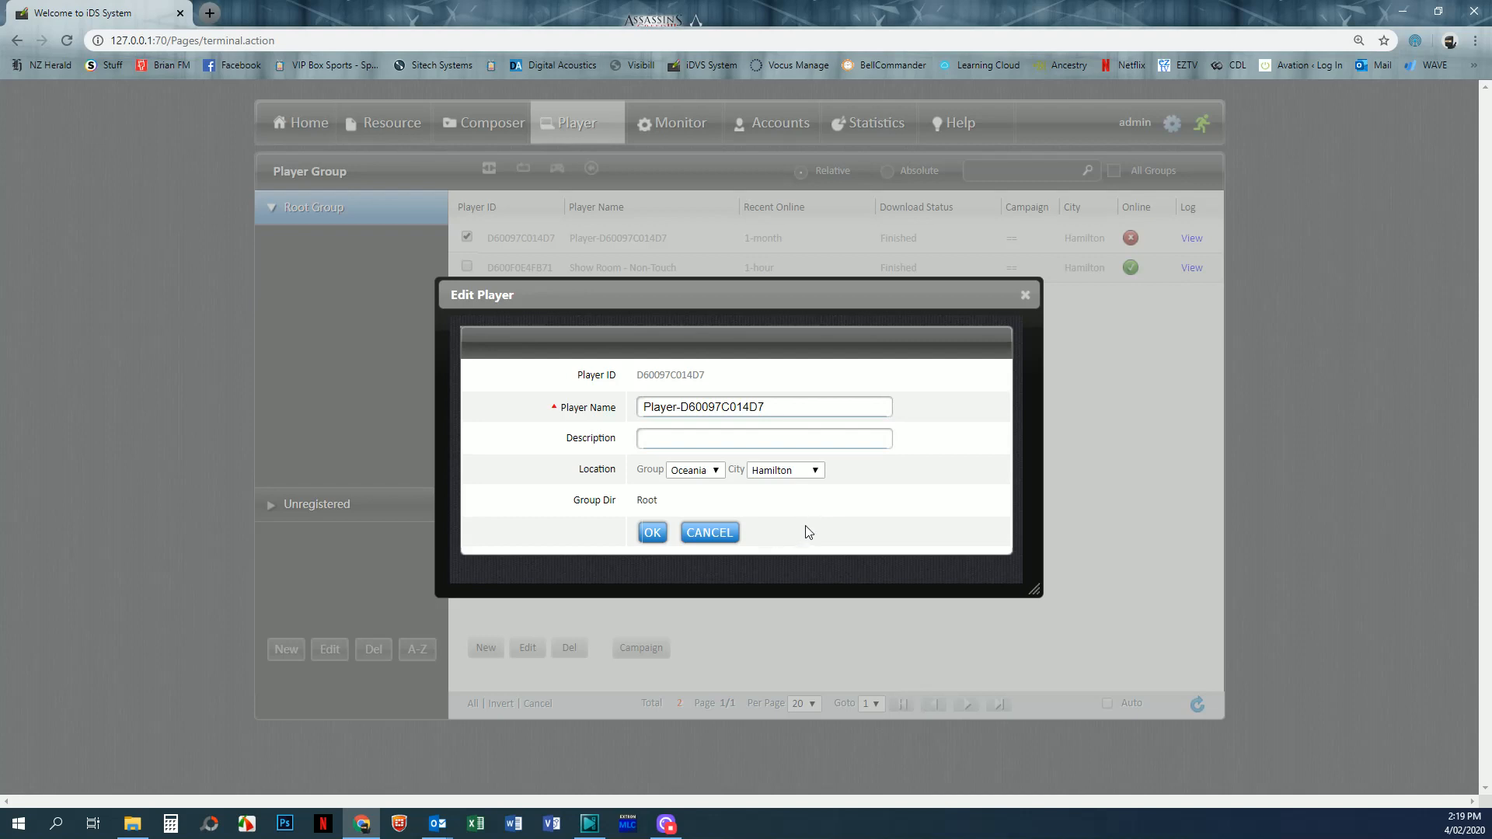
mouse_move(791, 522)
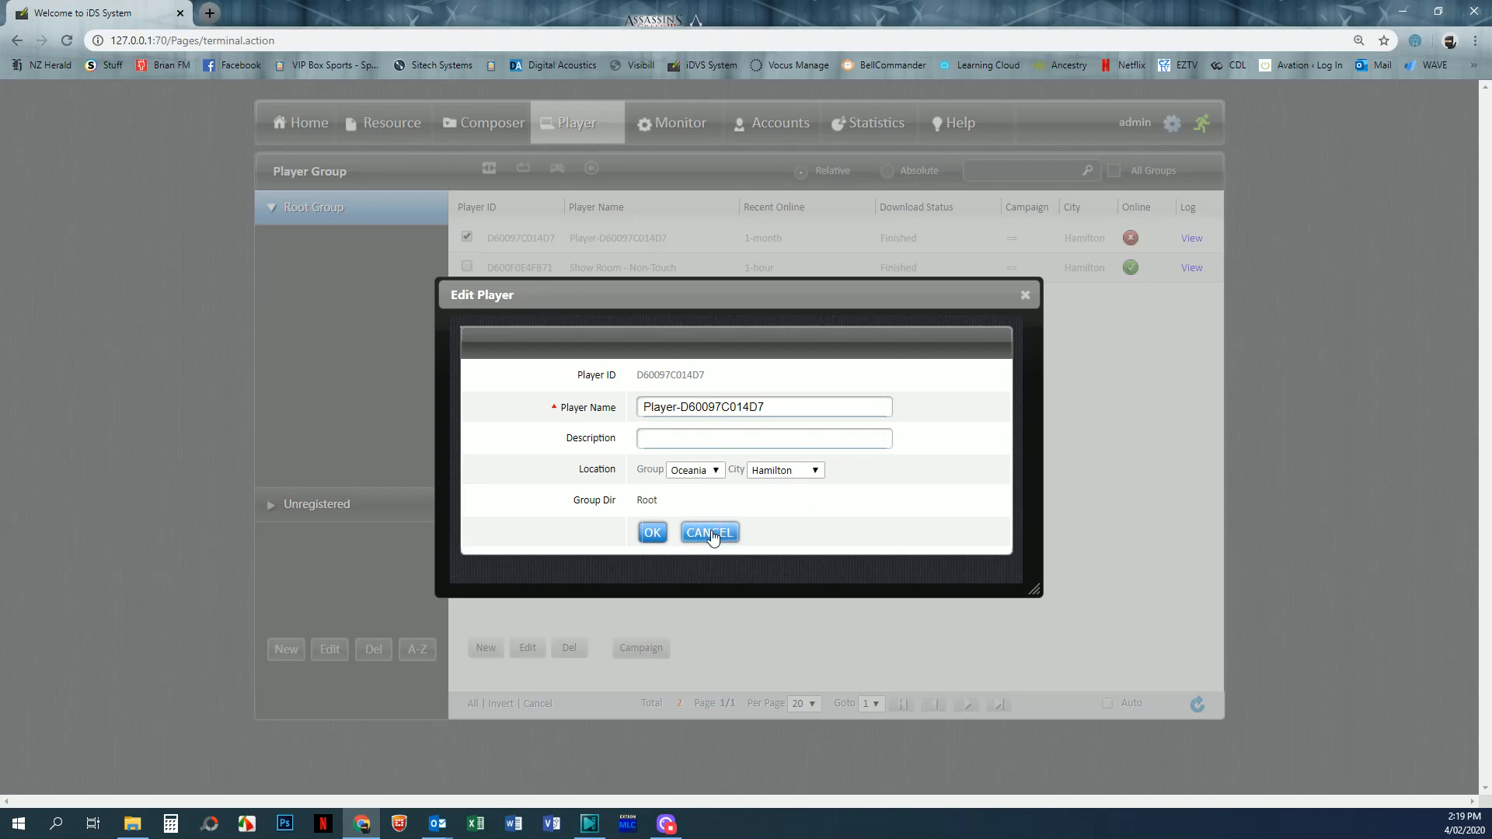
Cancel the Edit Player form and leave only Show Room - Non-Touch selected in the list.
click(708, 531)
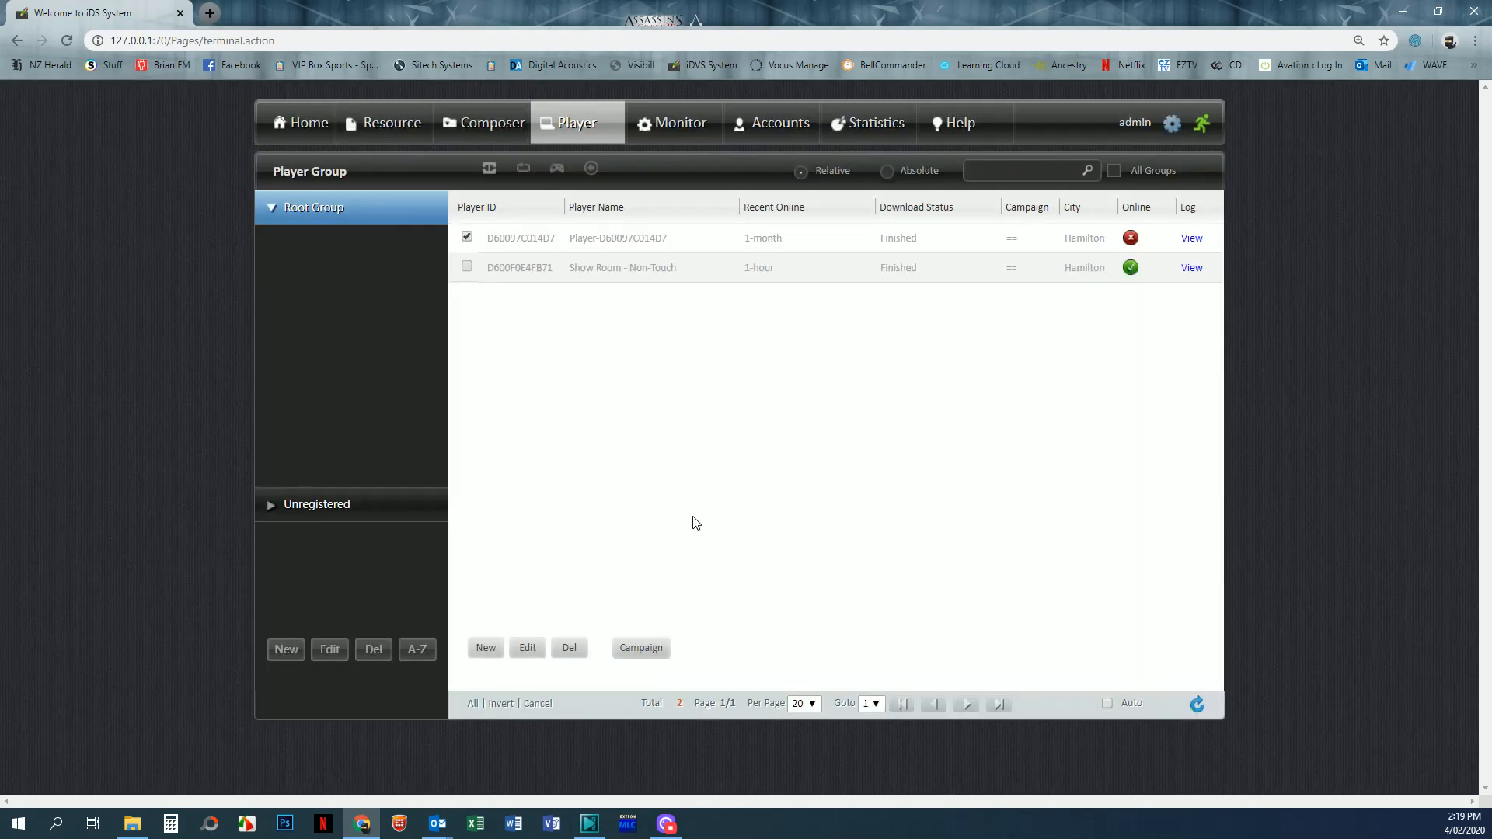
mouse_move(620, 406)
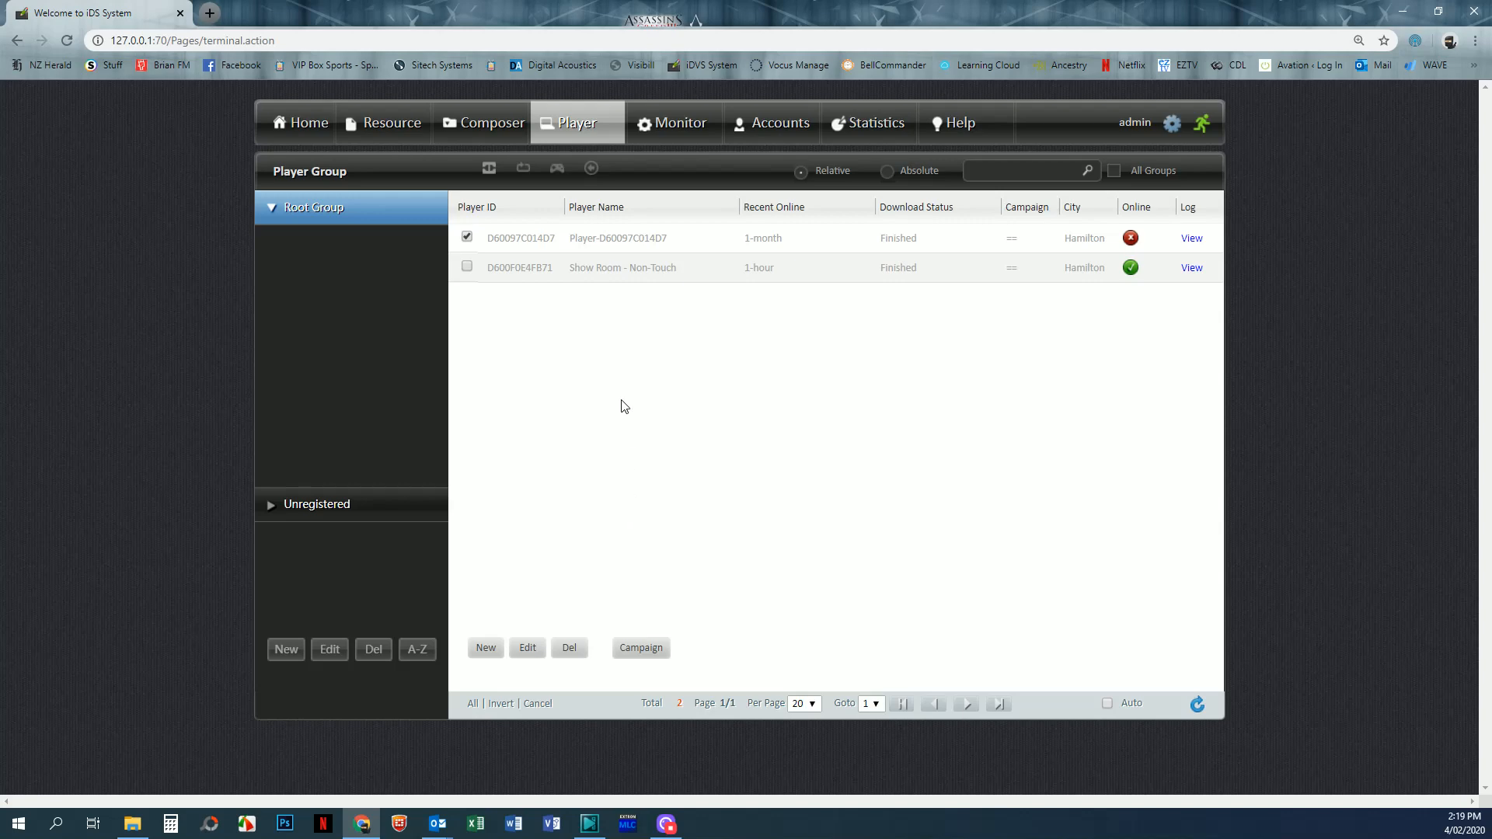
mouse_move(564, 391)
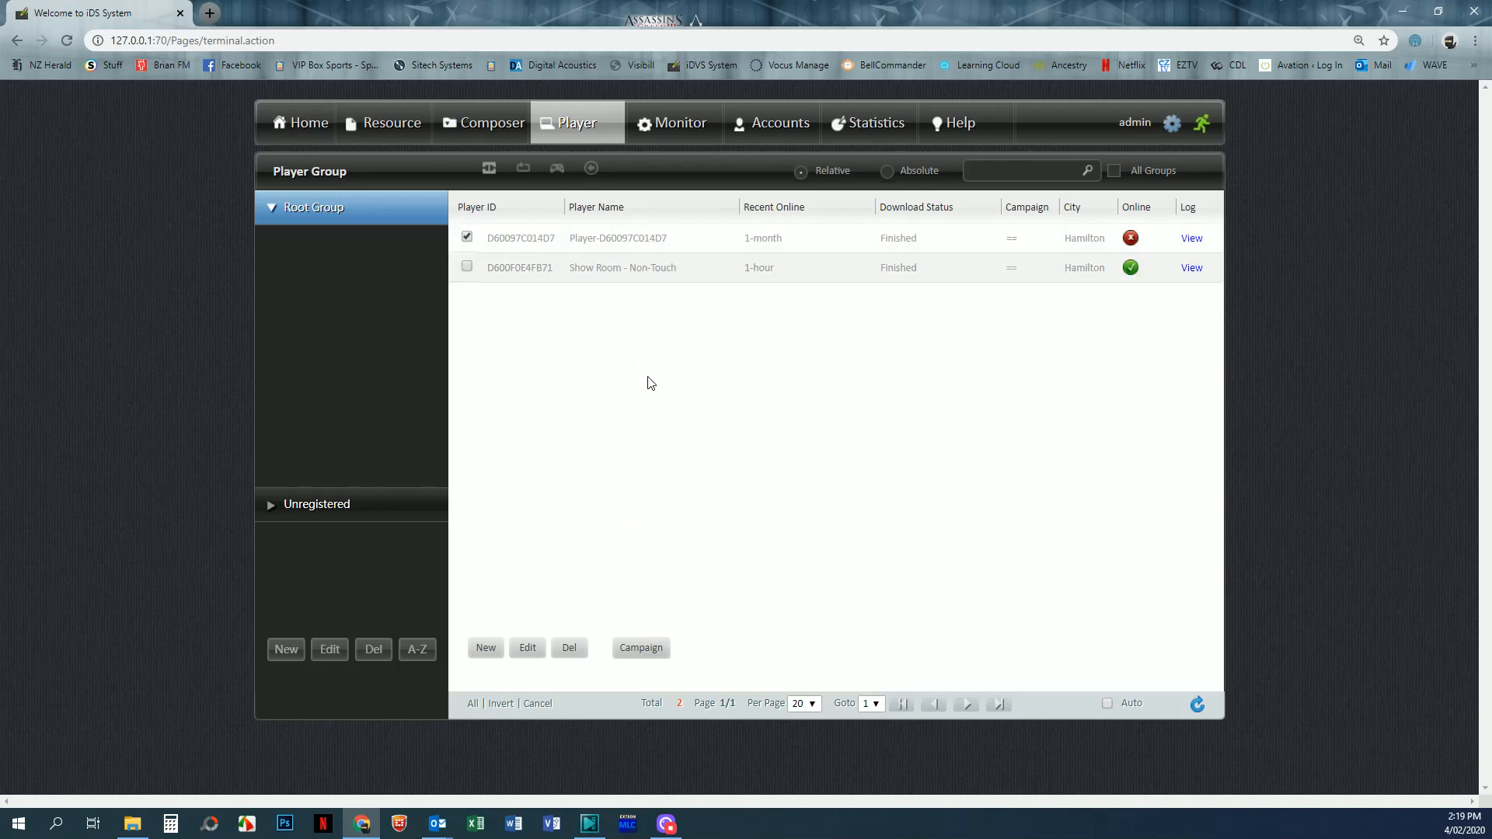
mouse_move(590, 367)
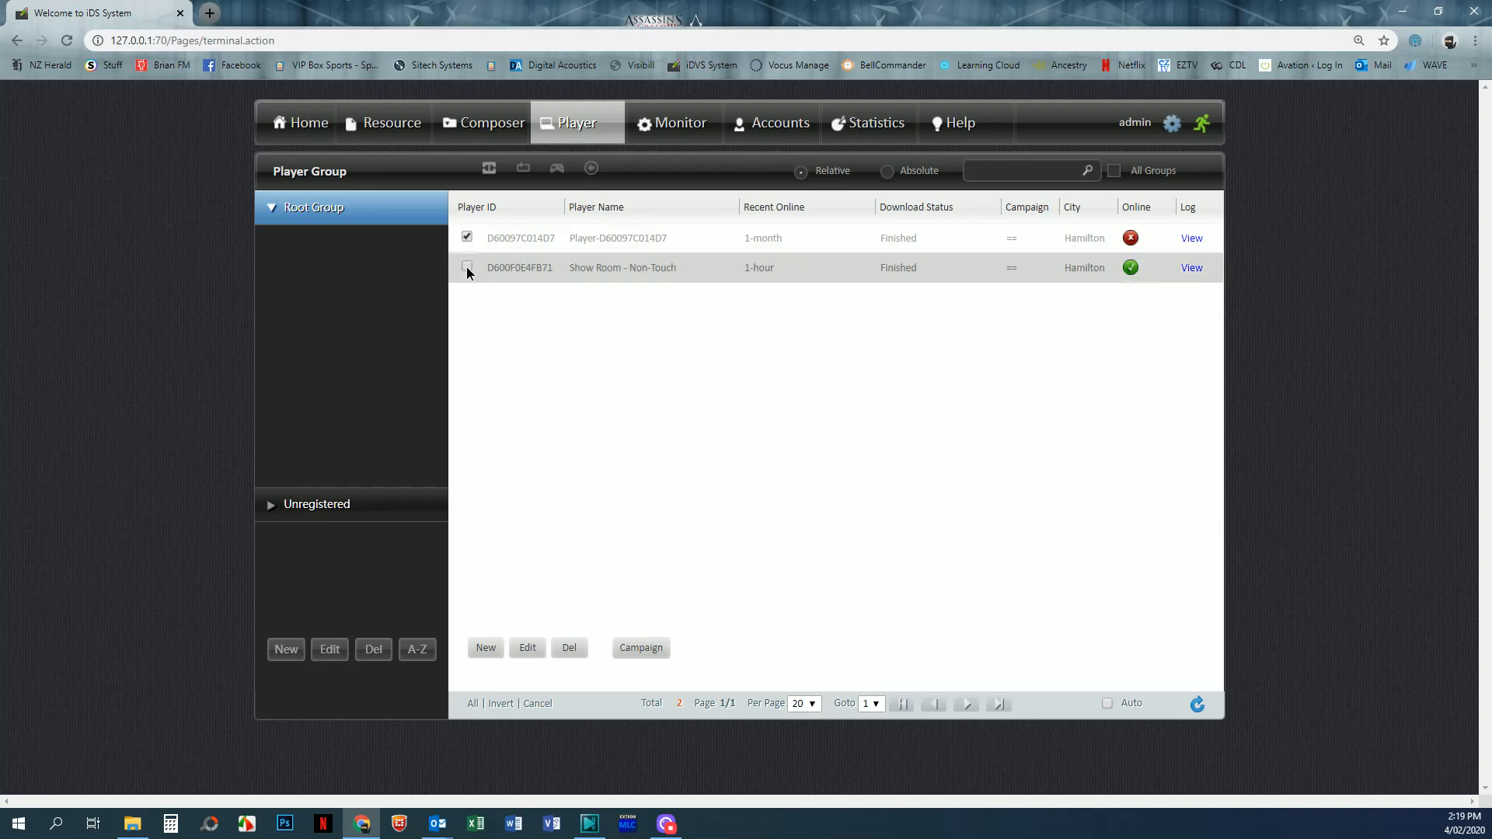
click(638, 648)
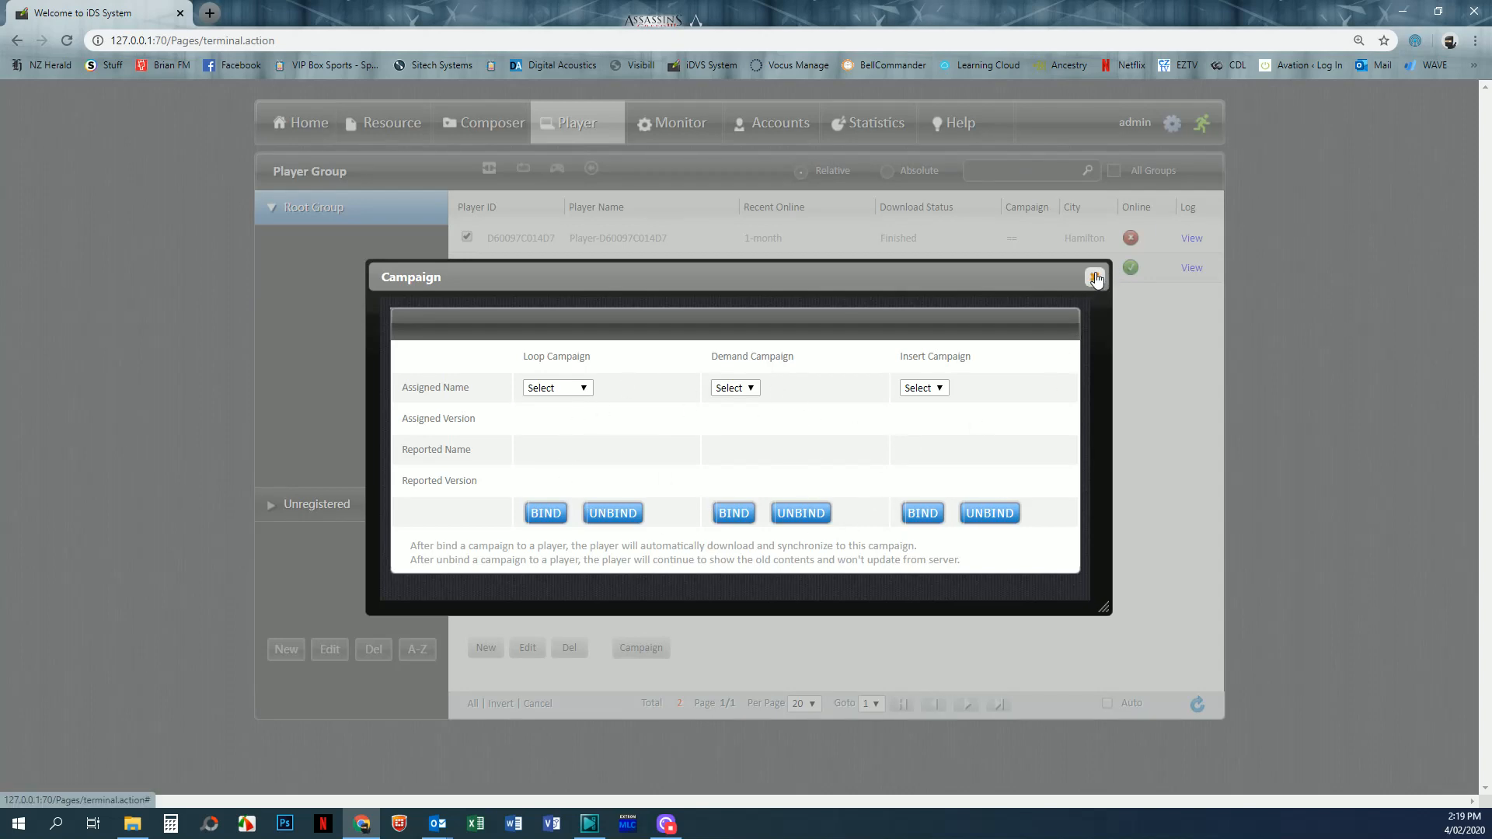
click(1096, 276)
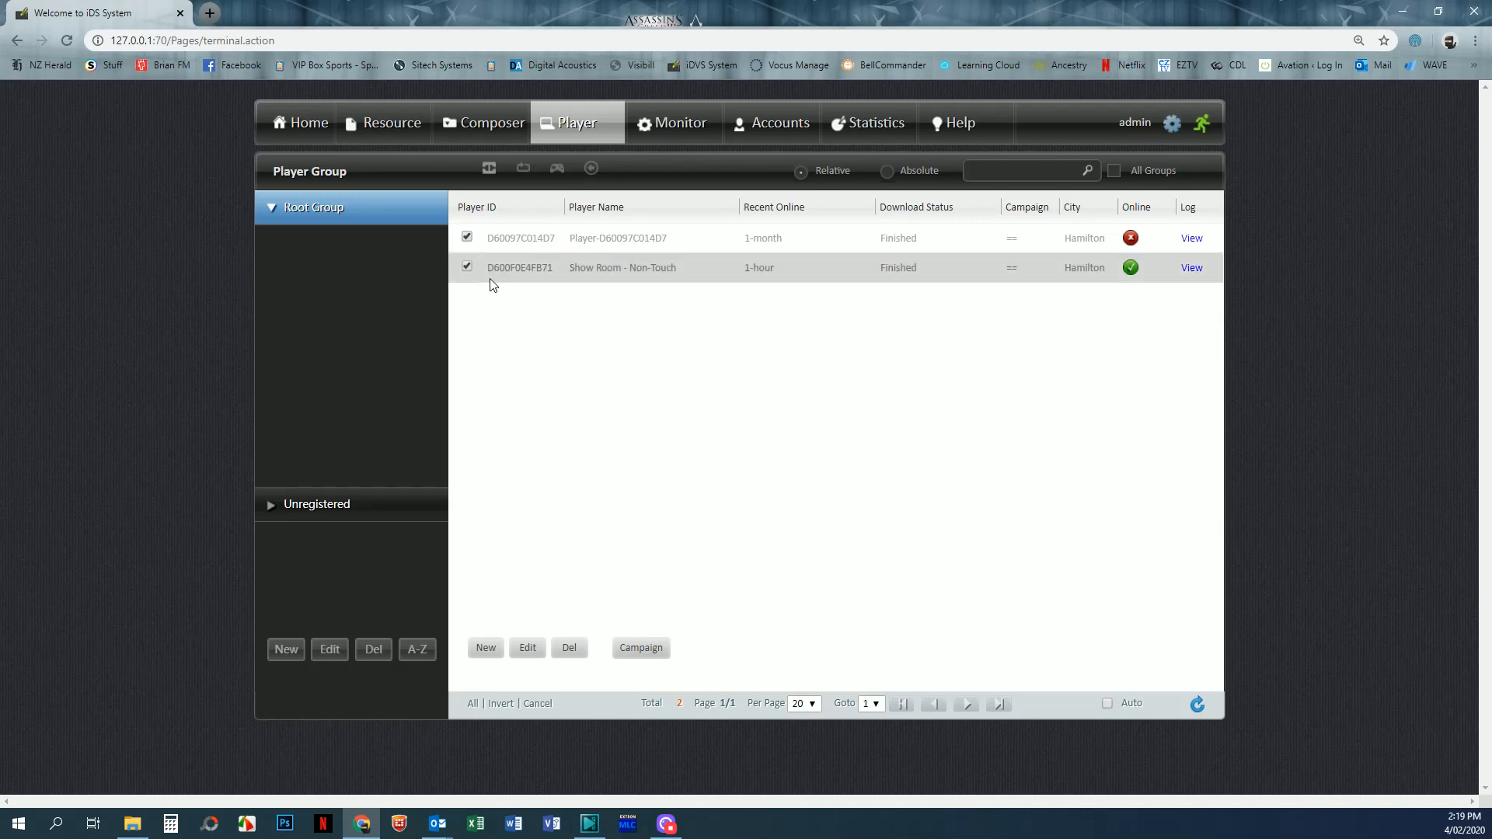
click(466, 236)
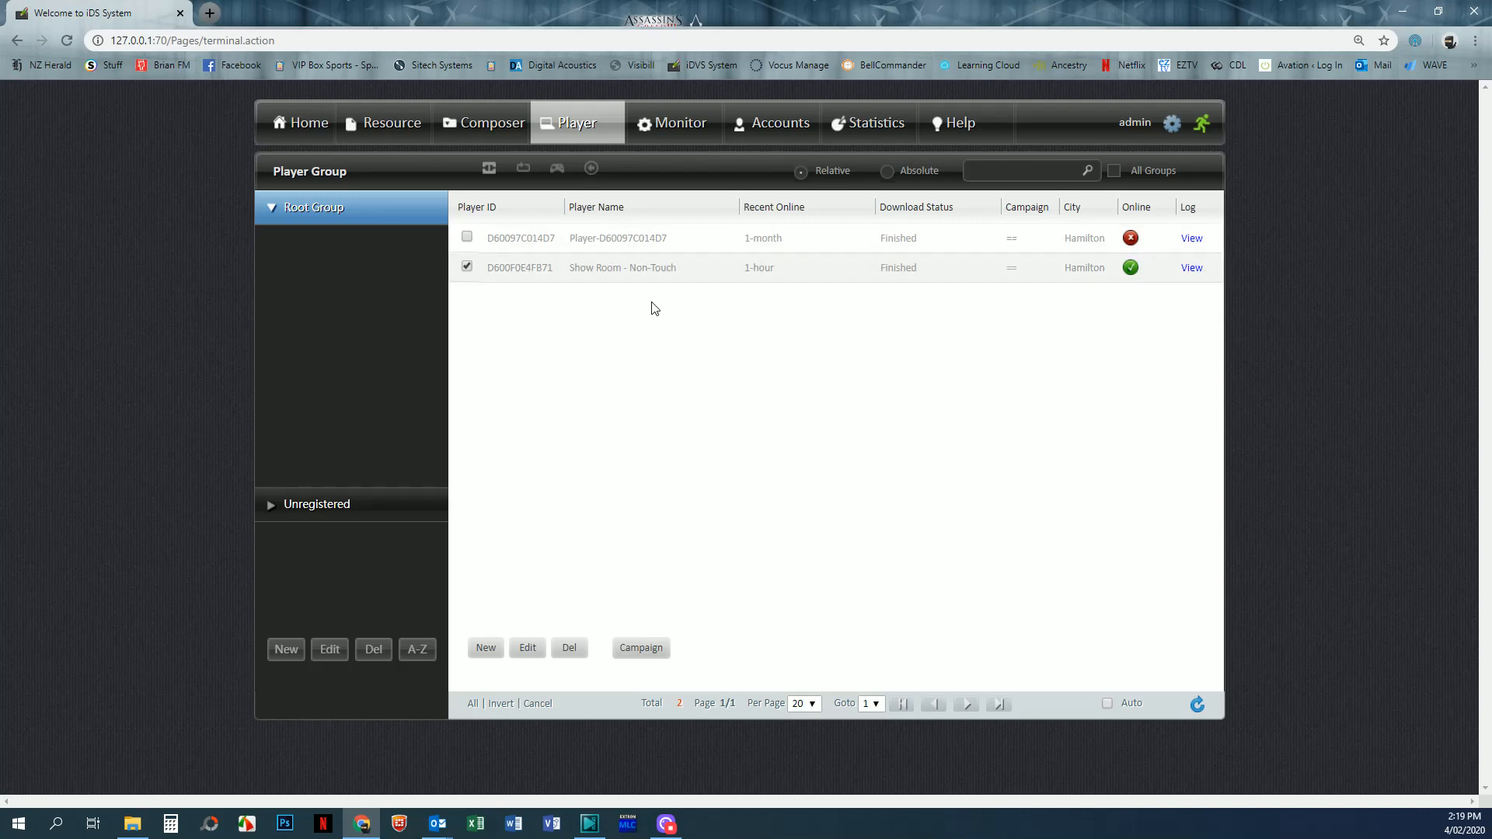
mouse_move(904, 321)
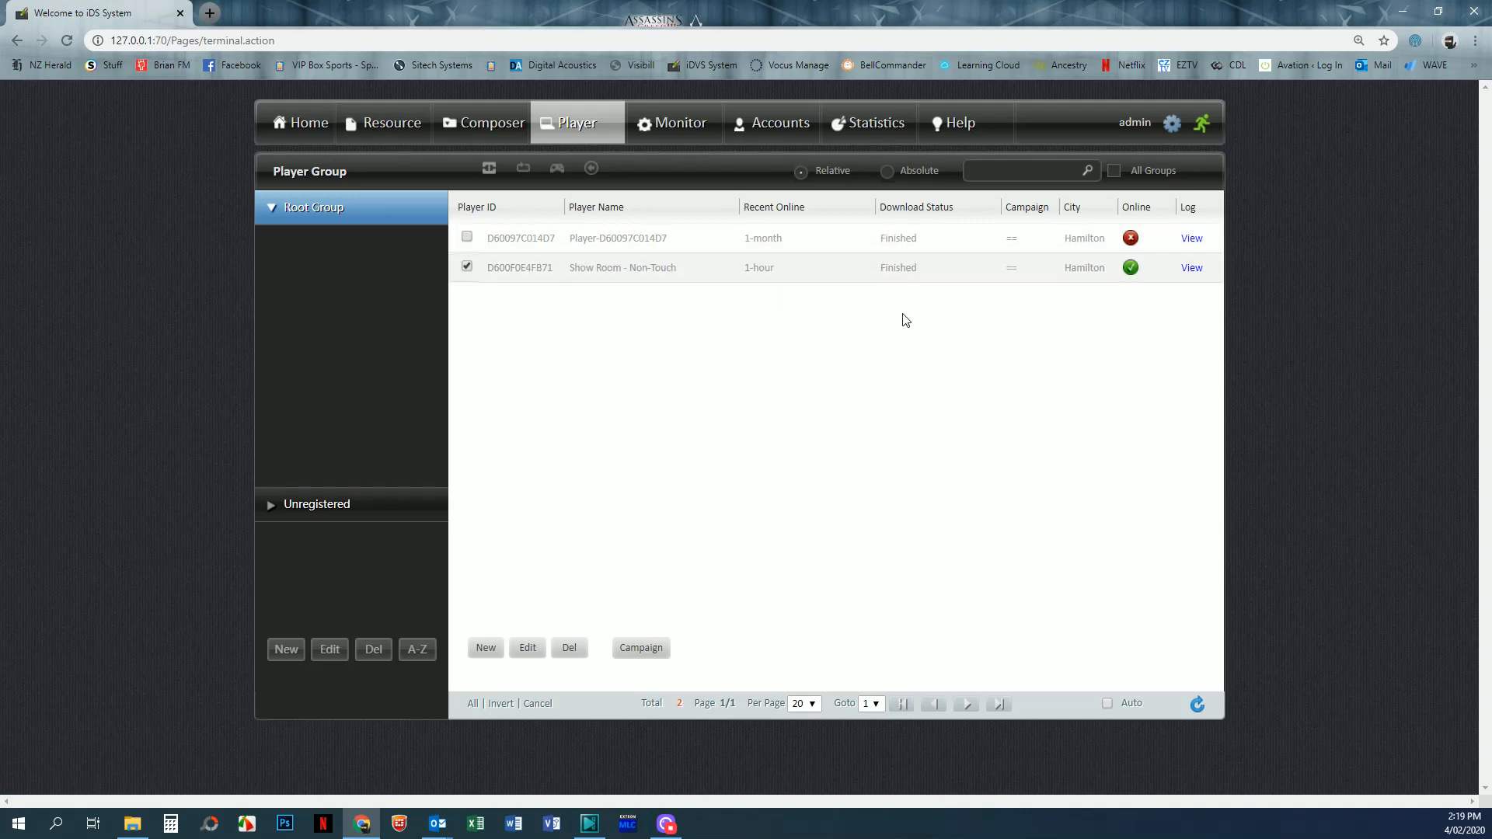
mouse_move(609, 557)
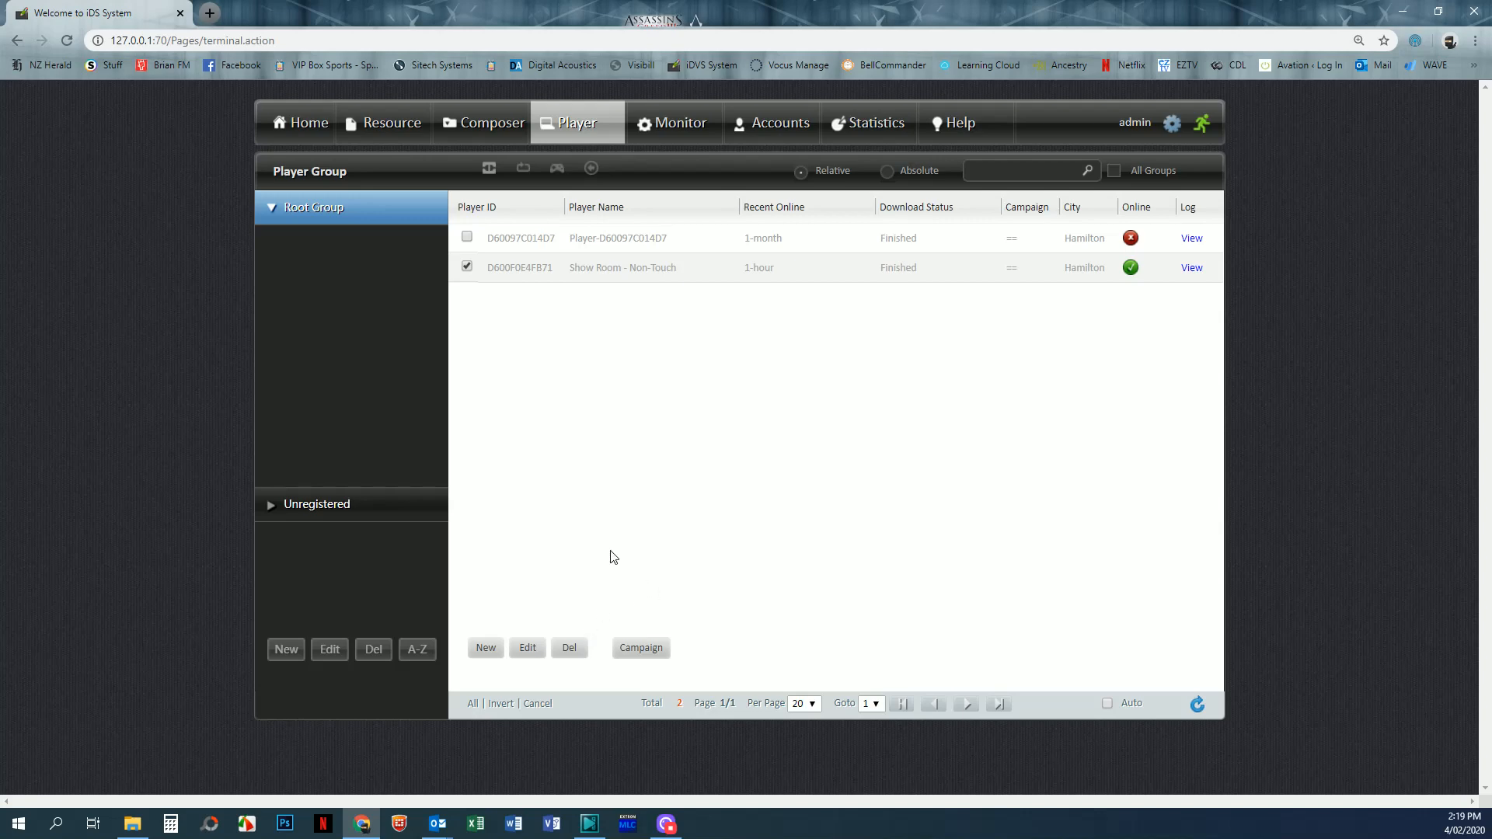
Bind the Standard Days loop campaign to the Show Room - Non-Touch player and confirm.
click(639, 648)
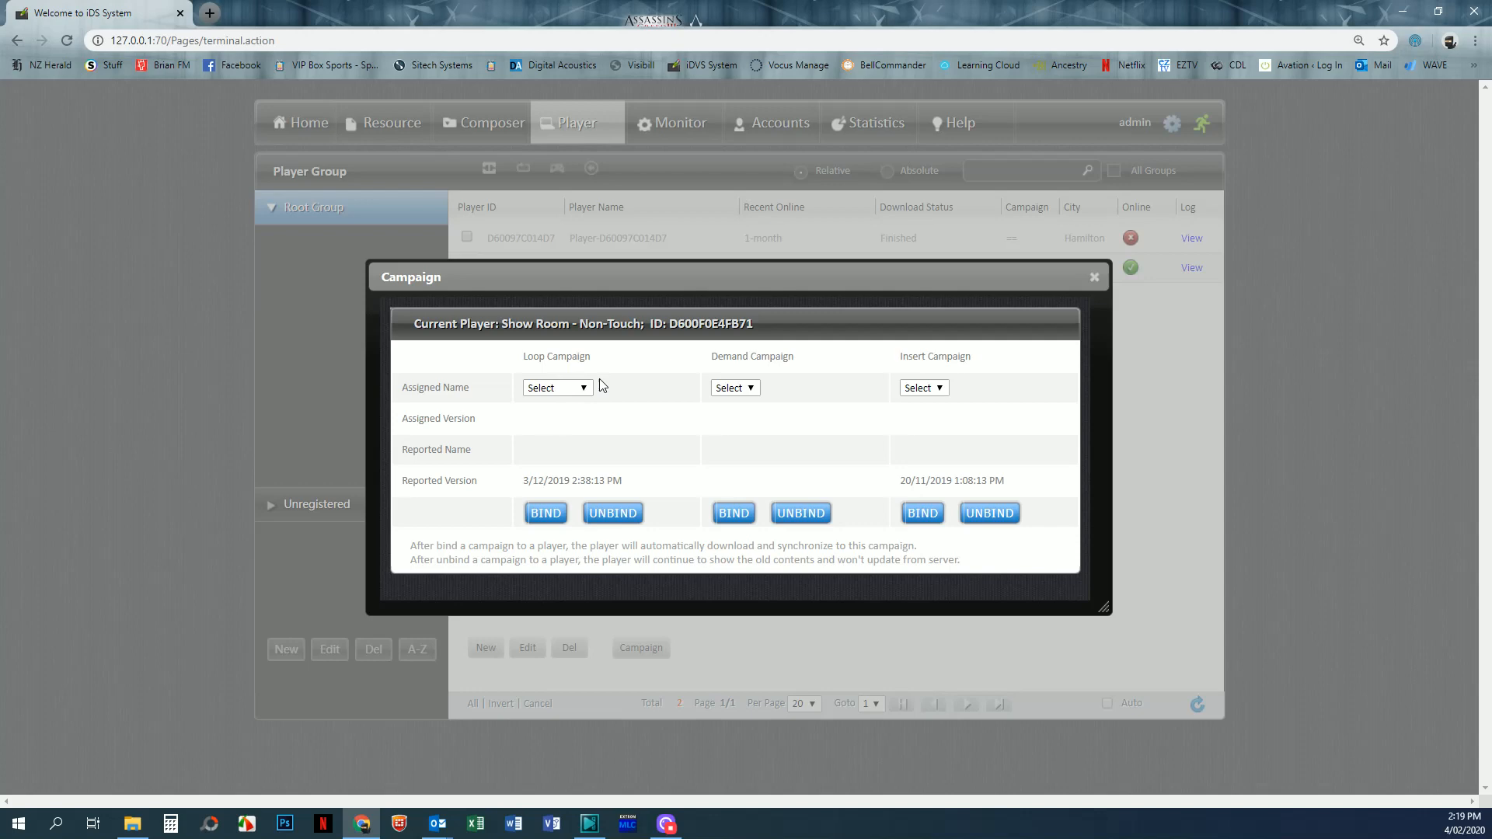
mouse_move(990, 366)
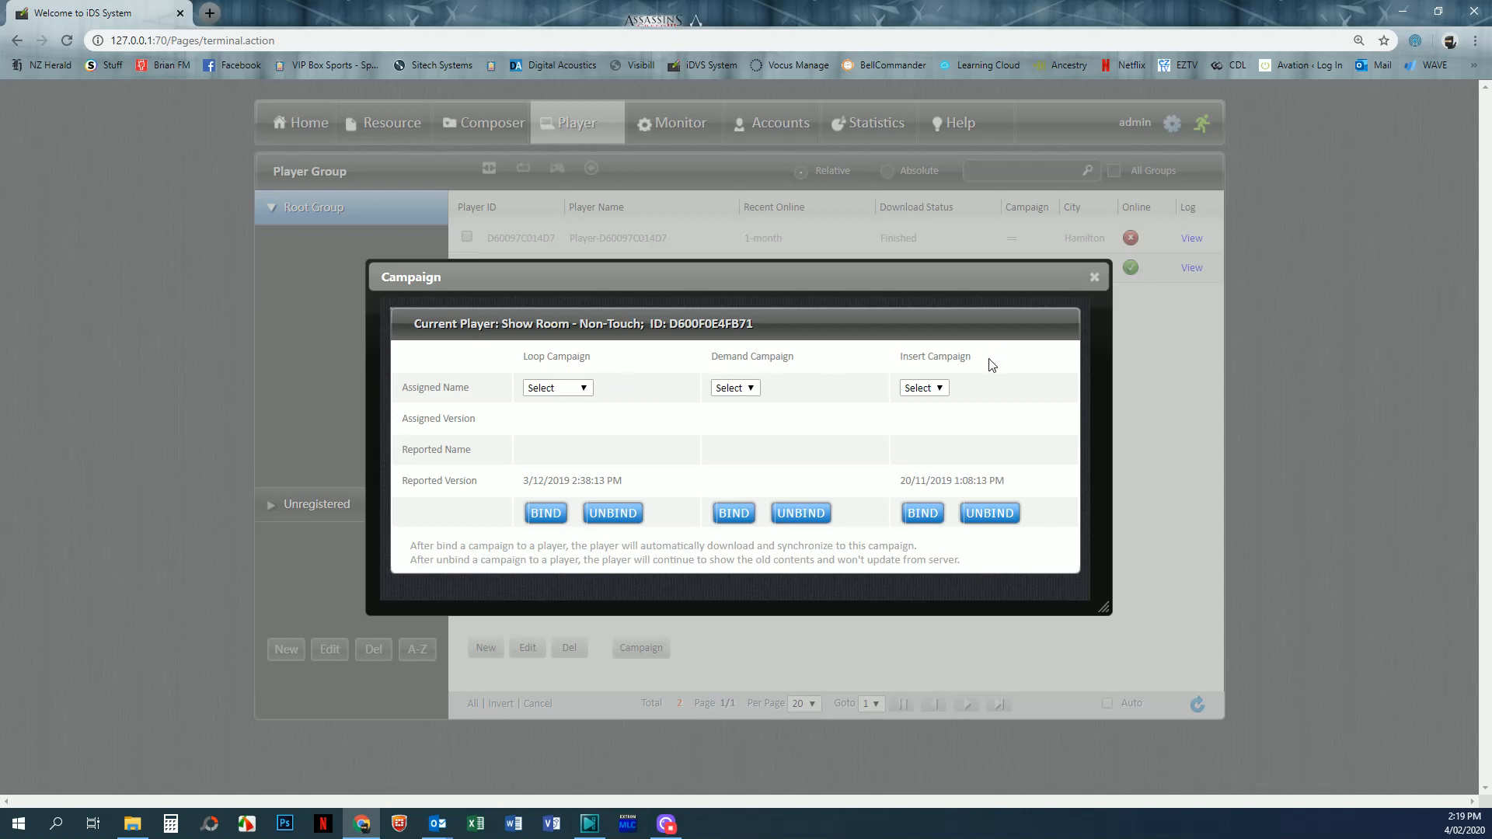
mouse_move(639, 422)
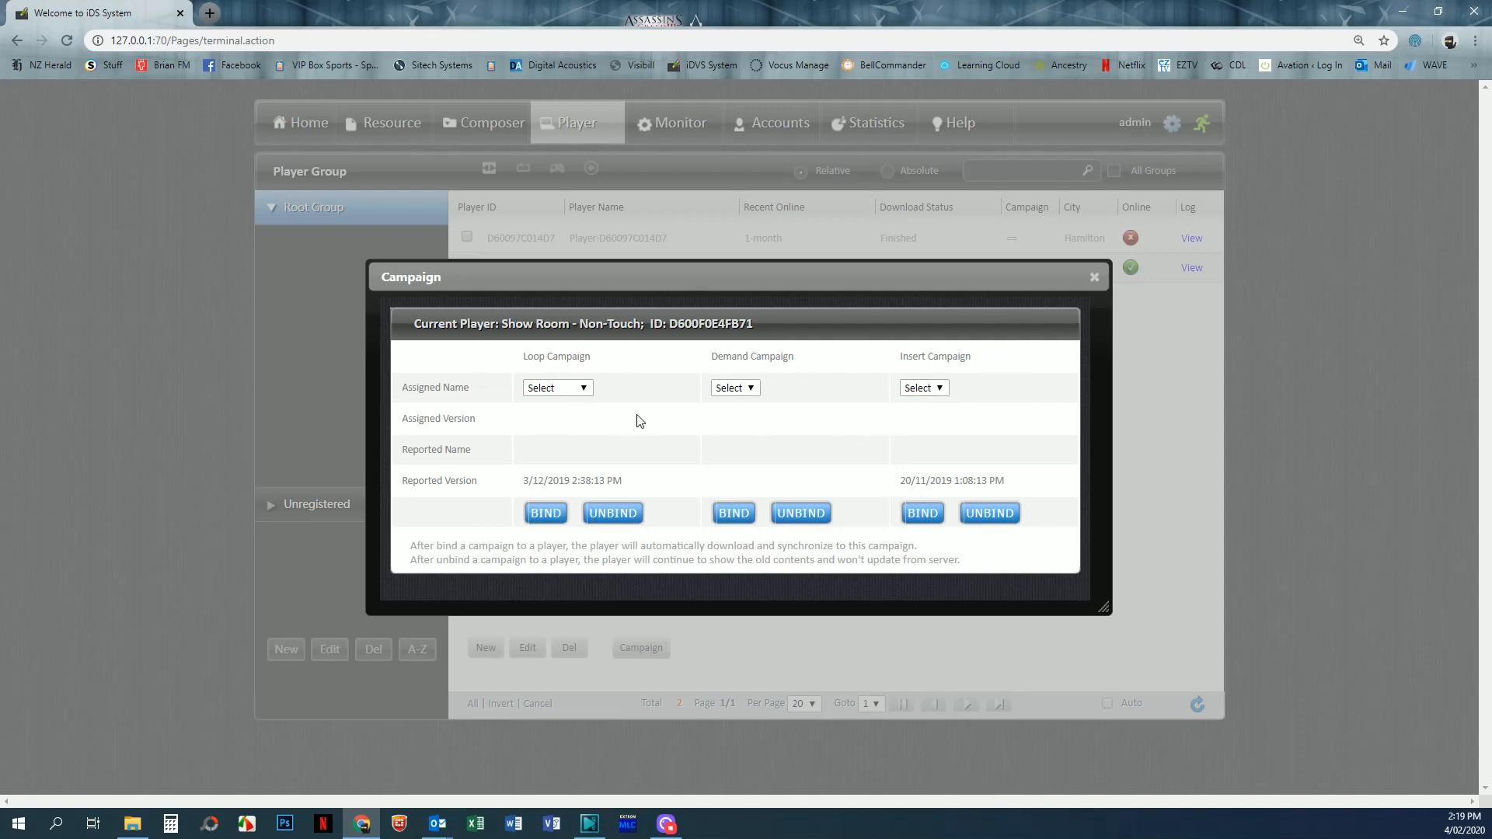
mouse_move(644, 422)
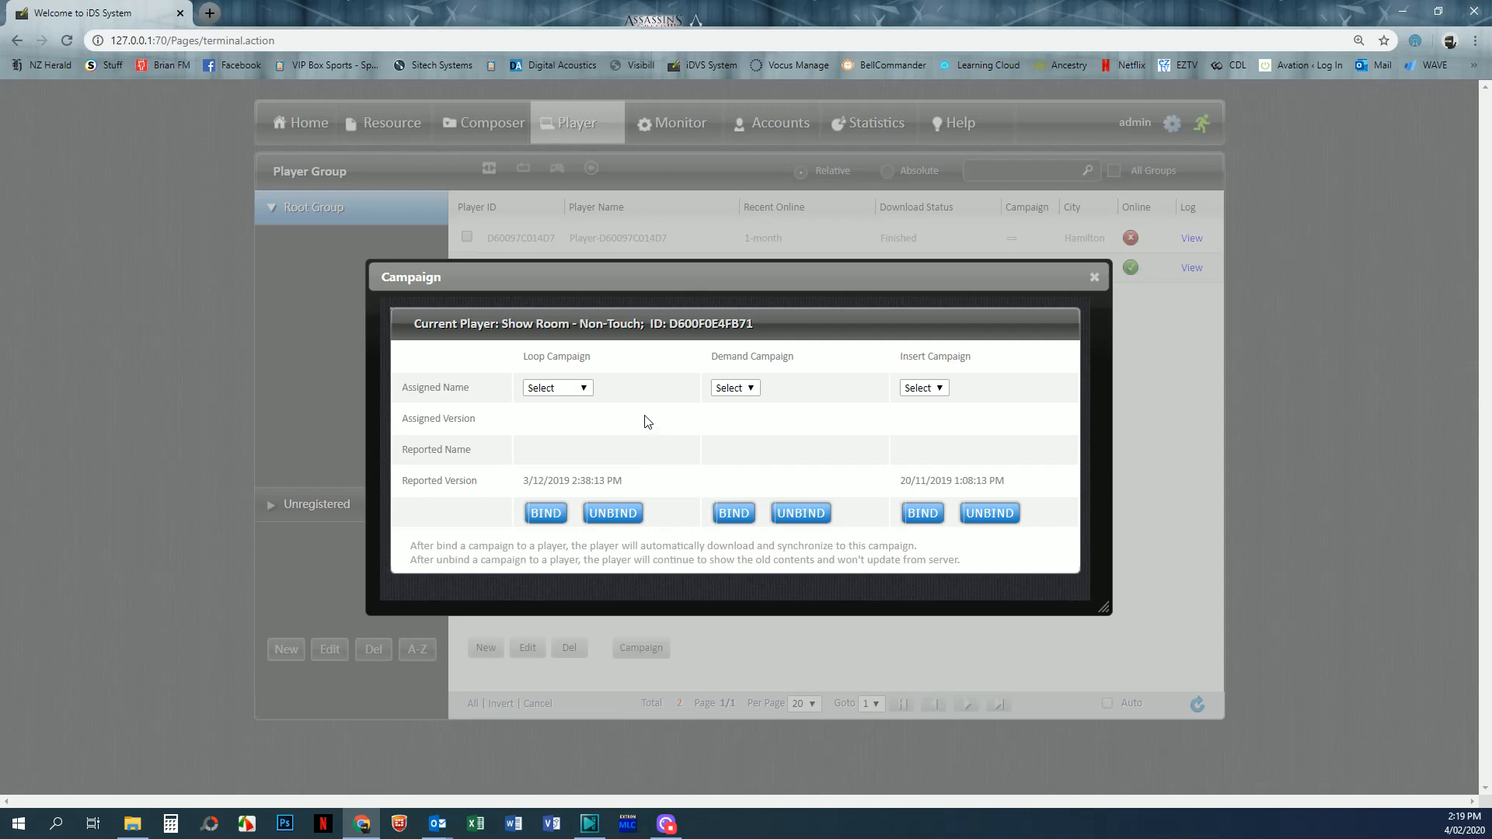
mouse_move(650, 430)
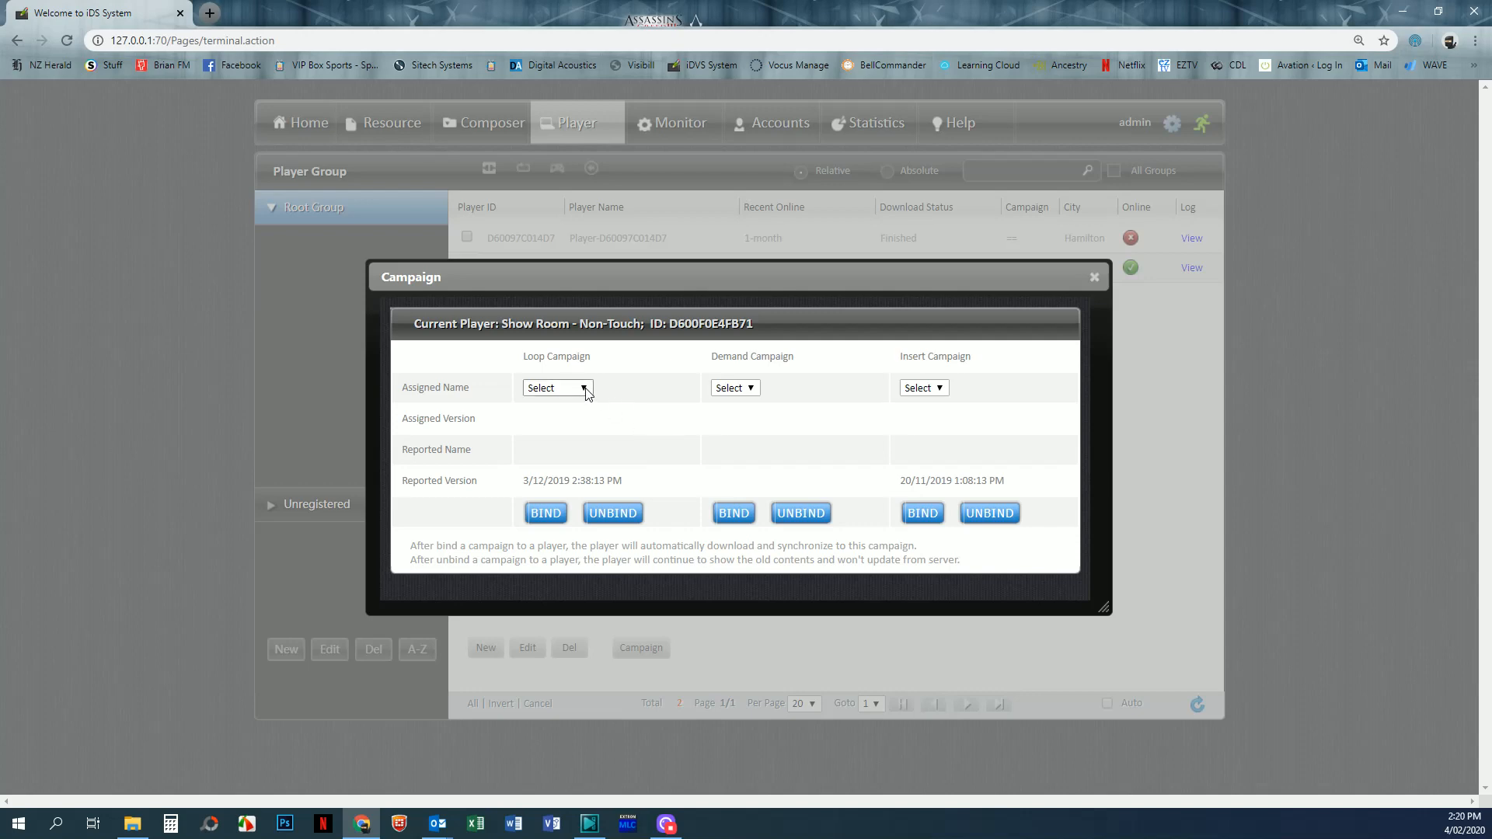
click(556, 387)
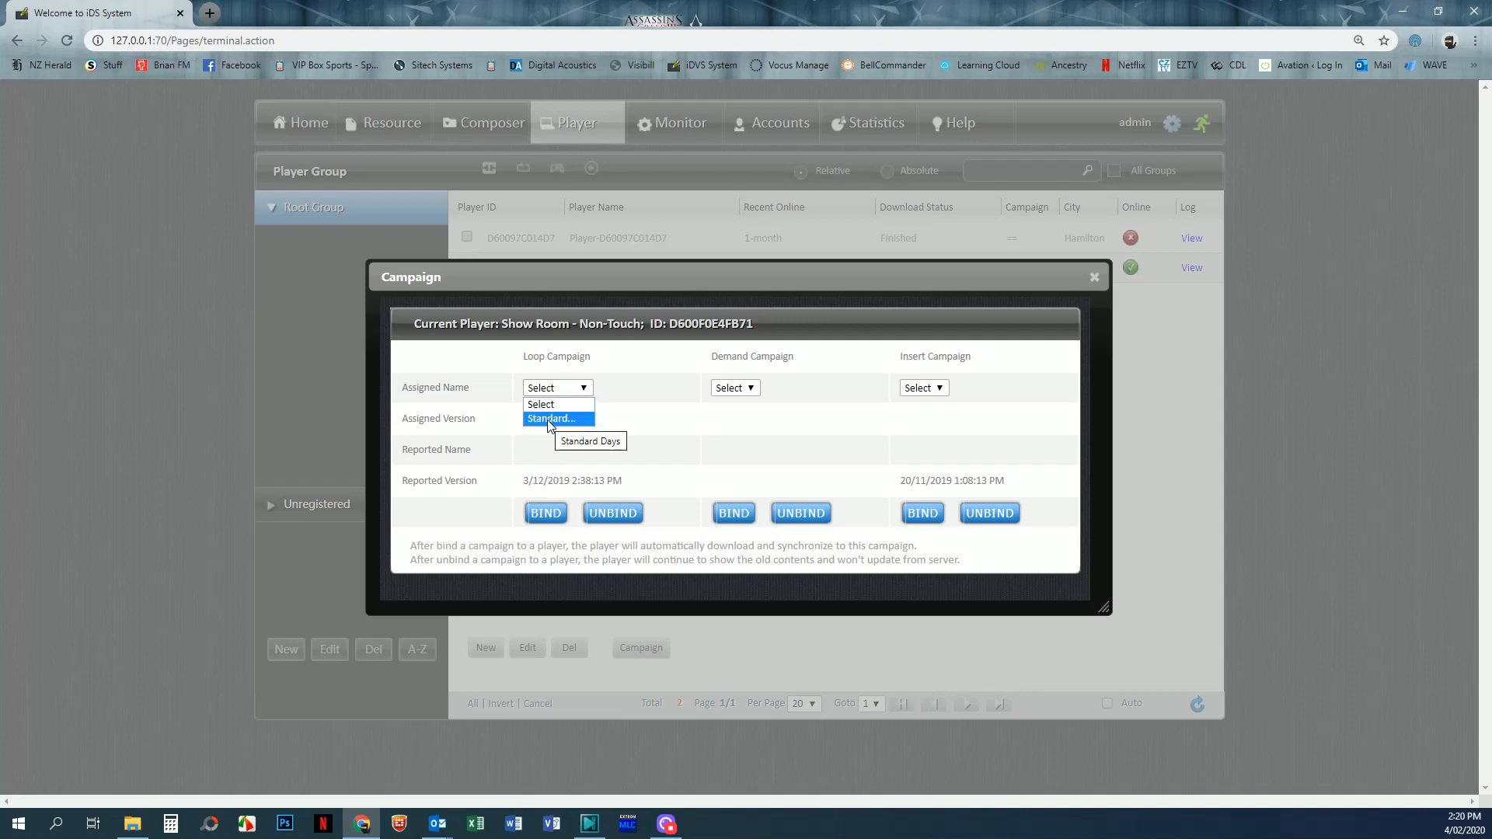
click(551, 418)
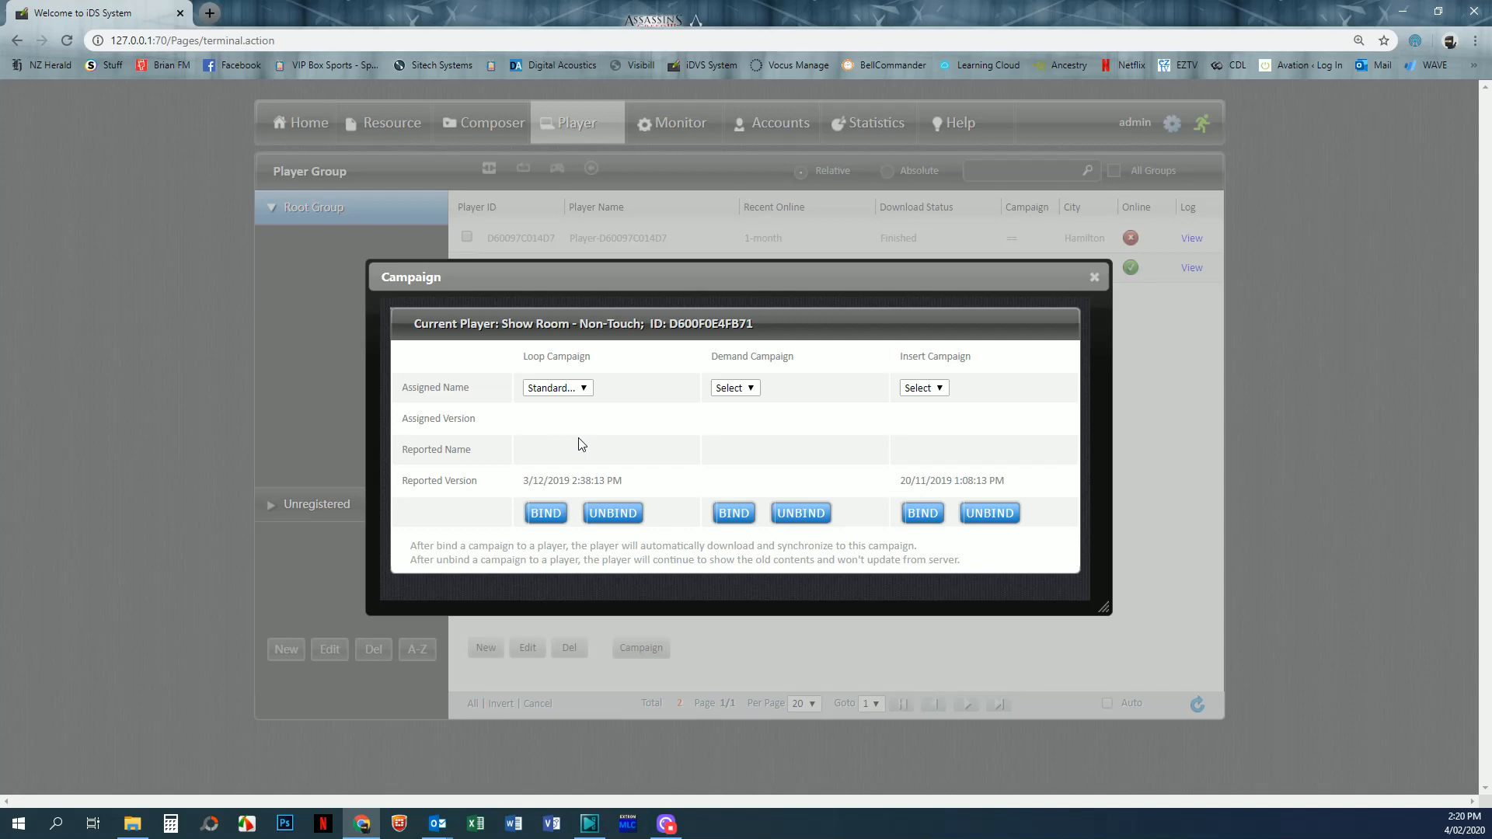
click(544, 513)
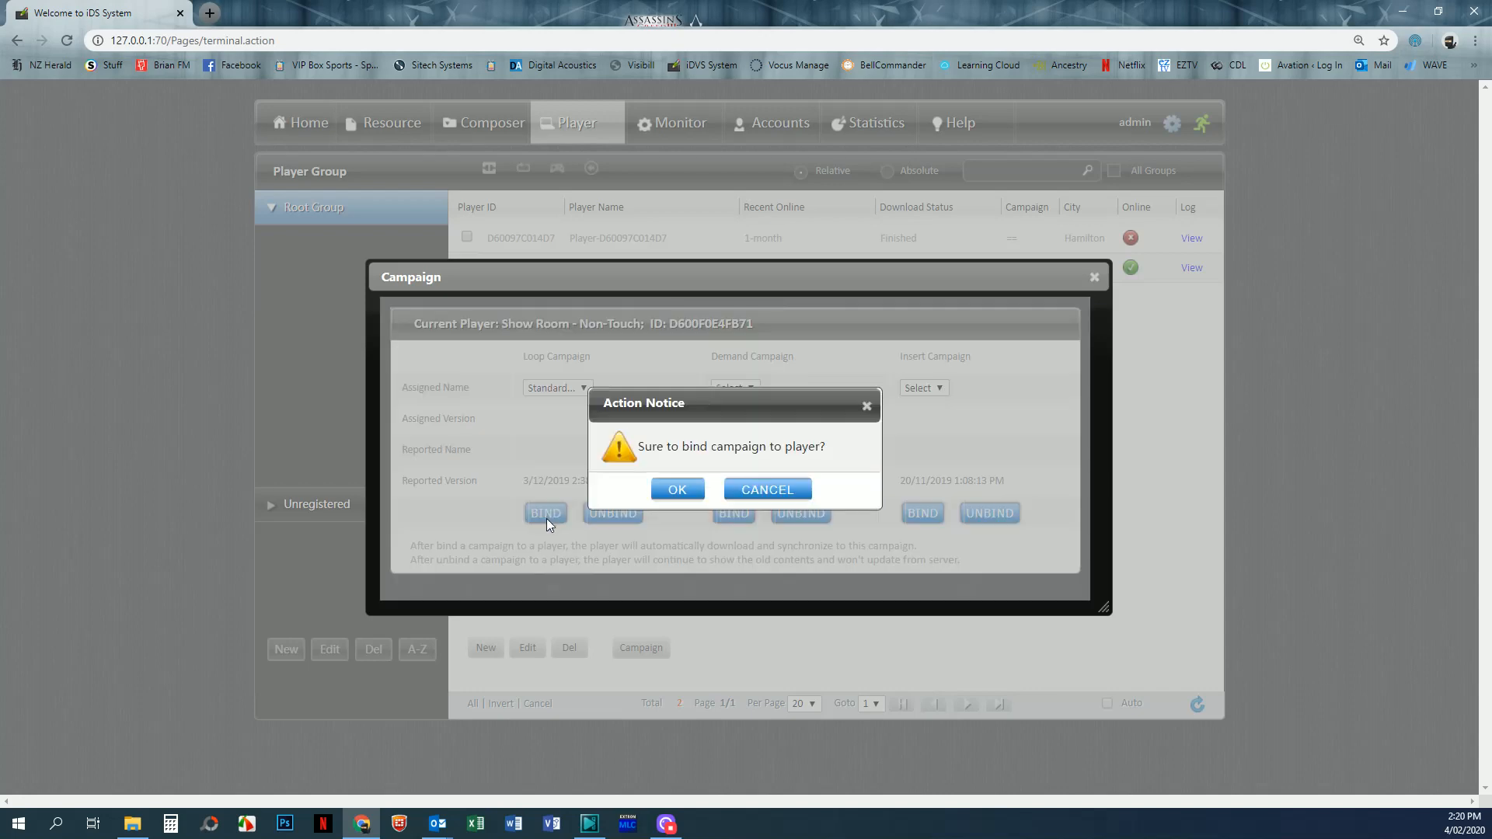
mouse_move(704, 515)
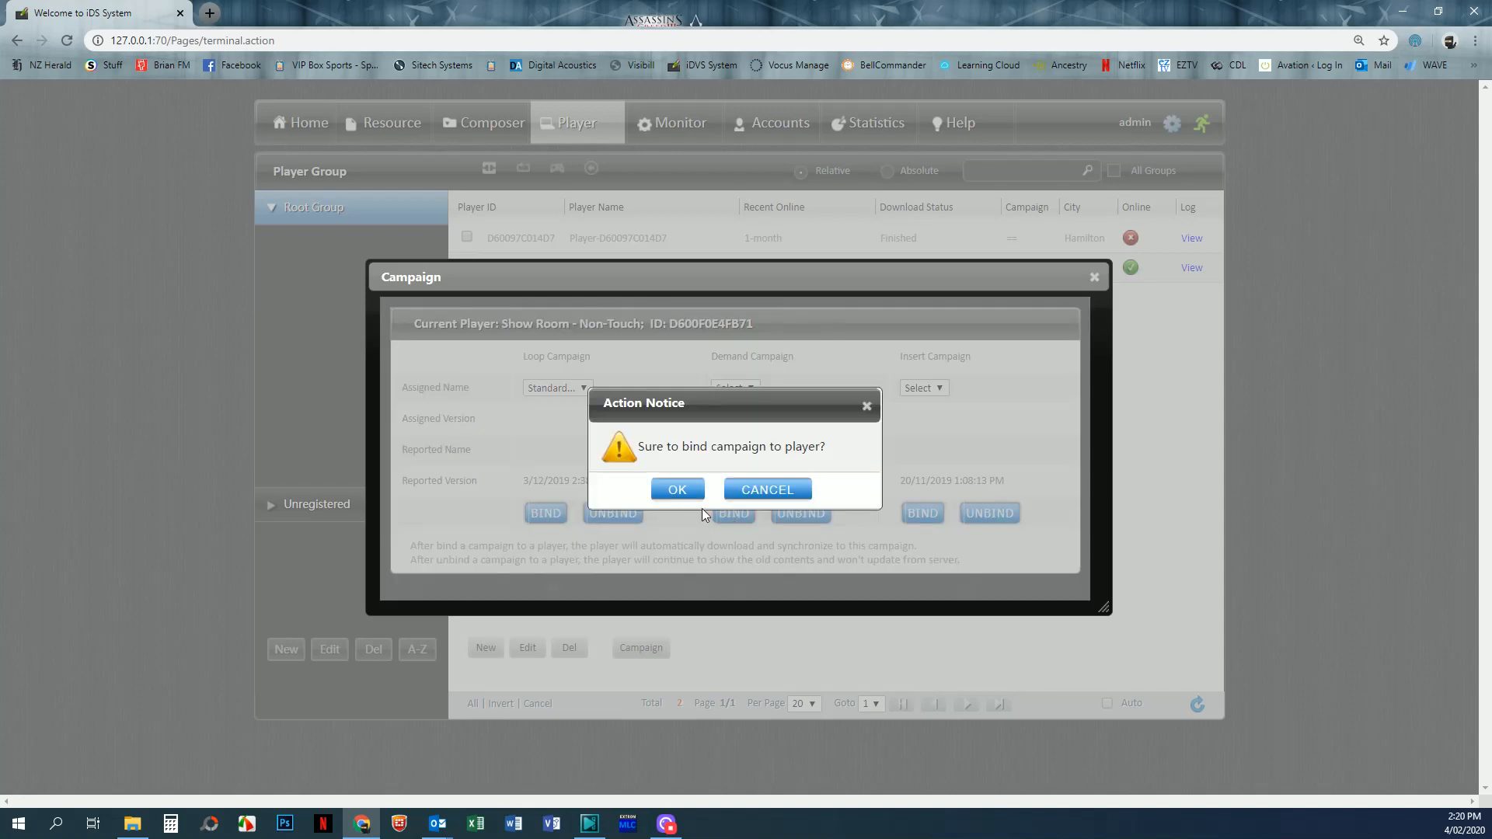
click(676, 489)
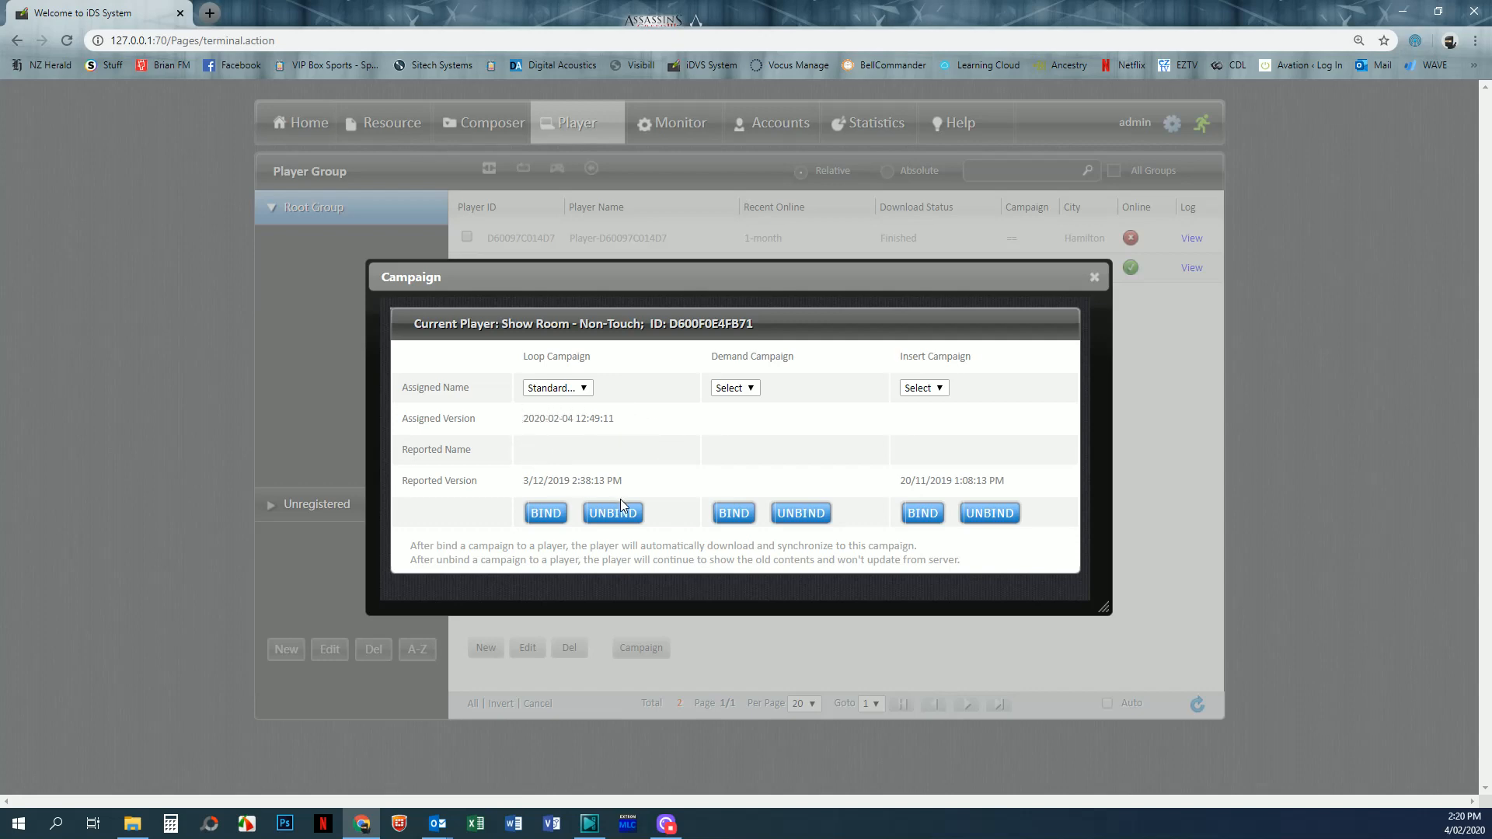
mouse_move(687, 451)
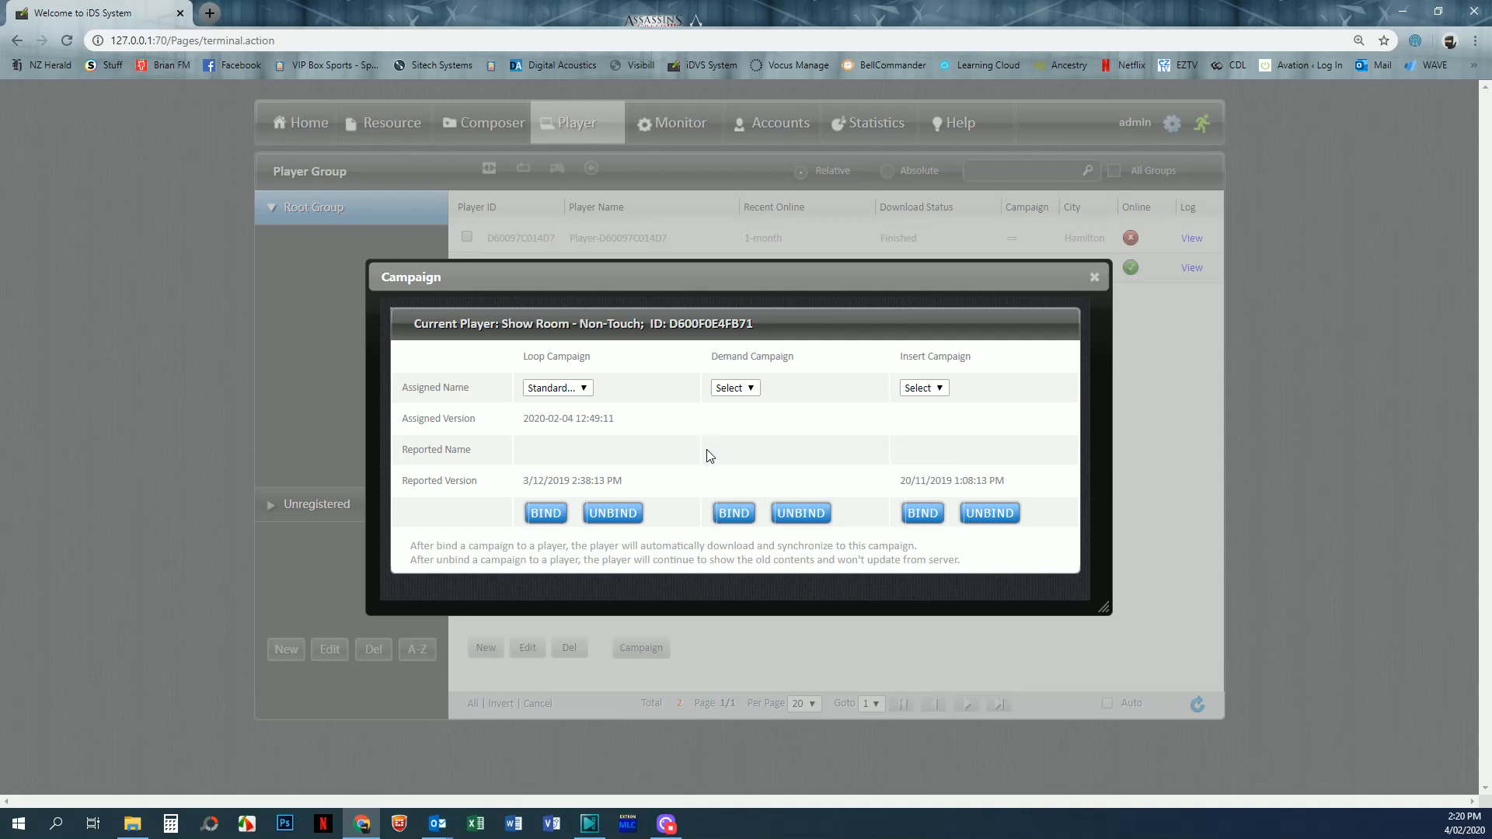
mouse_move(713, 467)
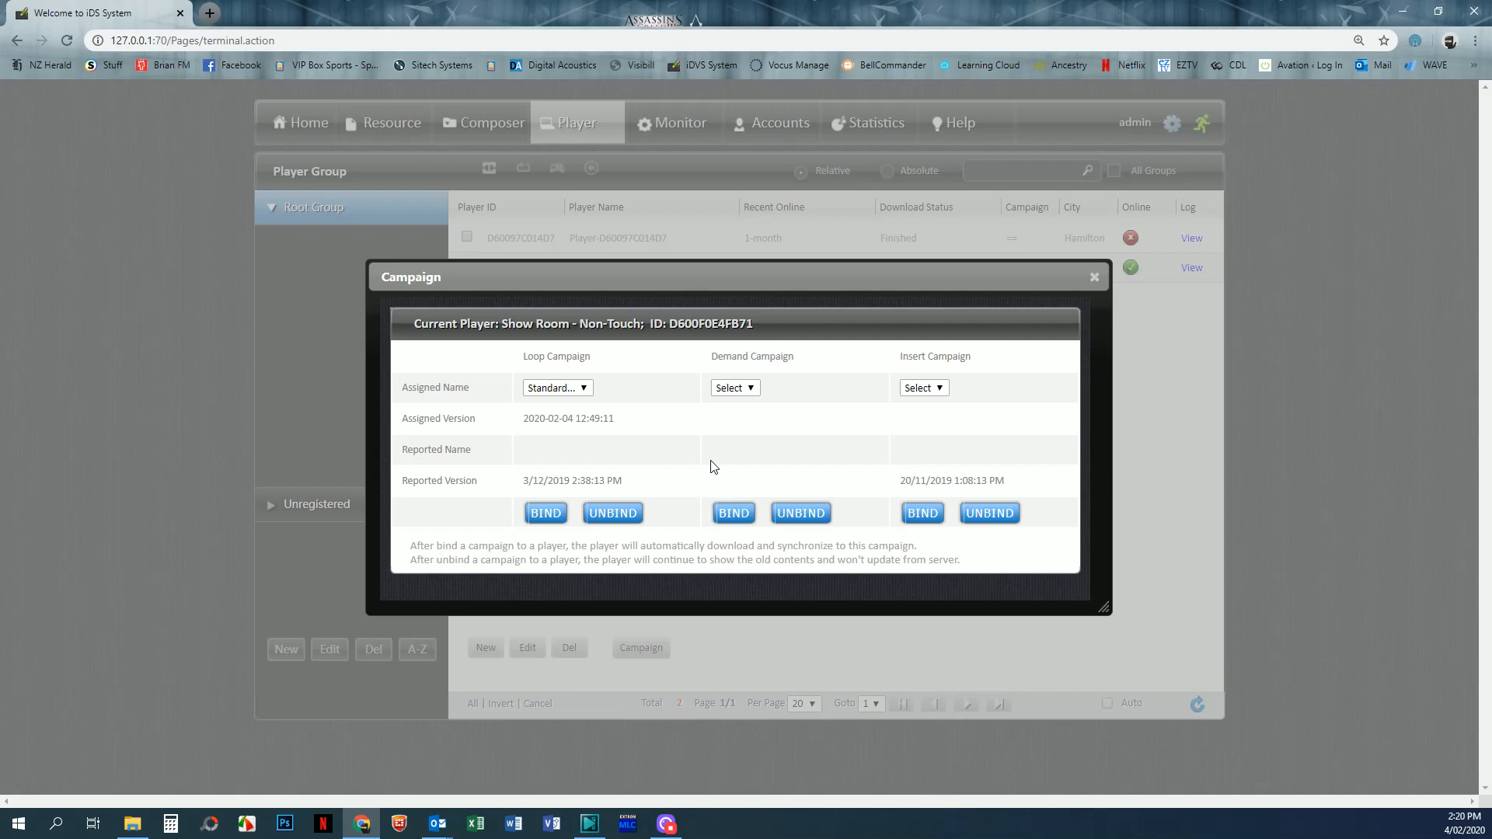
mouse_move(650, 477)
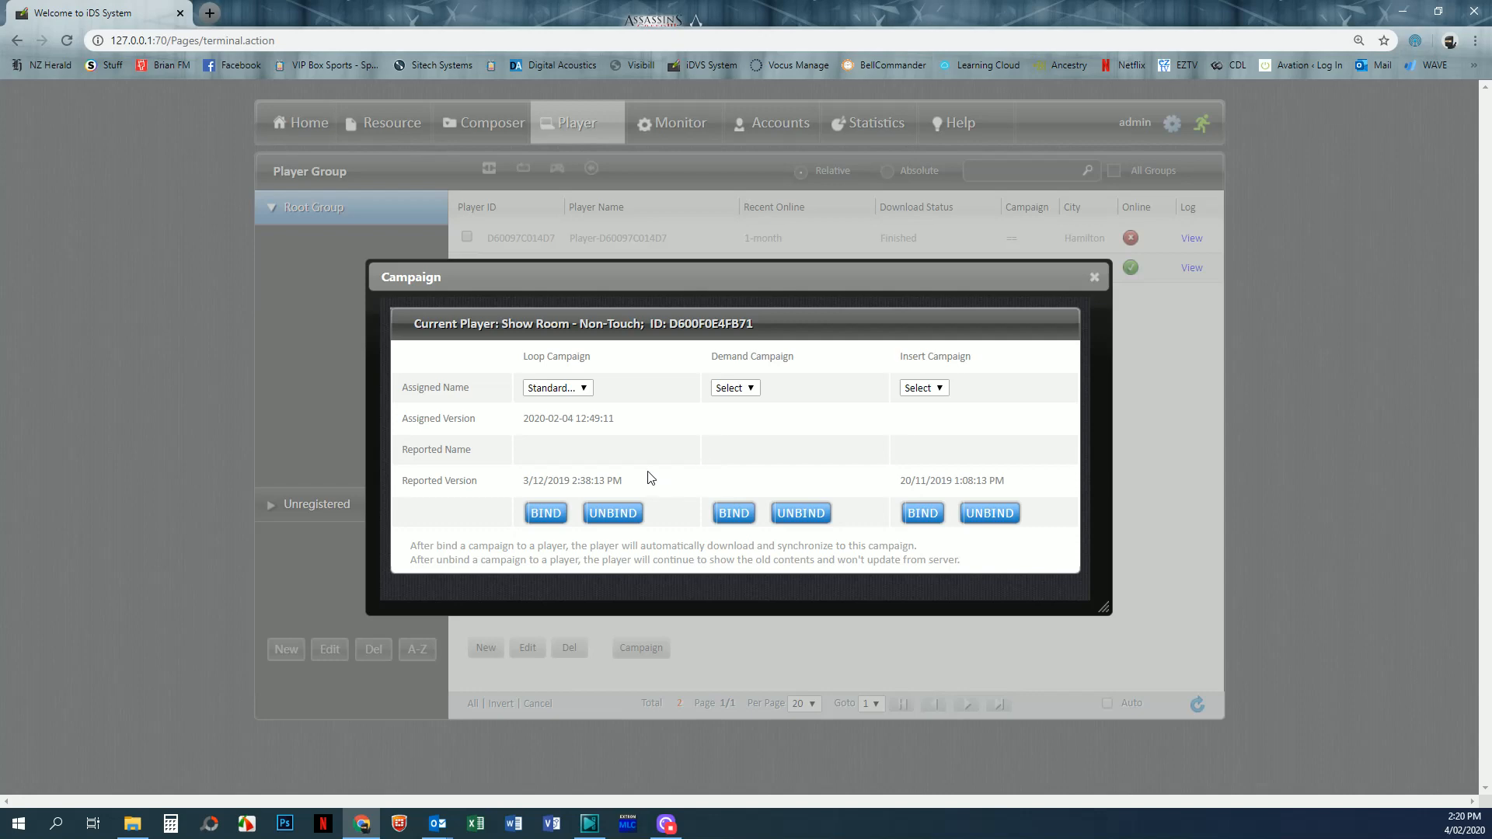
mouse_move(545, 487)
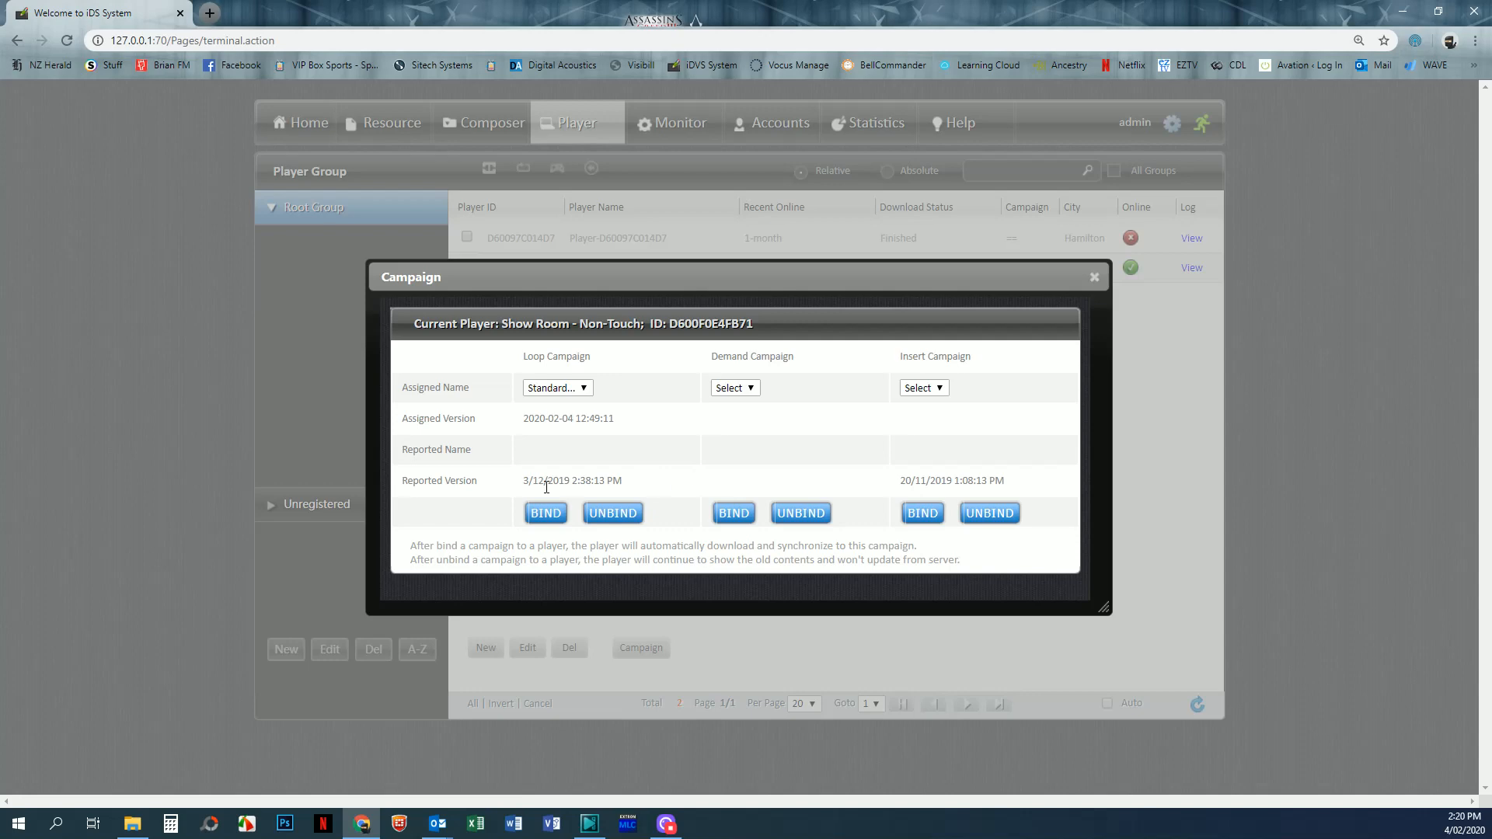
mouse_move(679, 490)
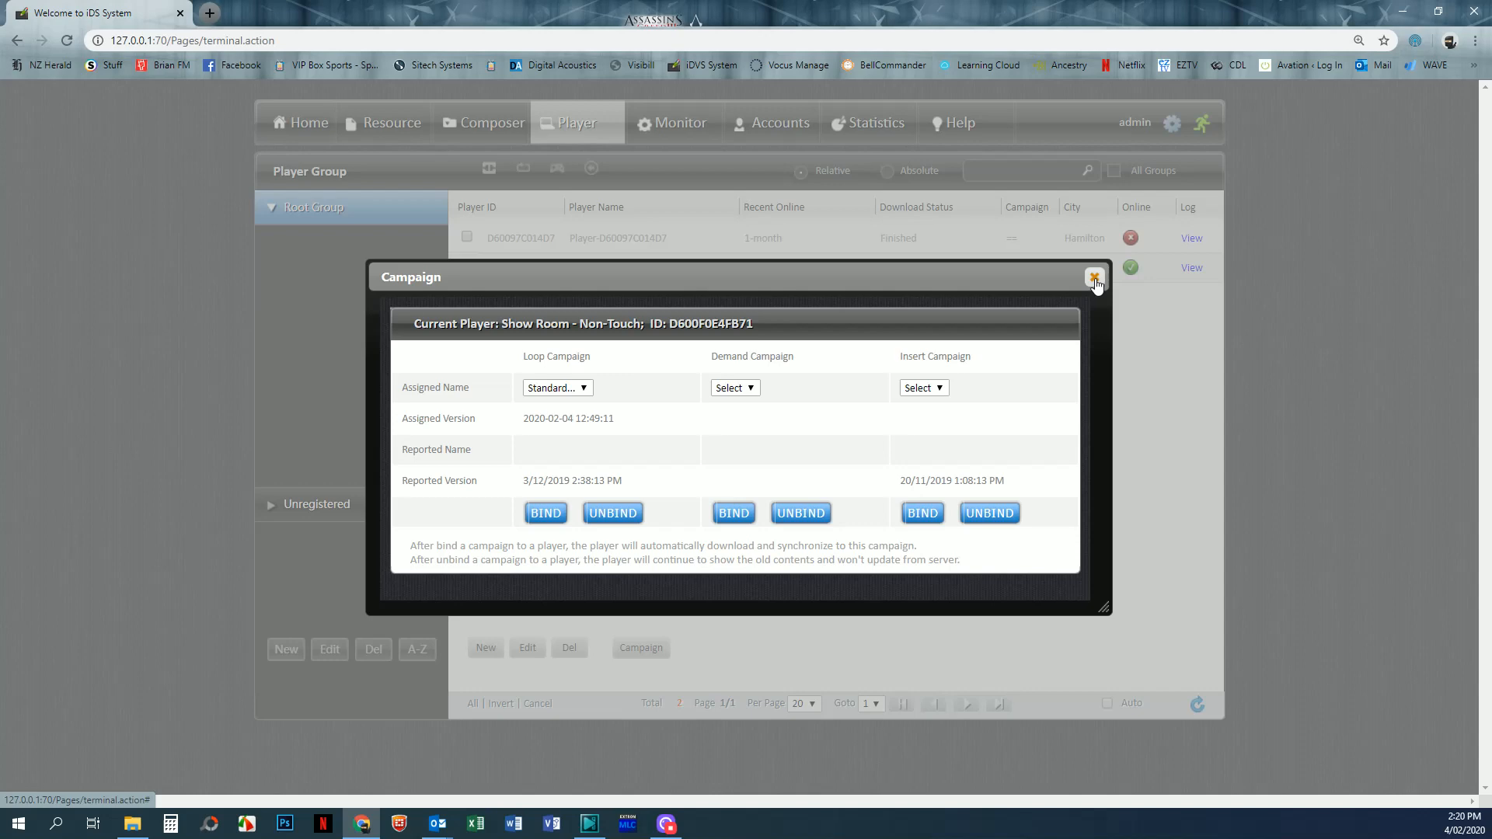
click(1093, 277)
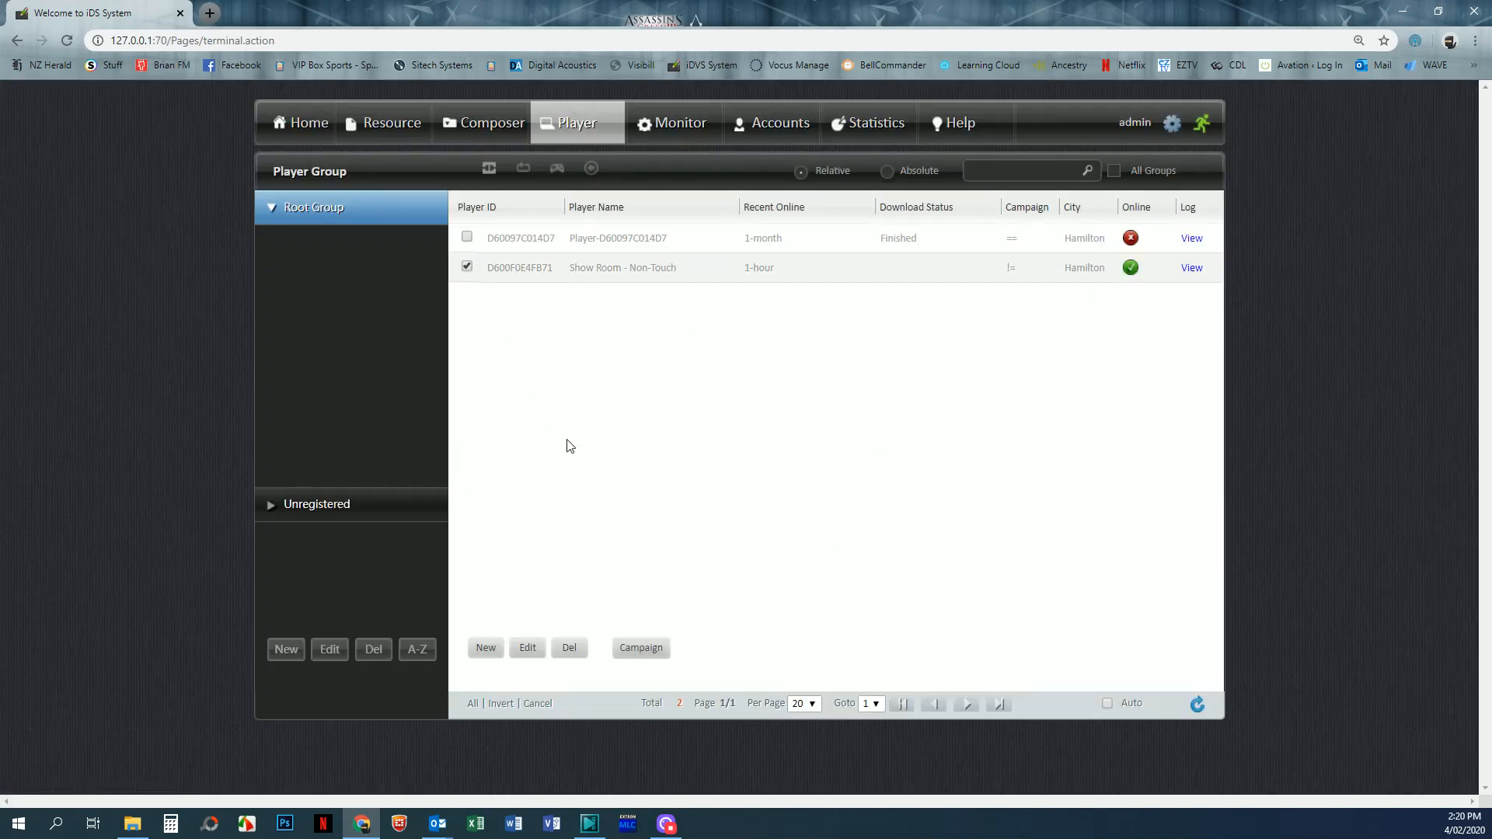
mouse_move(689, 381)
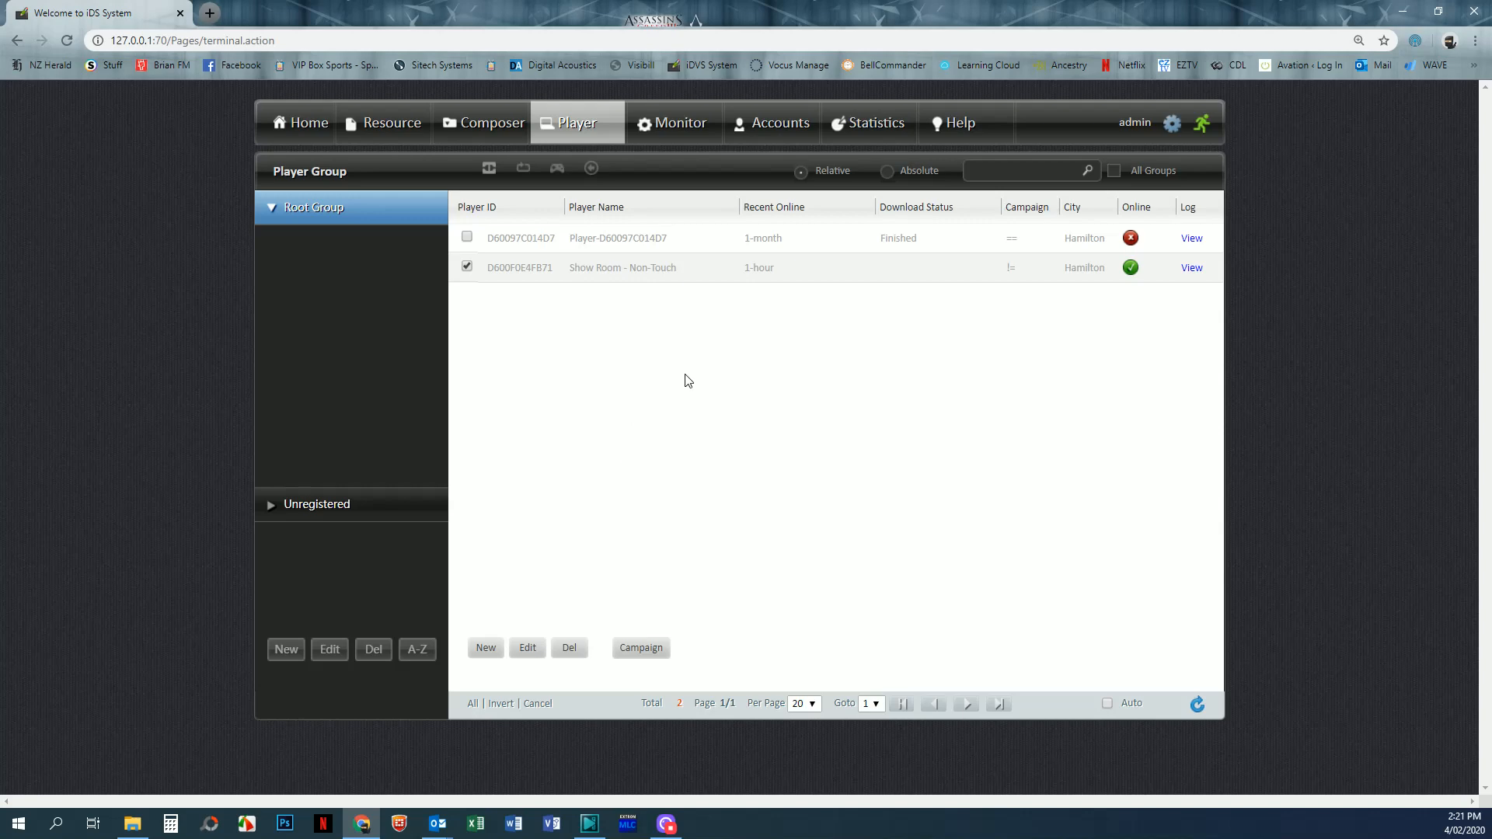
mouse_move(664, 451)
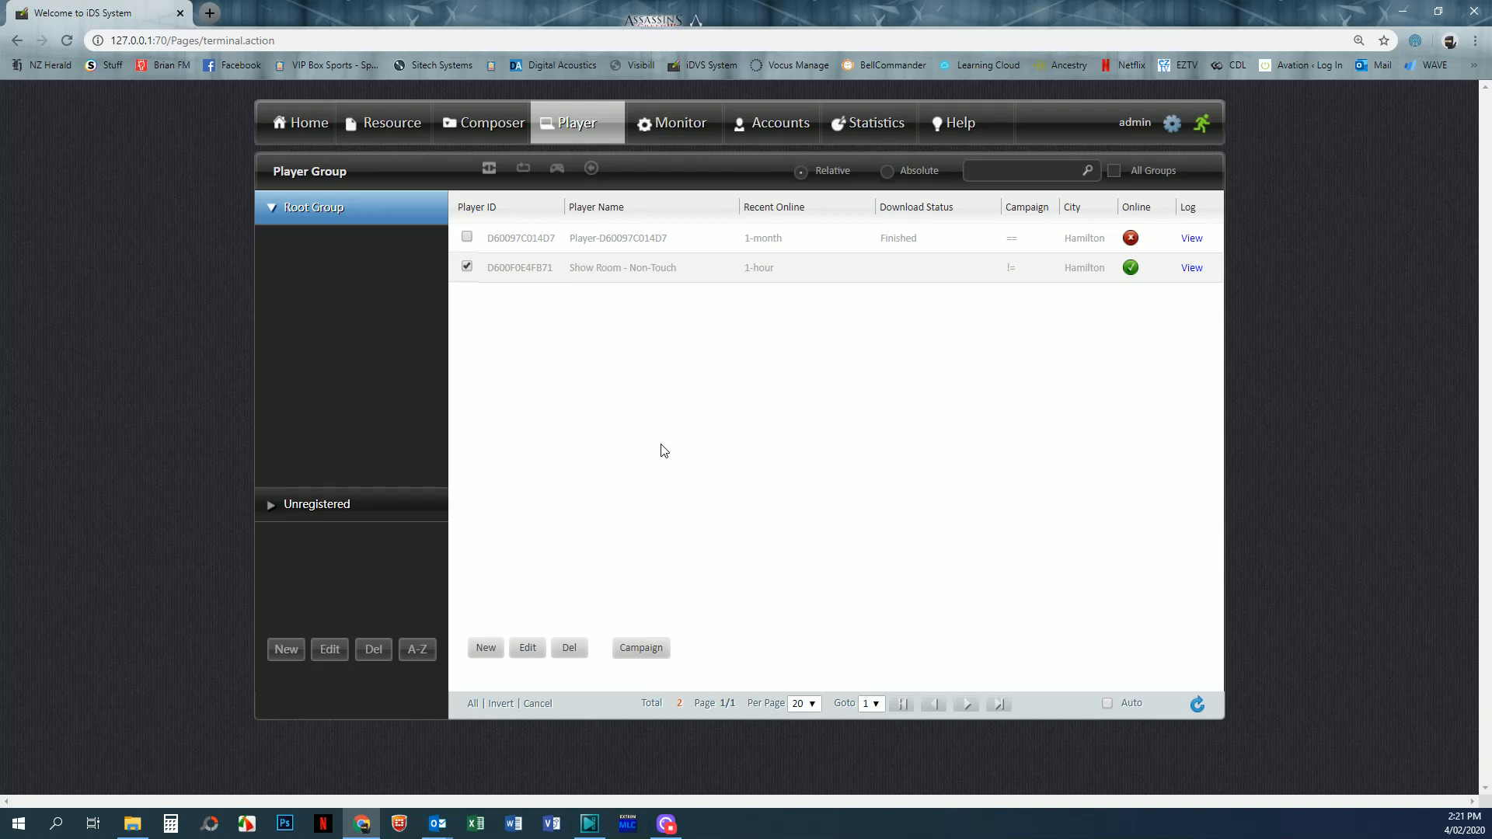
mouse_move(635, 376)
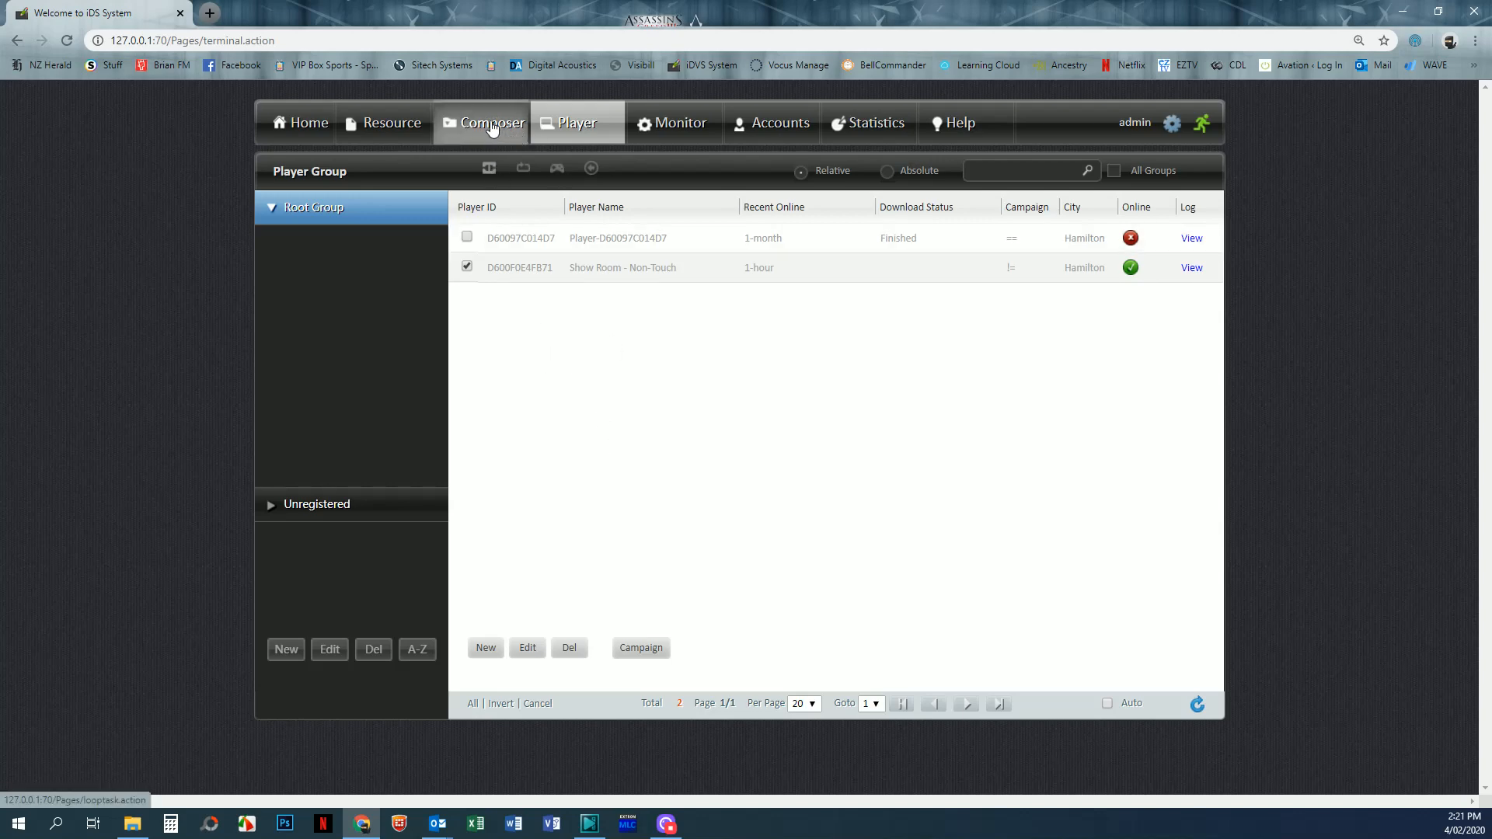
In Composer, save the Mondays program layout and close its editor.
click(491, 123)
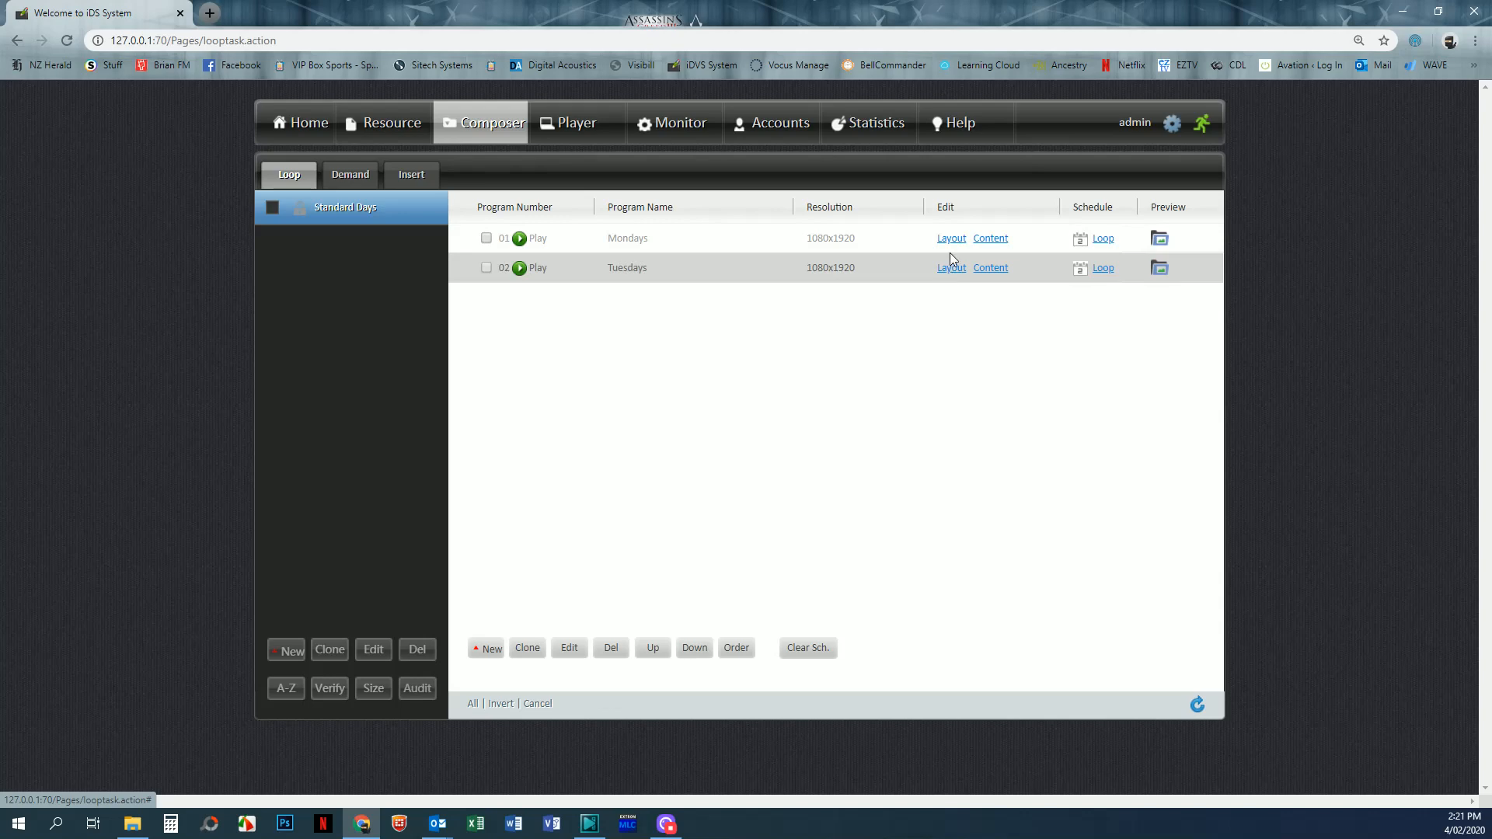
click(950, 238)
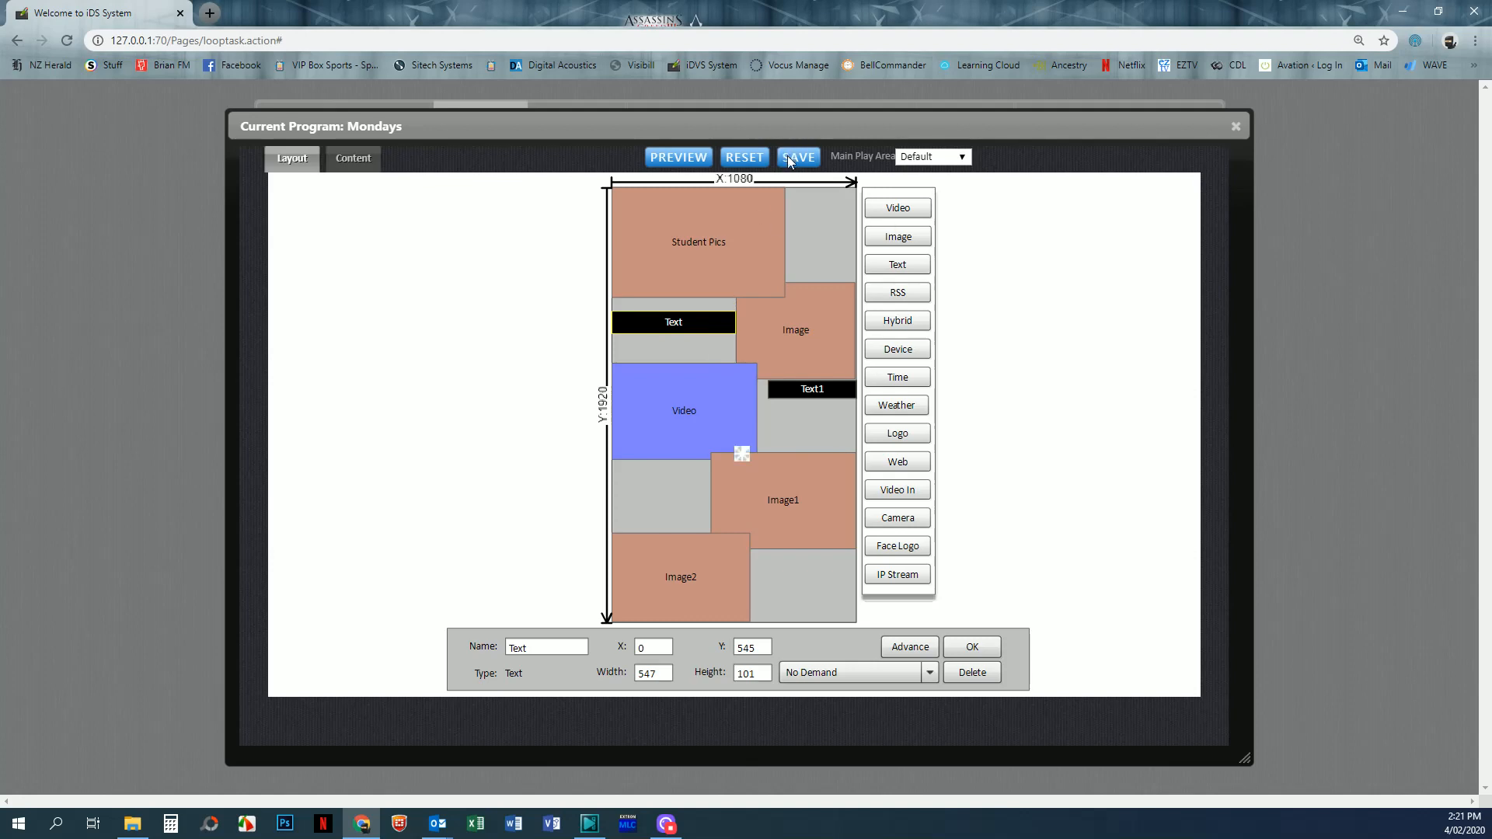
click(798, 157)
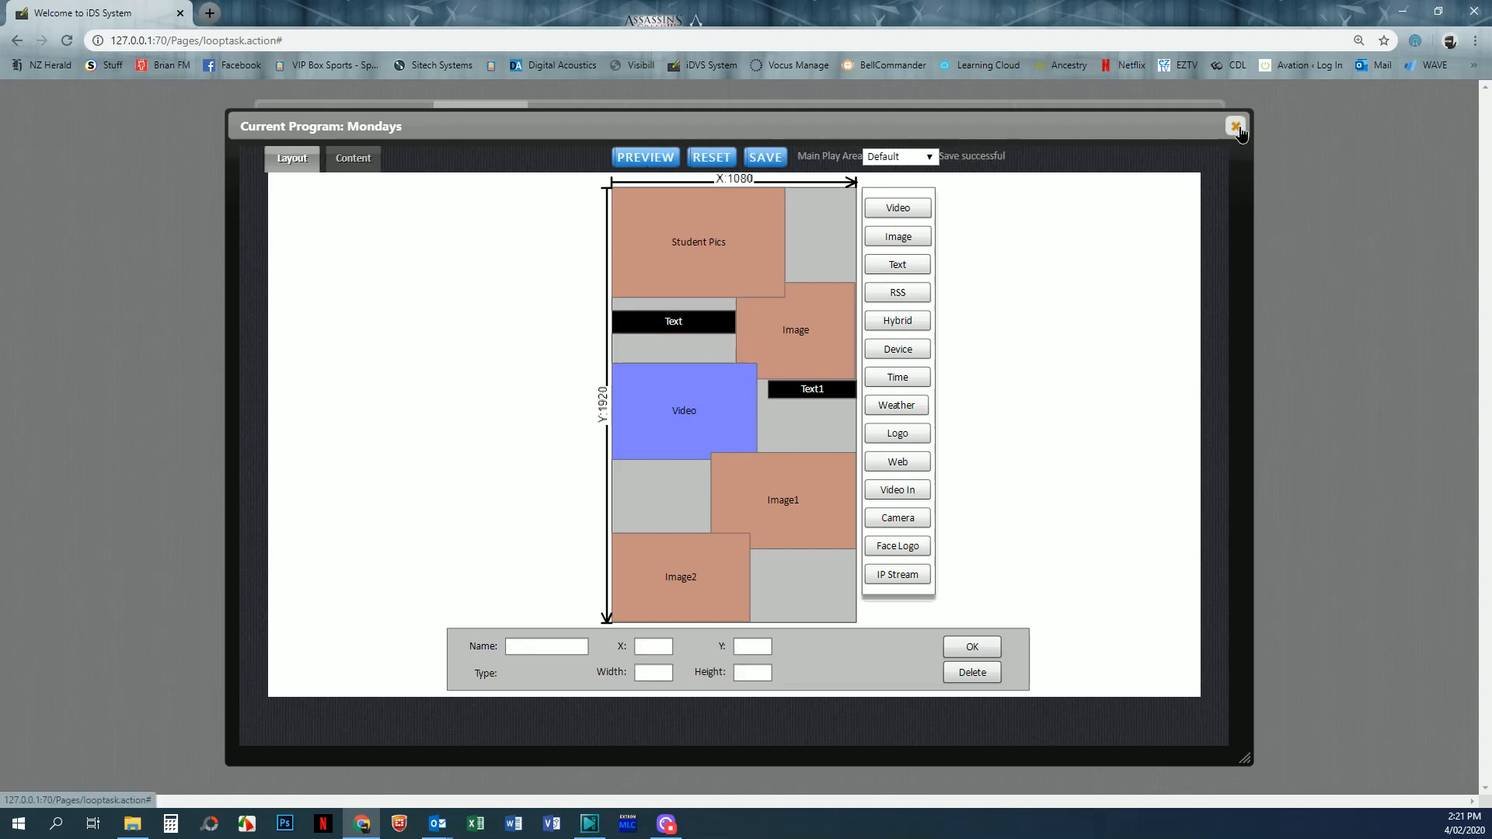
click(1236, 126)
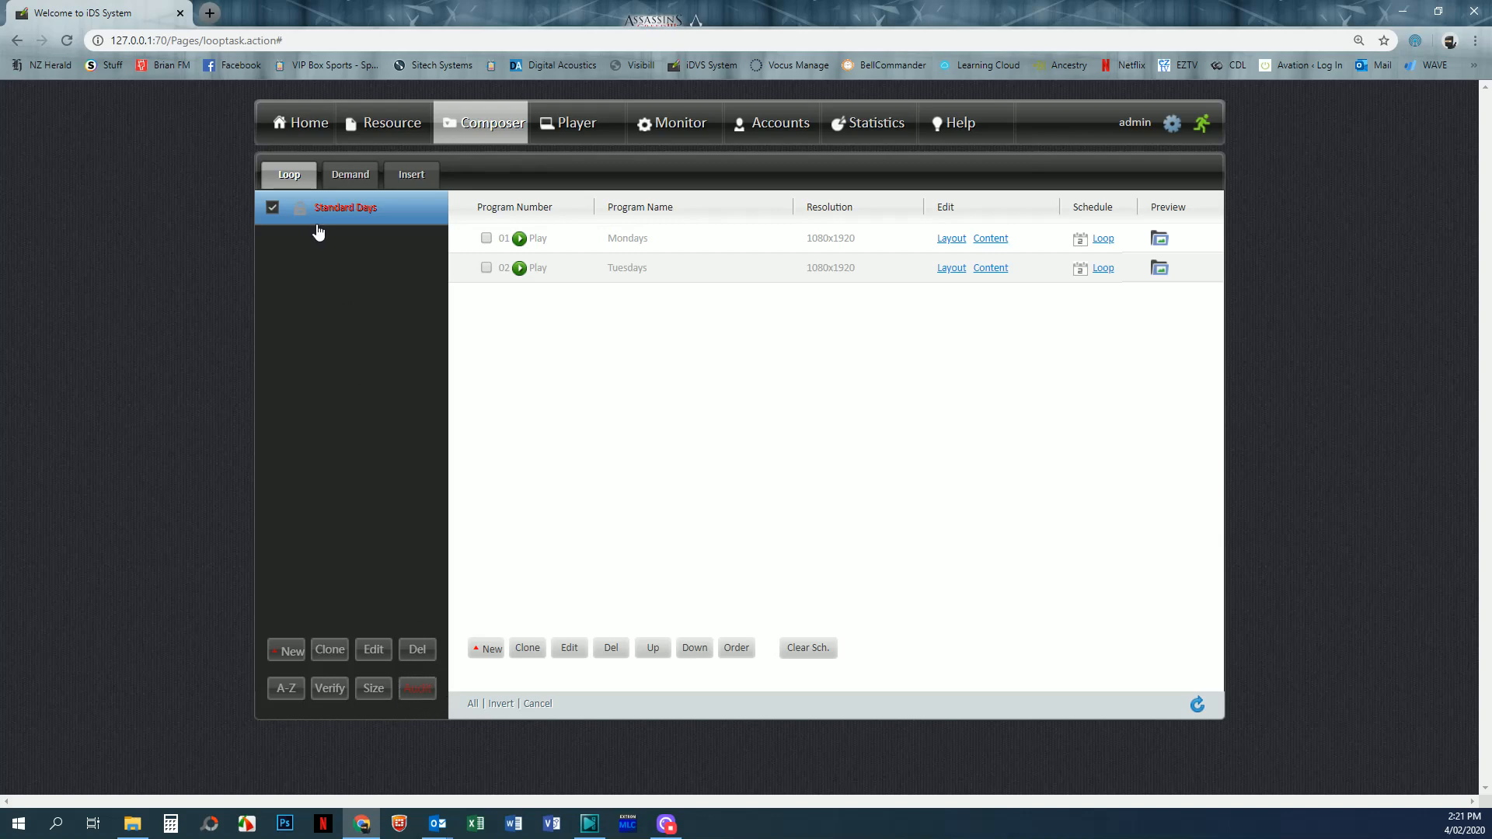
mouse_move(324, 230)
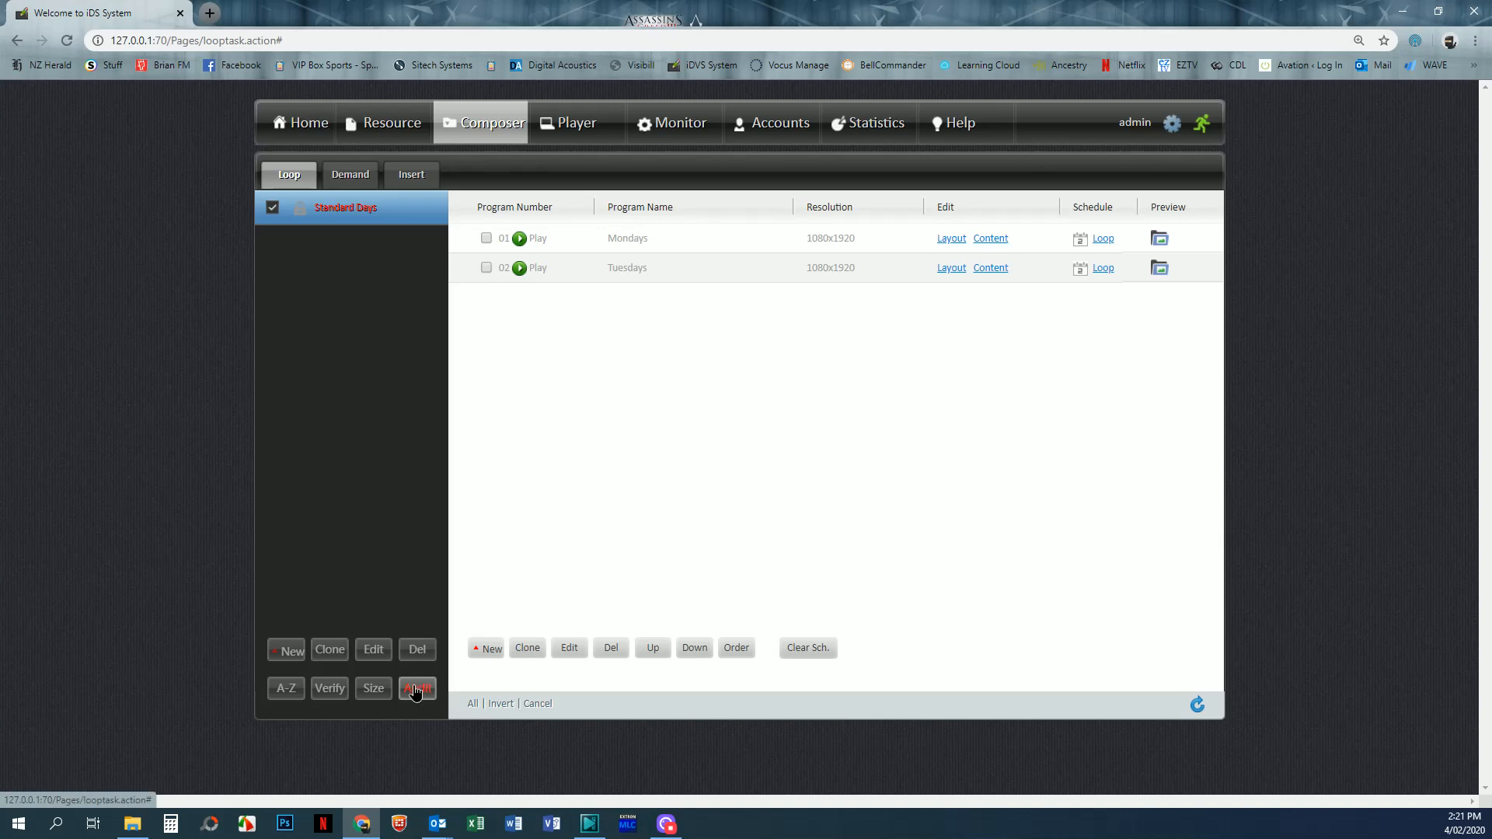
Audit the checked Standard Days loop campaign to clear its red flag.
click(417, 688)
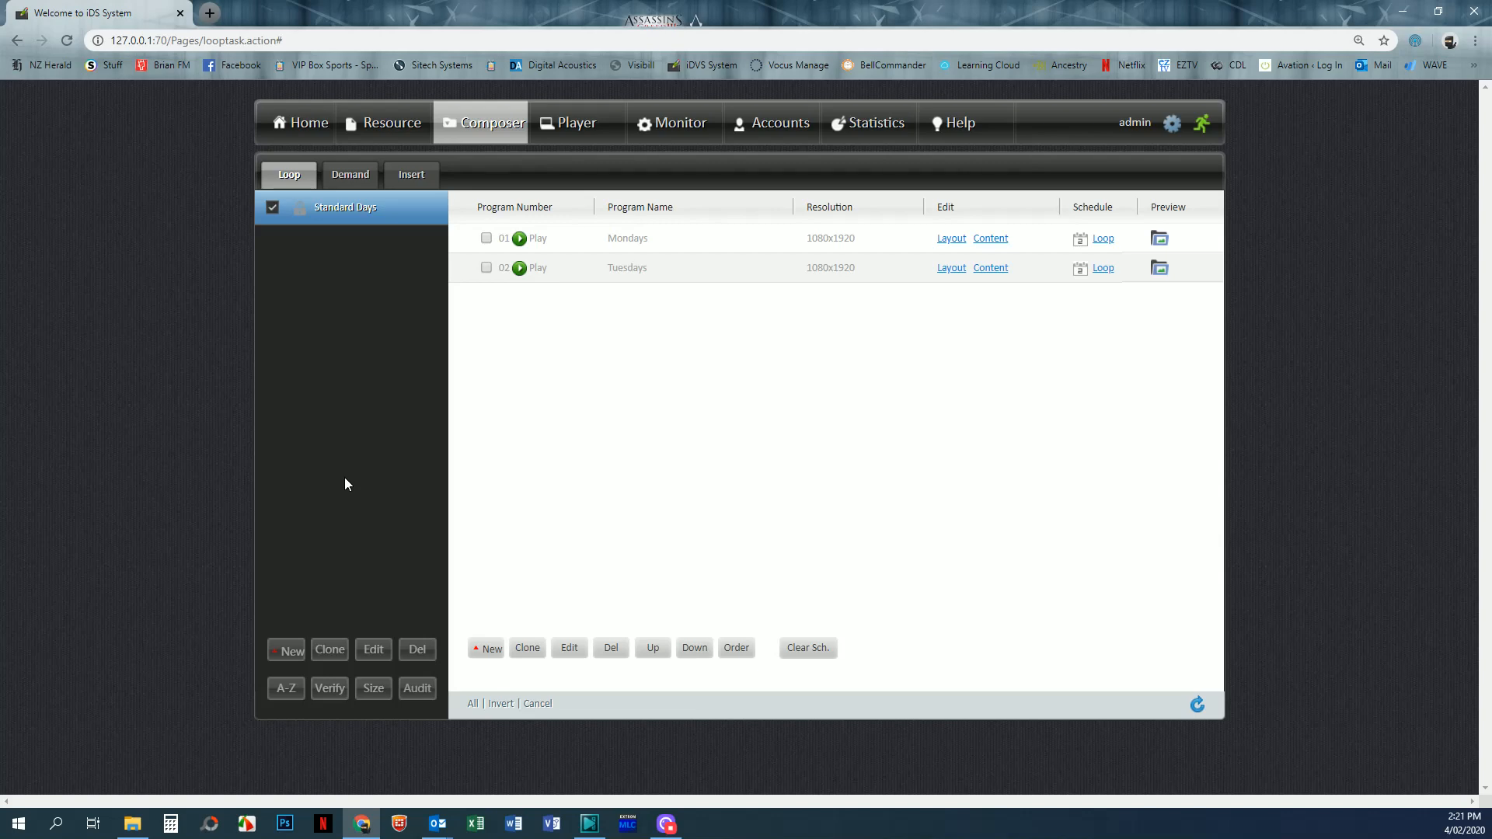
mouse_move(347, 502)
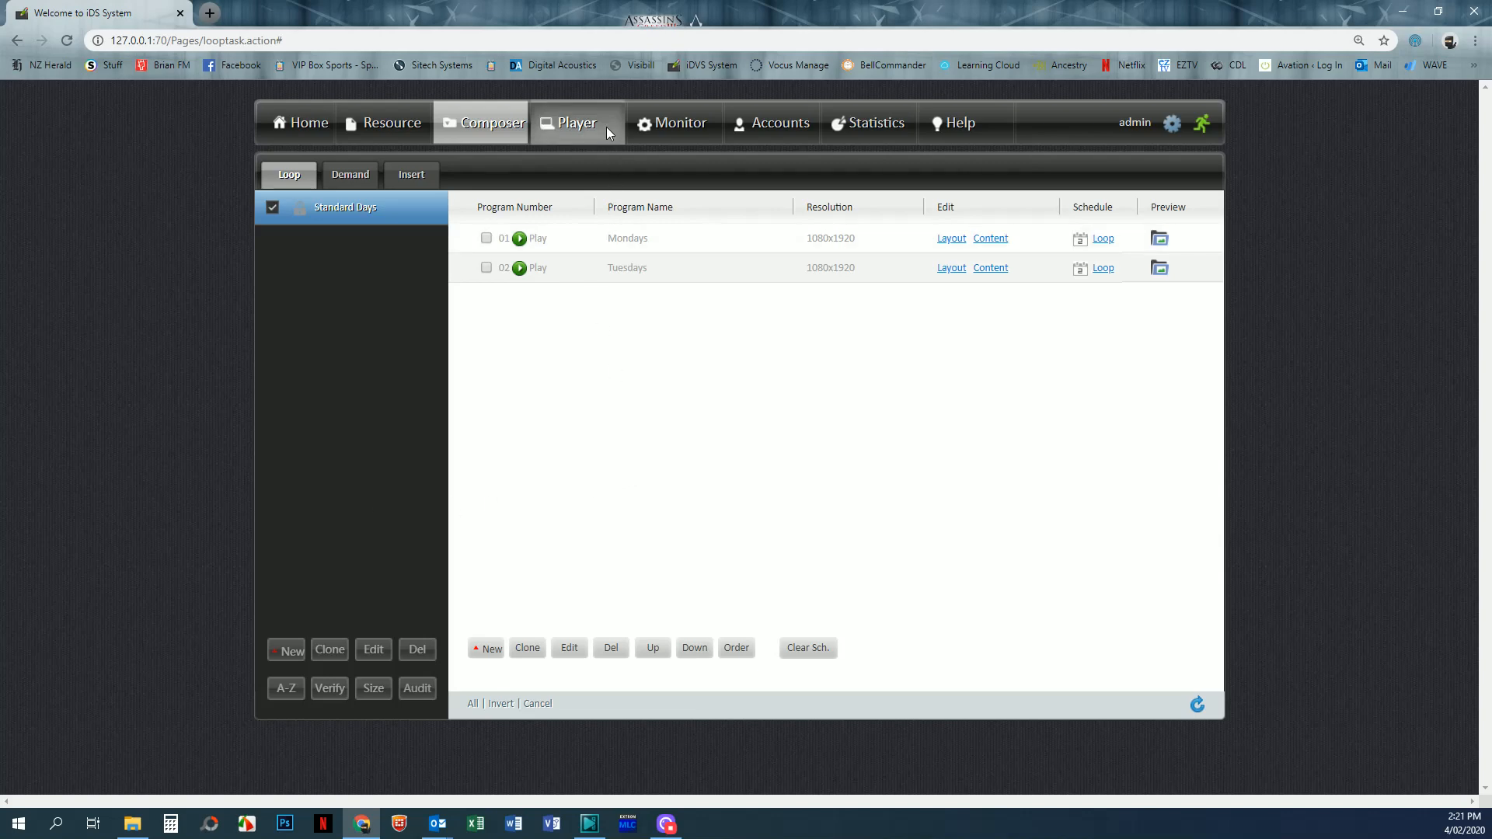
Unbind the Standard Days loop campaign from the Show Room player and confirm.
click(577, 122)
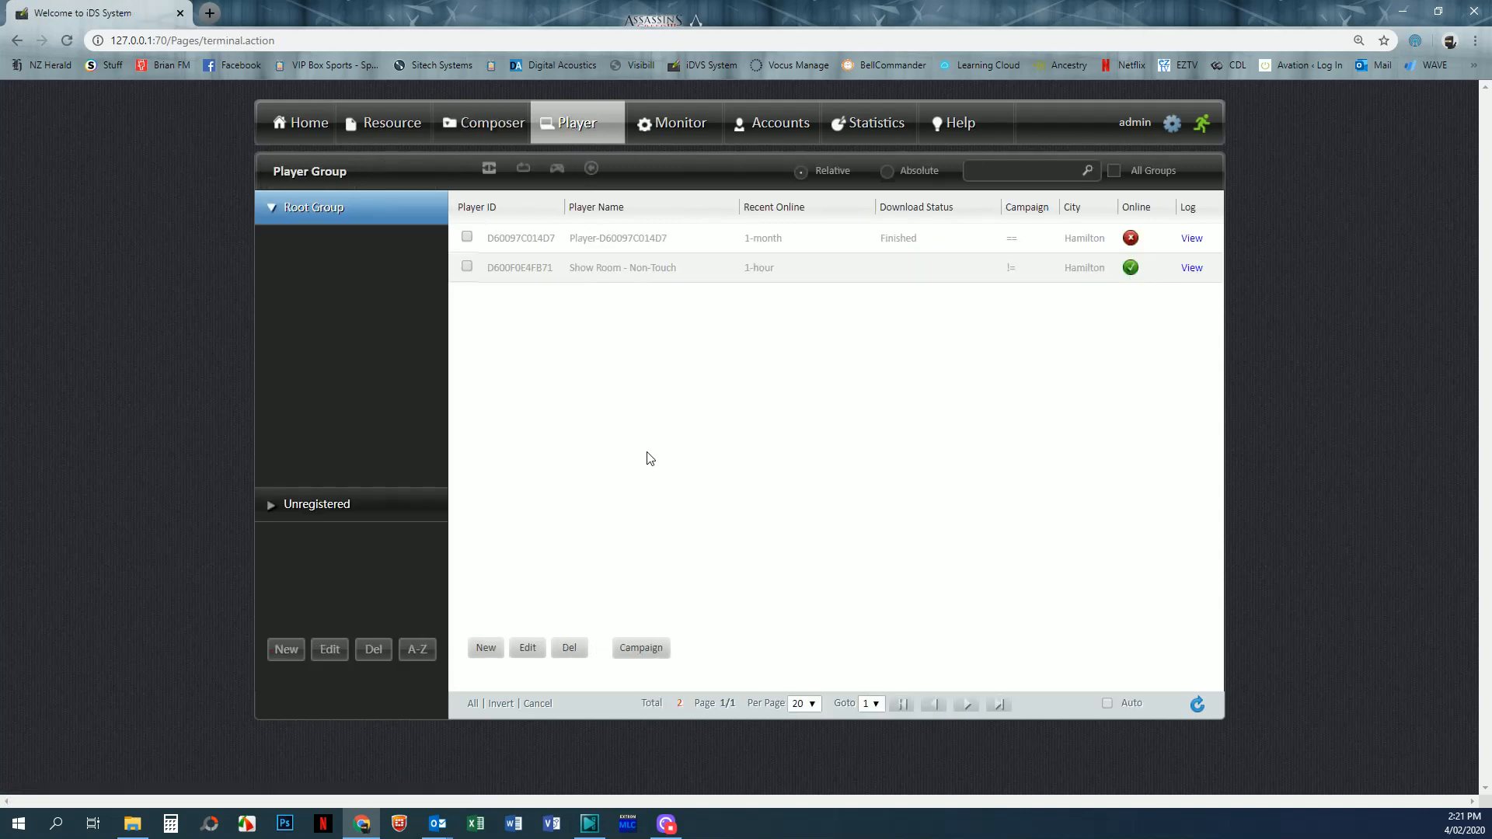
mouse_move(655, 473)
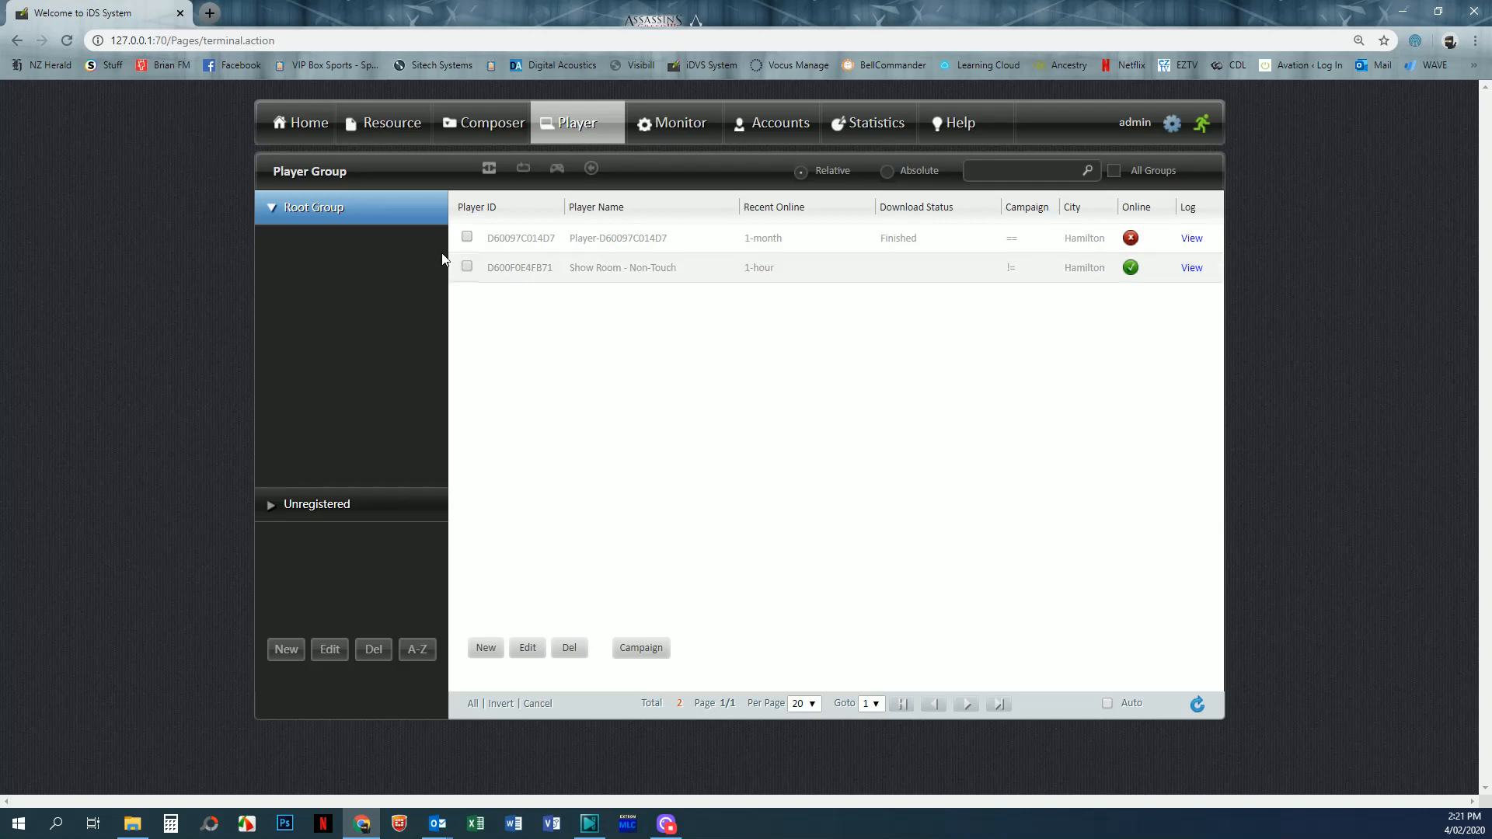
click(640, 648)
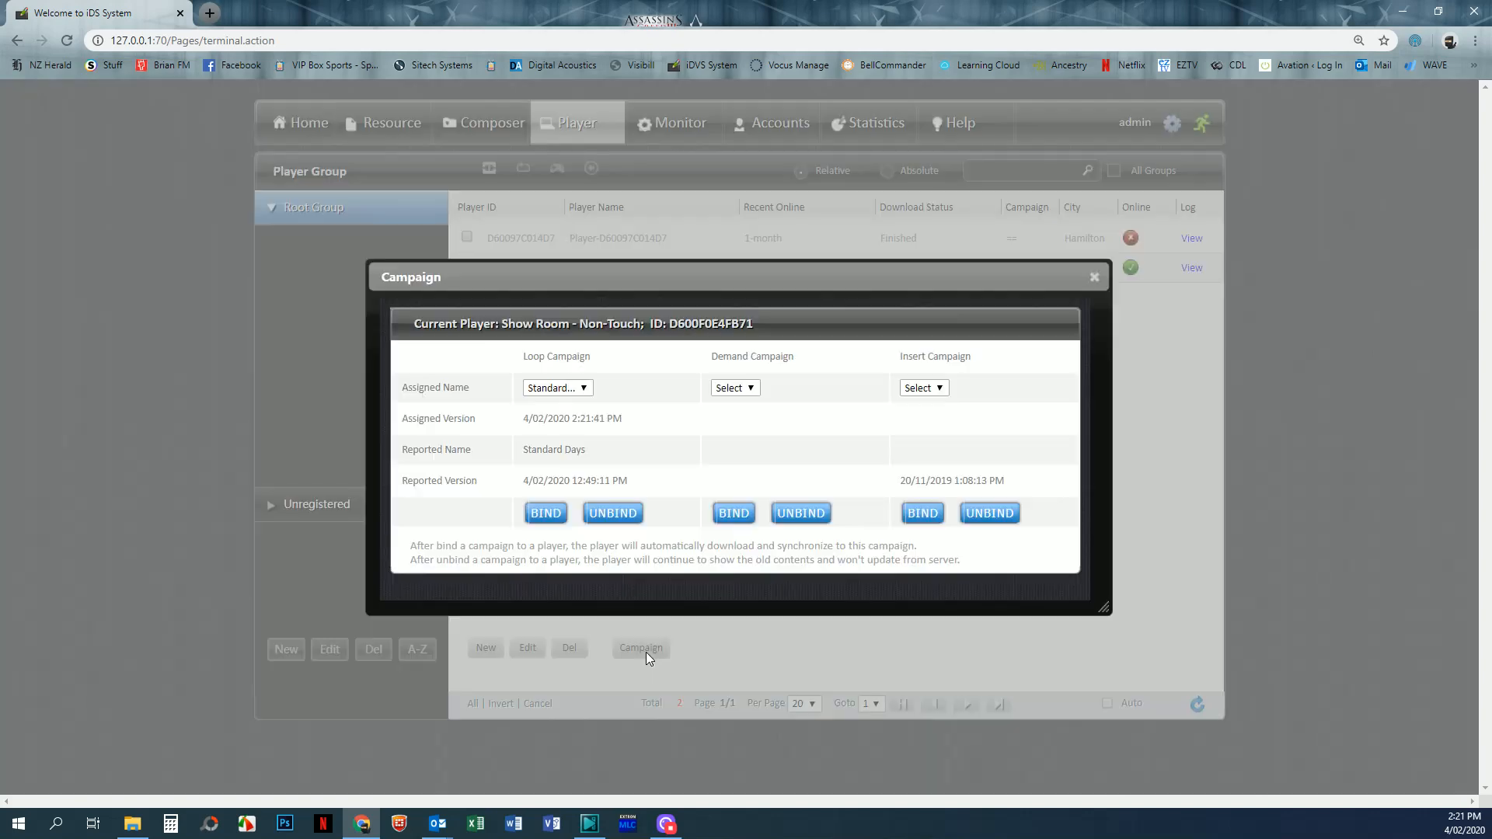
click(613, 512)
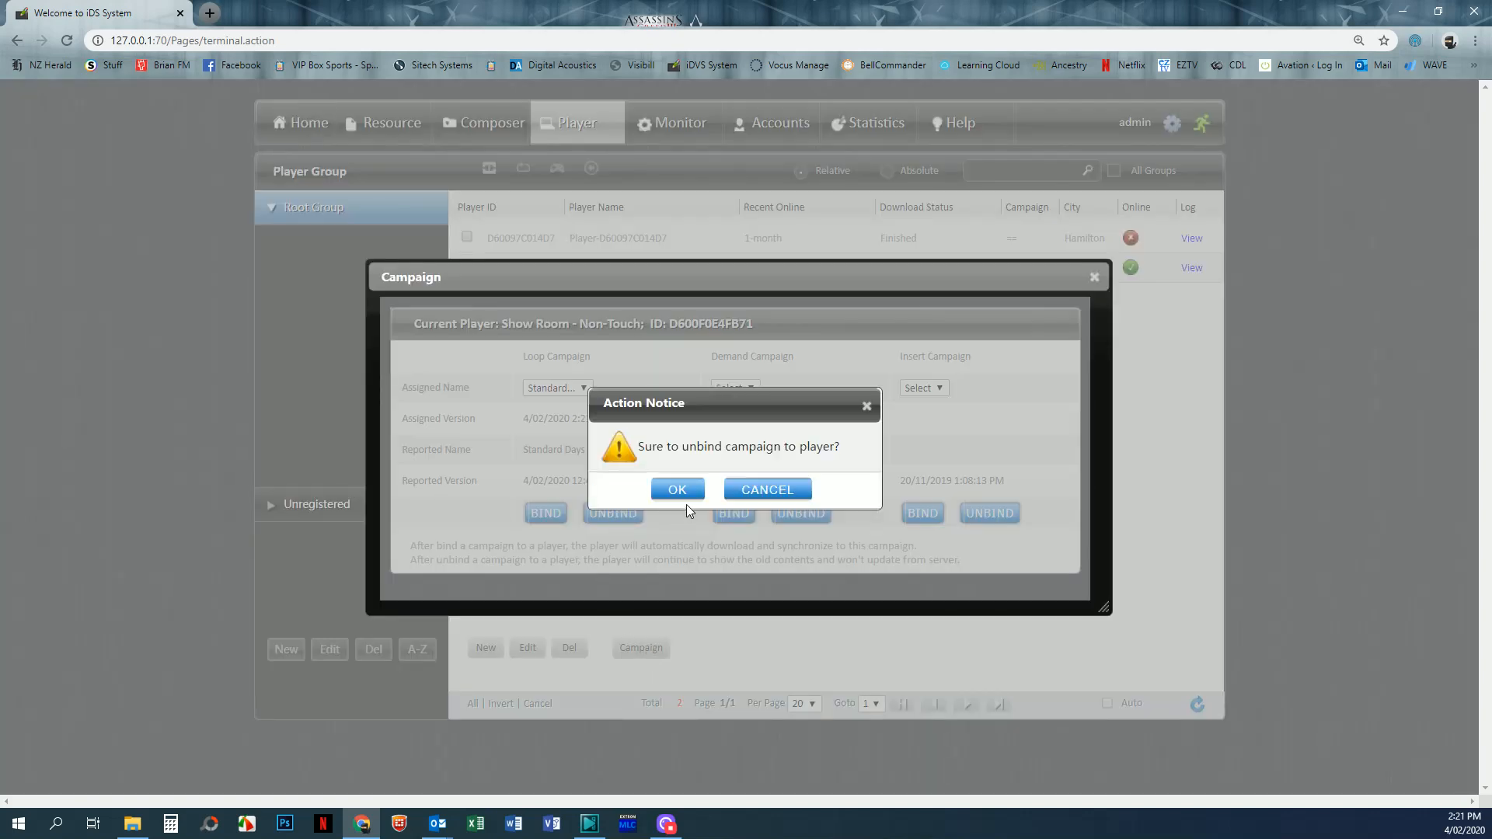
click(676, 488)
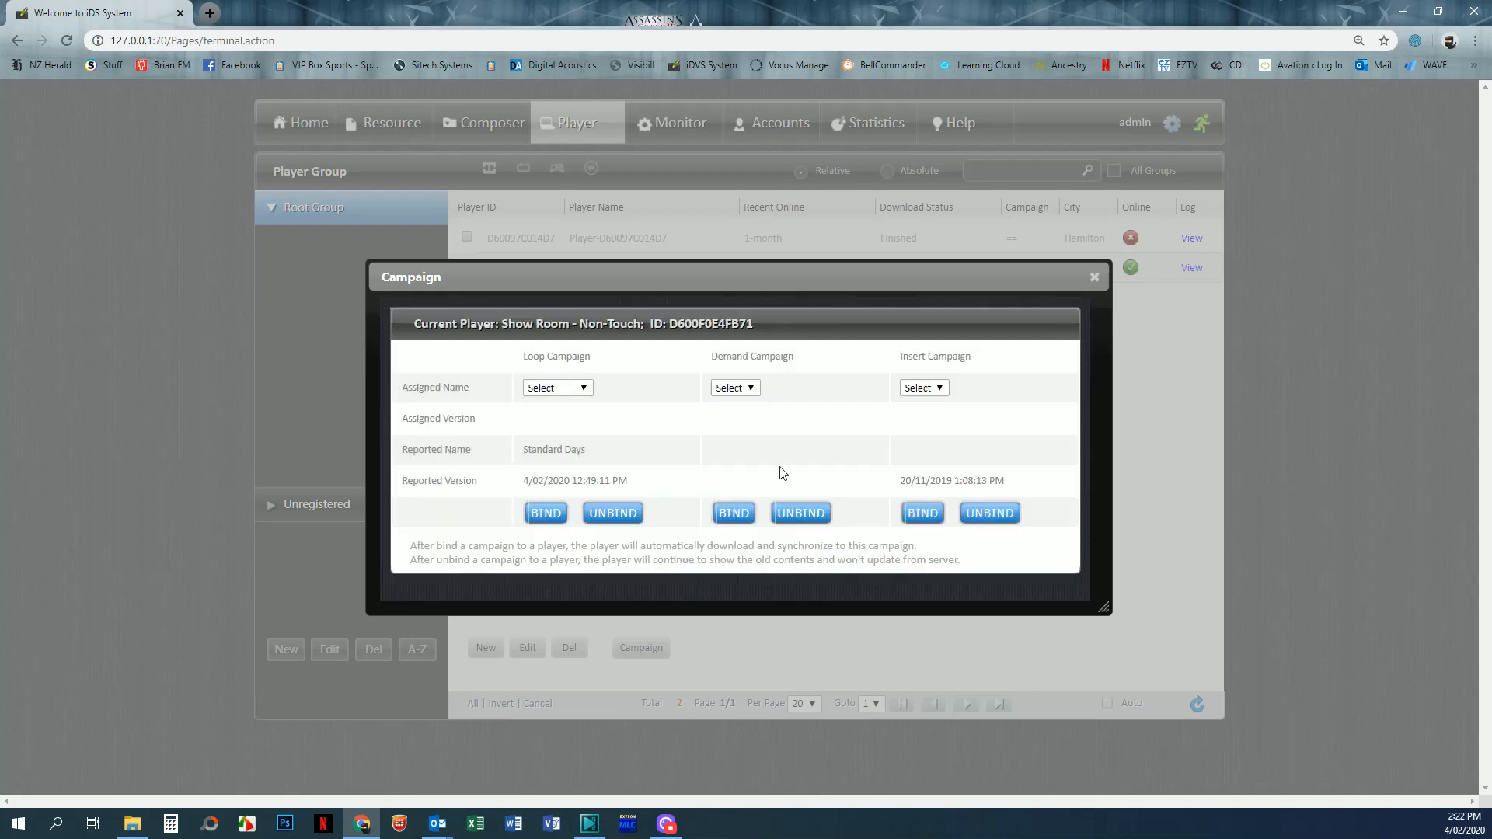
click(1093, 277)
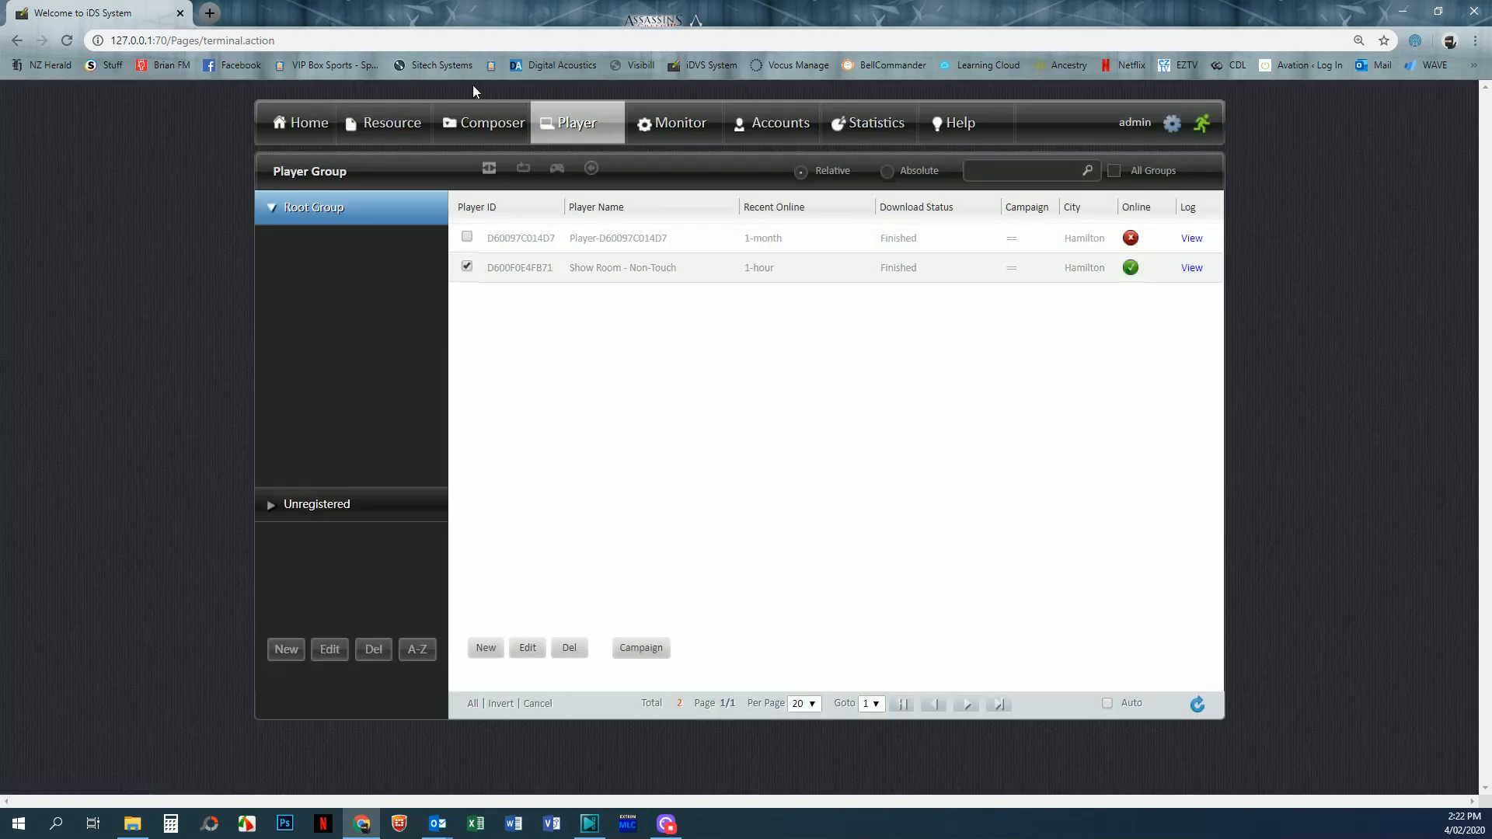
Show the Composer Loop page with Standard Days and its Mondays and Tuesdays programs.
click(491, 121)
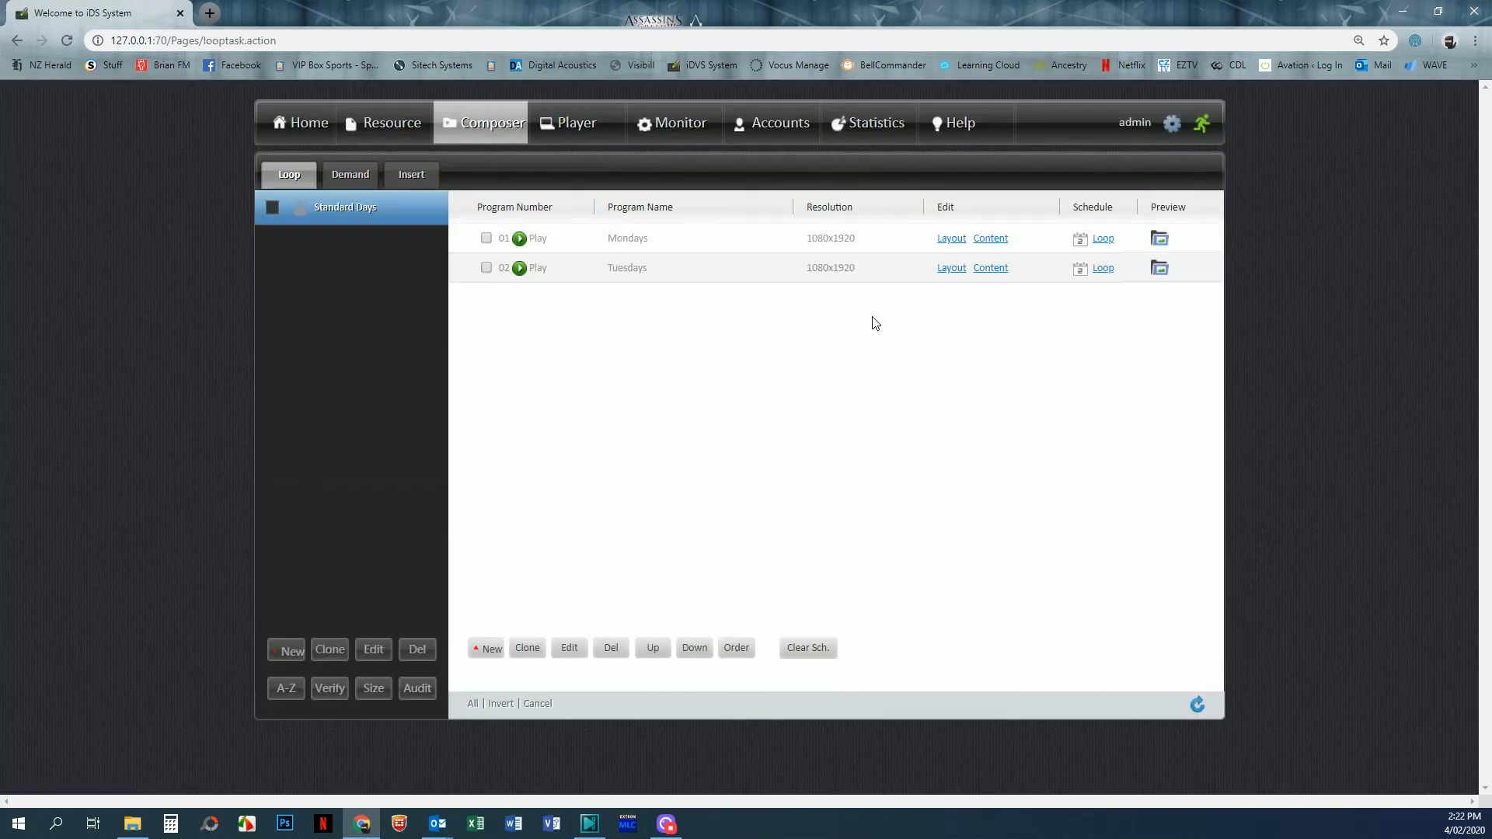
mouse_move(555, 426)
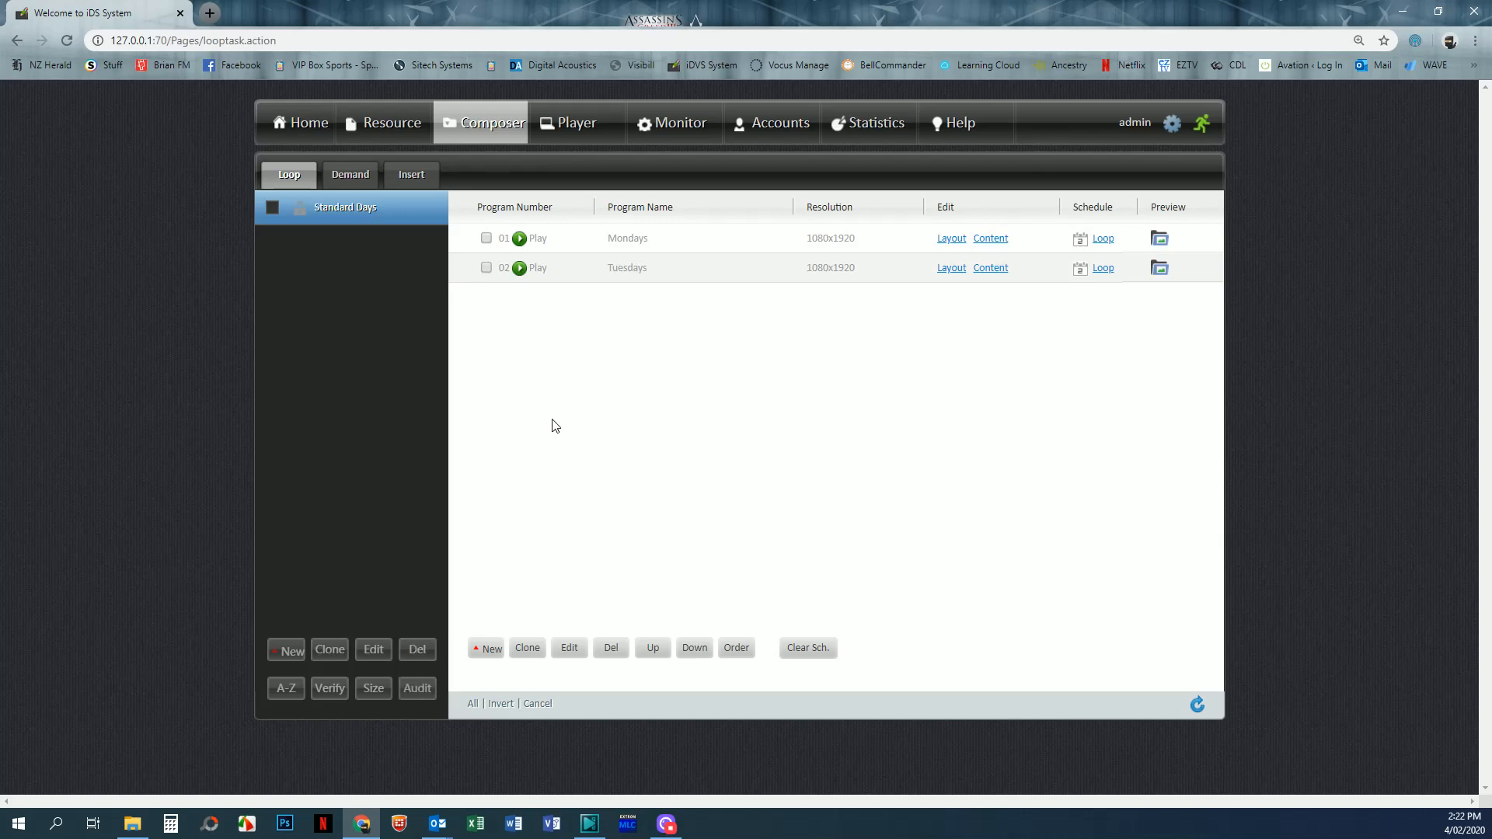
mouse_move(663, 426)
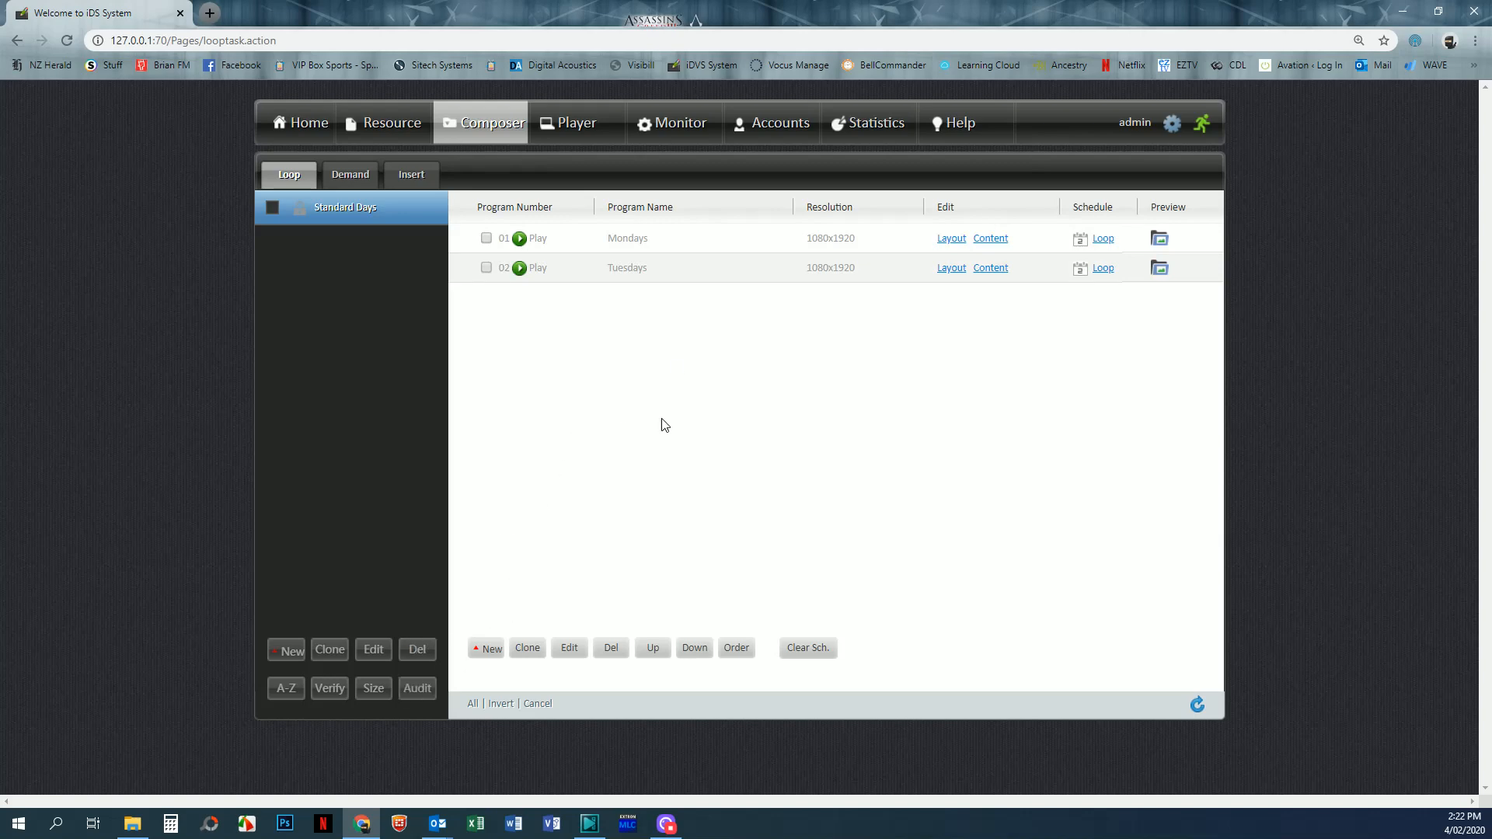
mouse_move(726, 445)
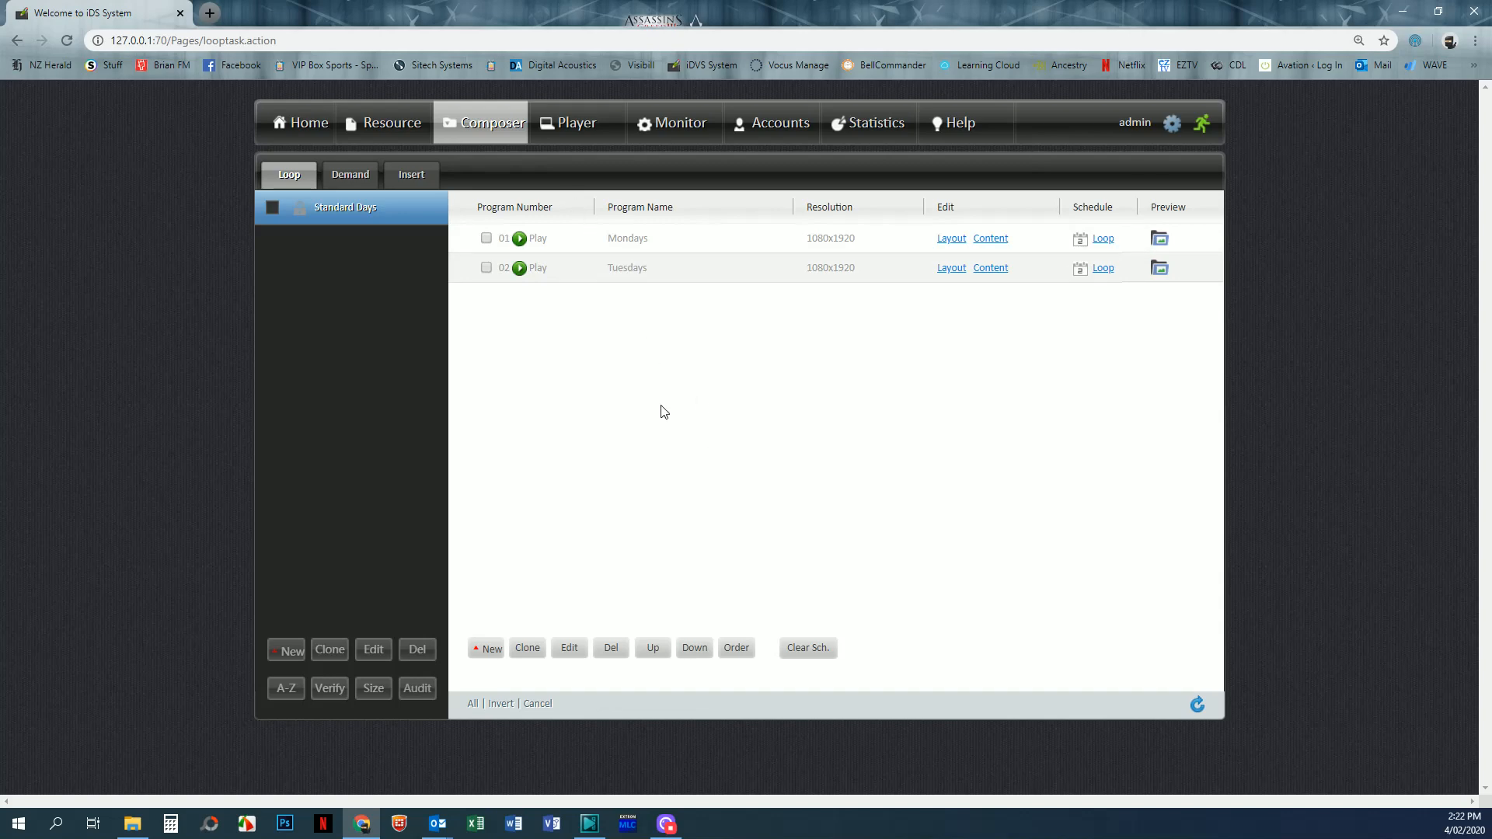
mouse_move(675, 420)
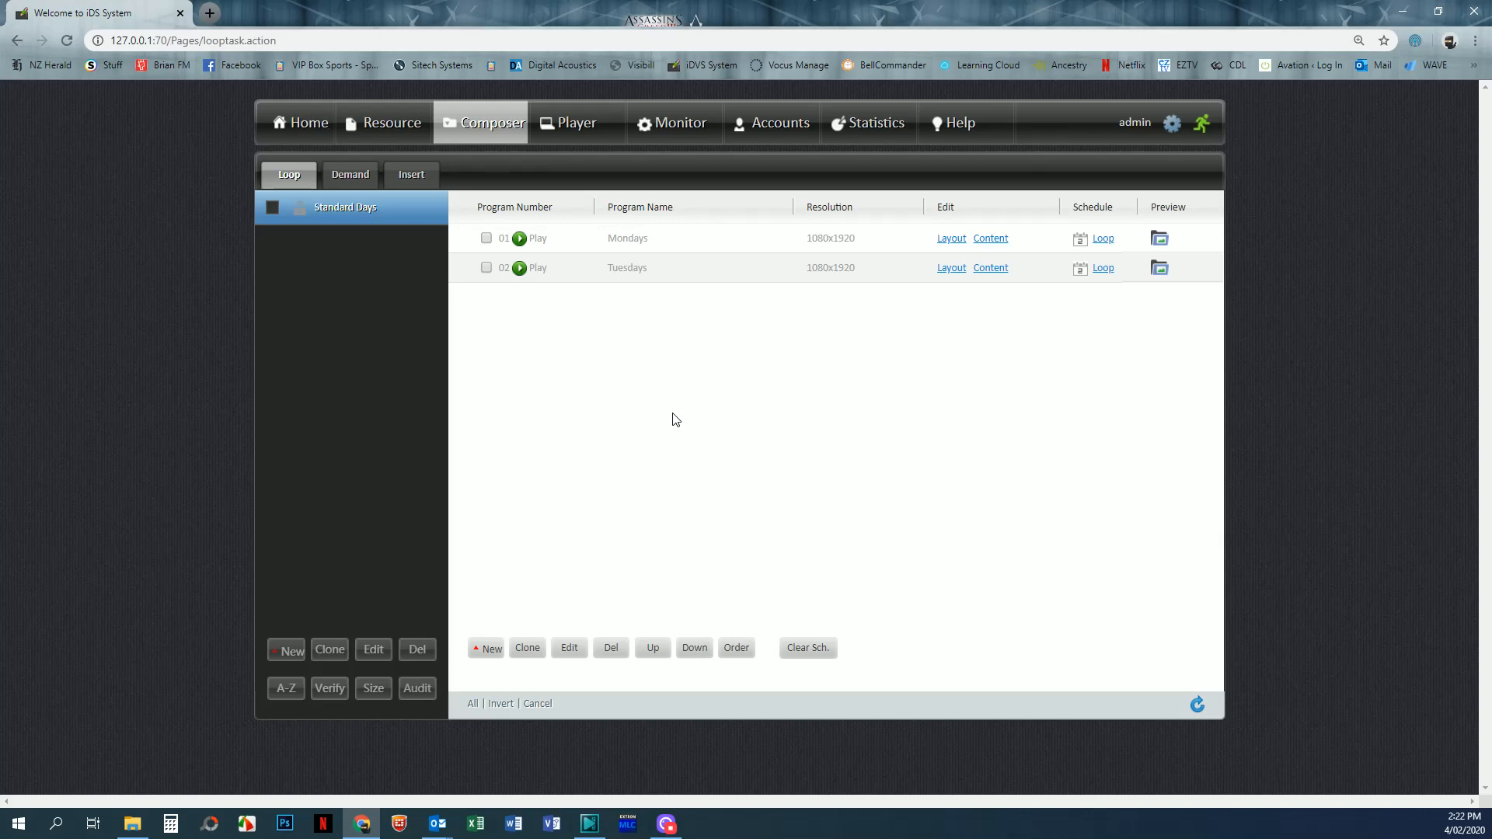
mouse_move(911, 386)
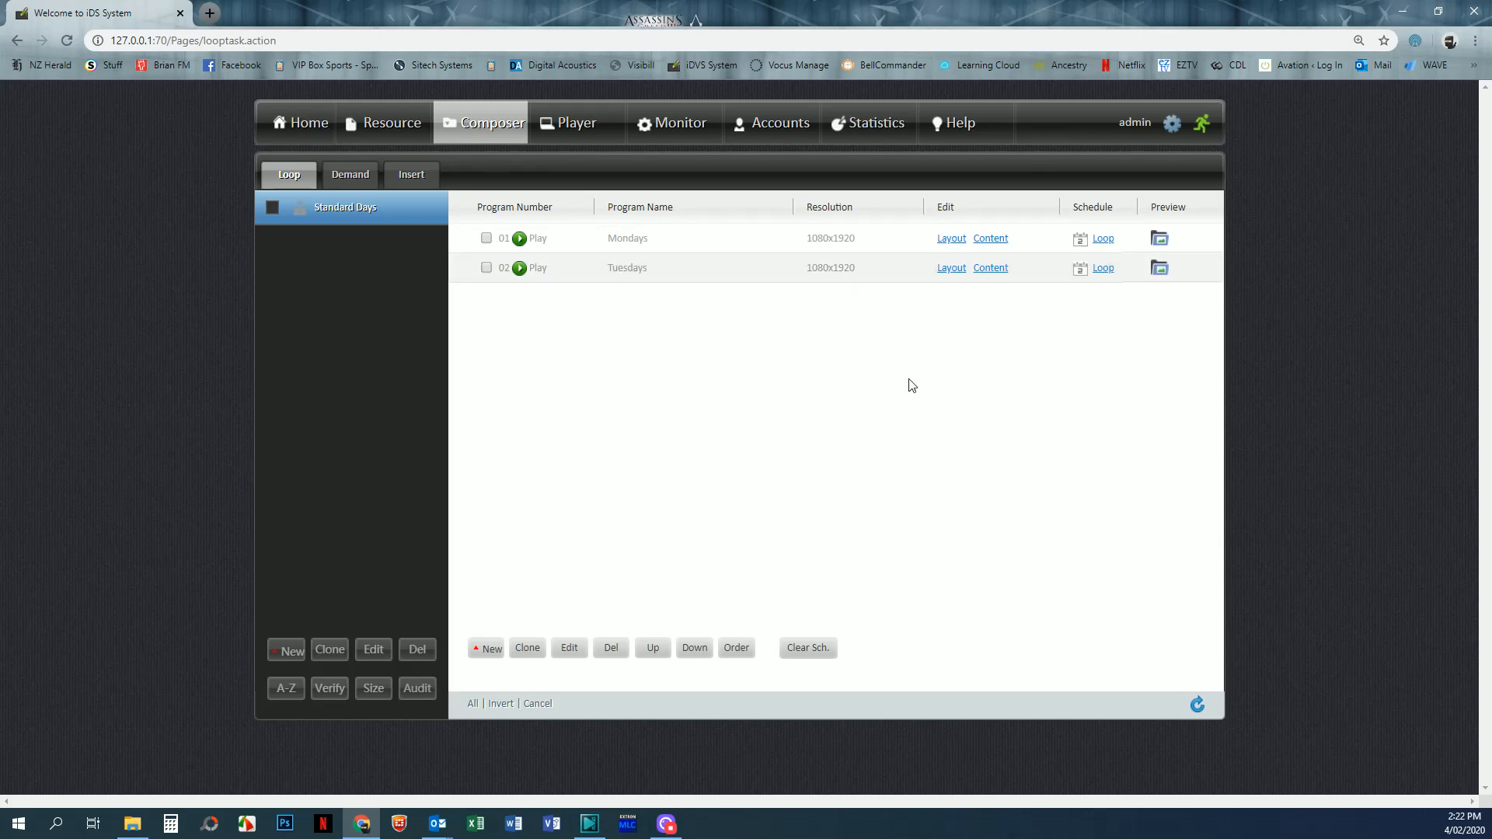
mouse_move(859, 541)
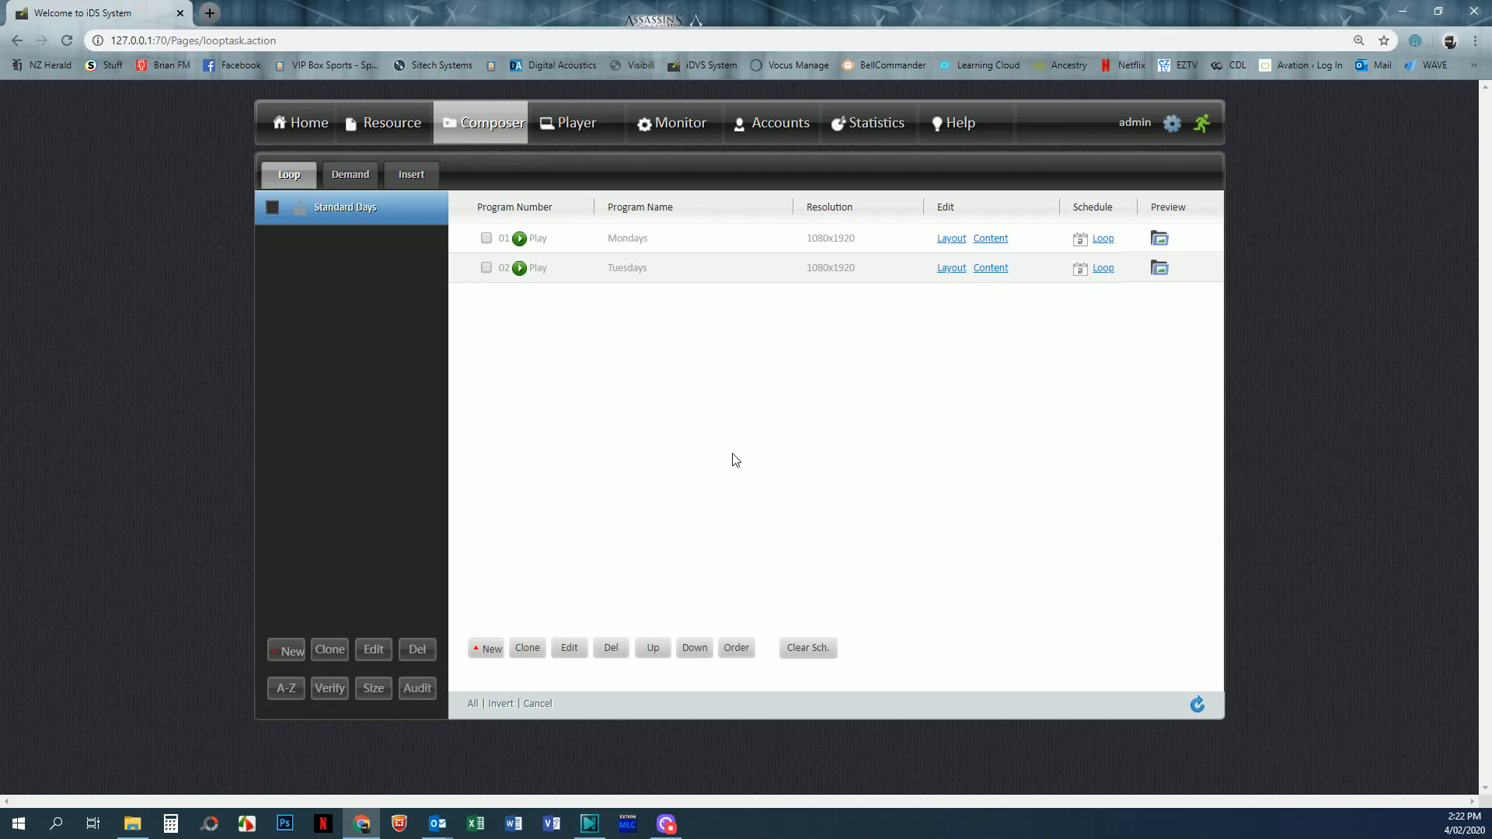
mouse_move(739, 461)
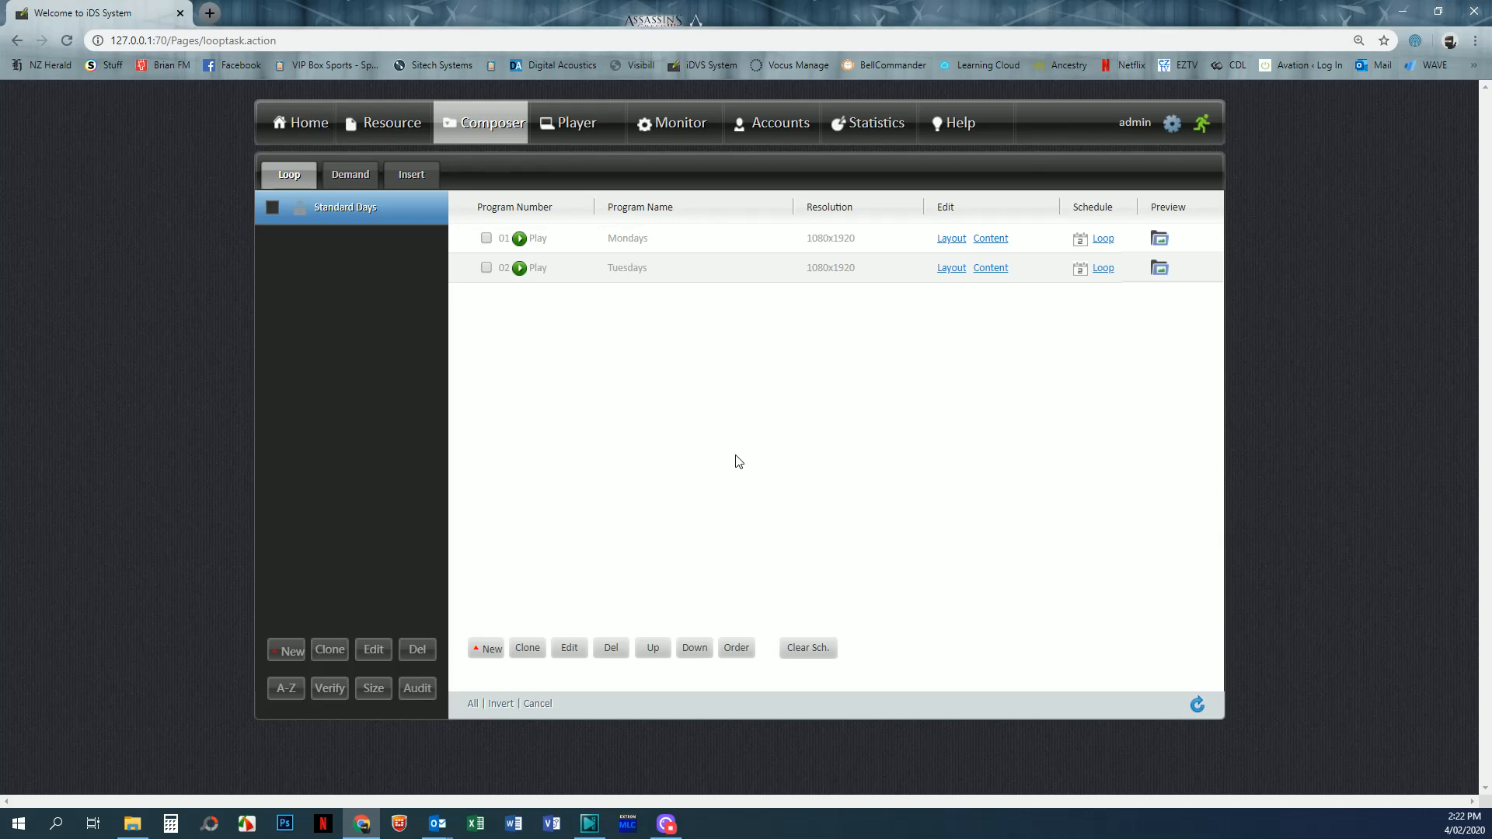